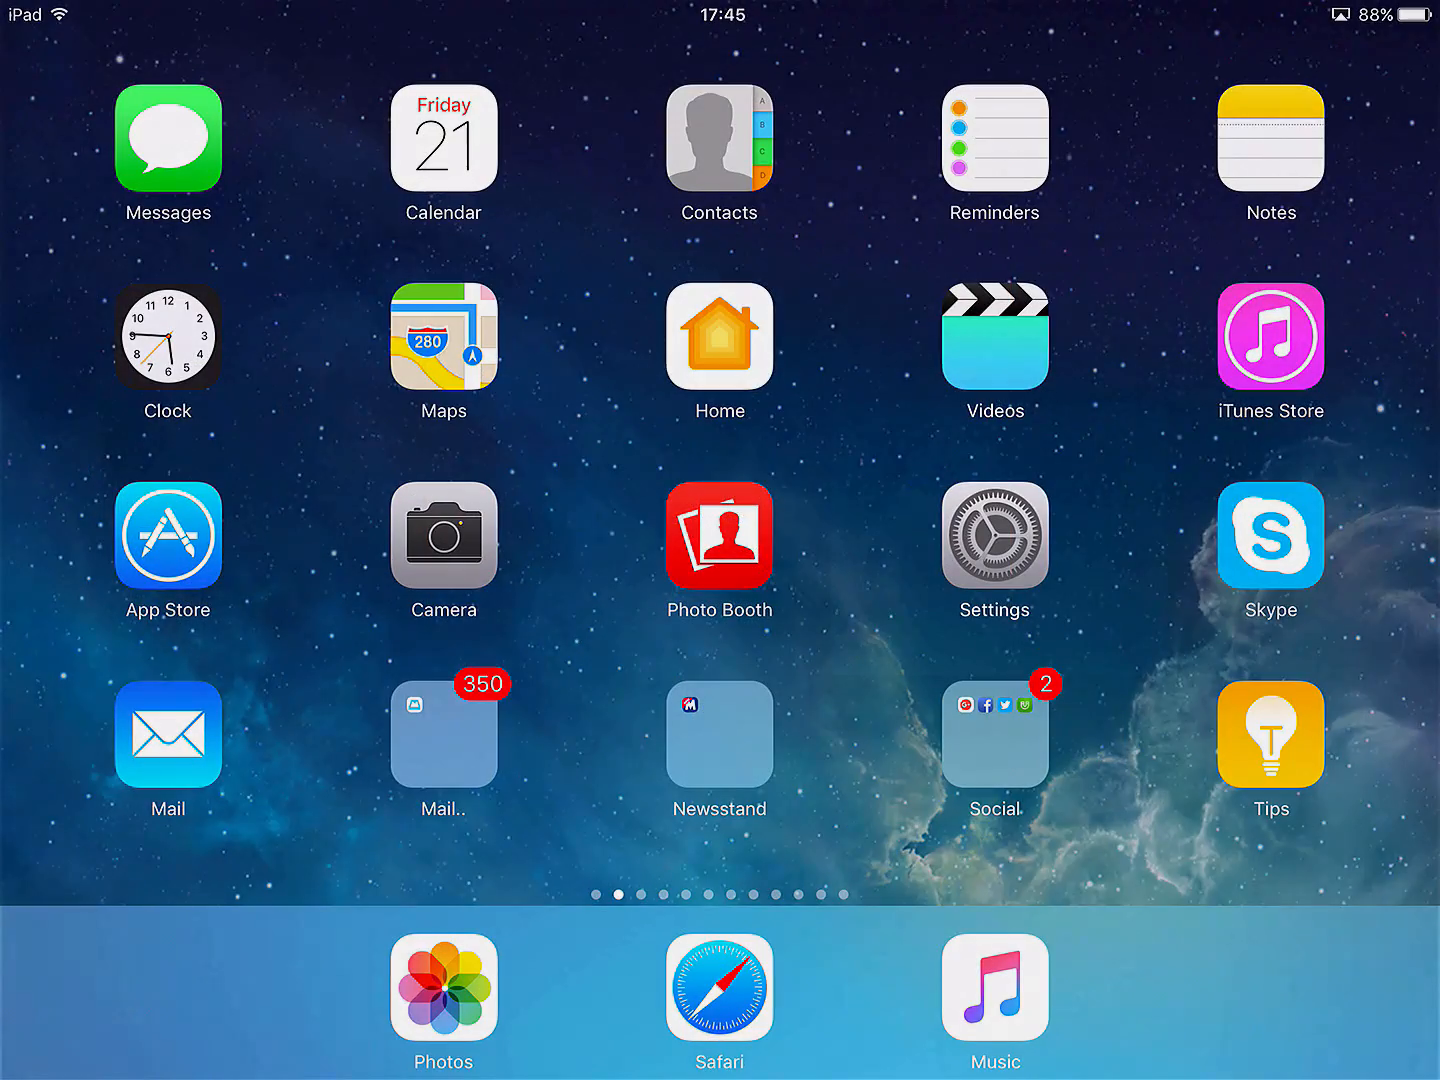
# - Launch Settings, note Wi-Fi on RedBox-Dev, and scroll to the Mail accounts list
pyautogui.click(994, 536)
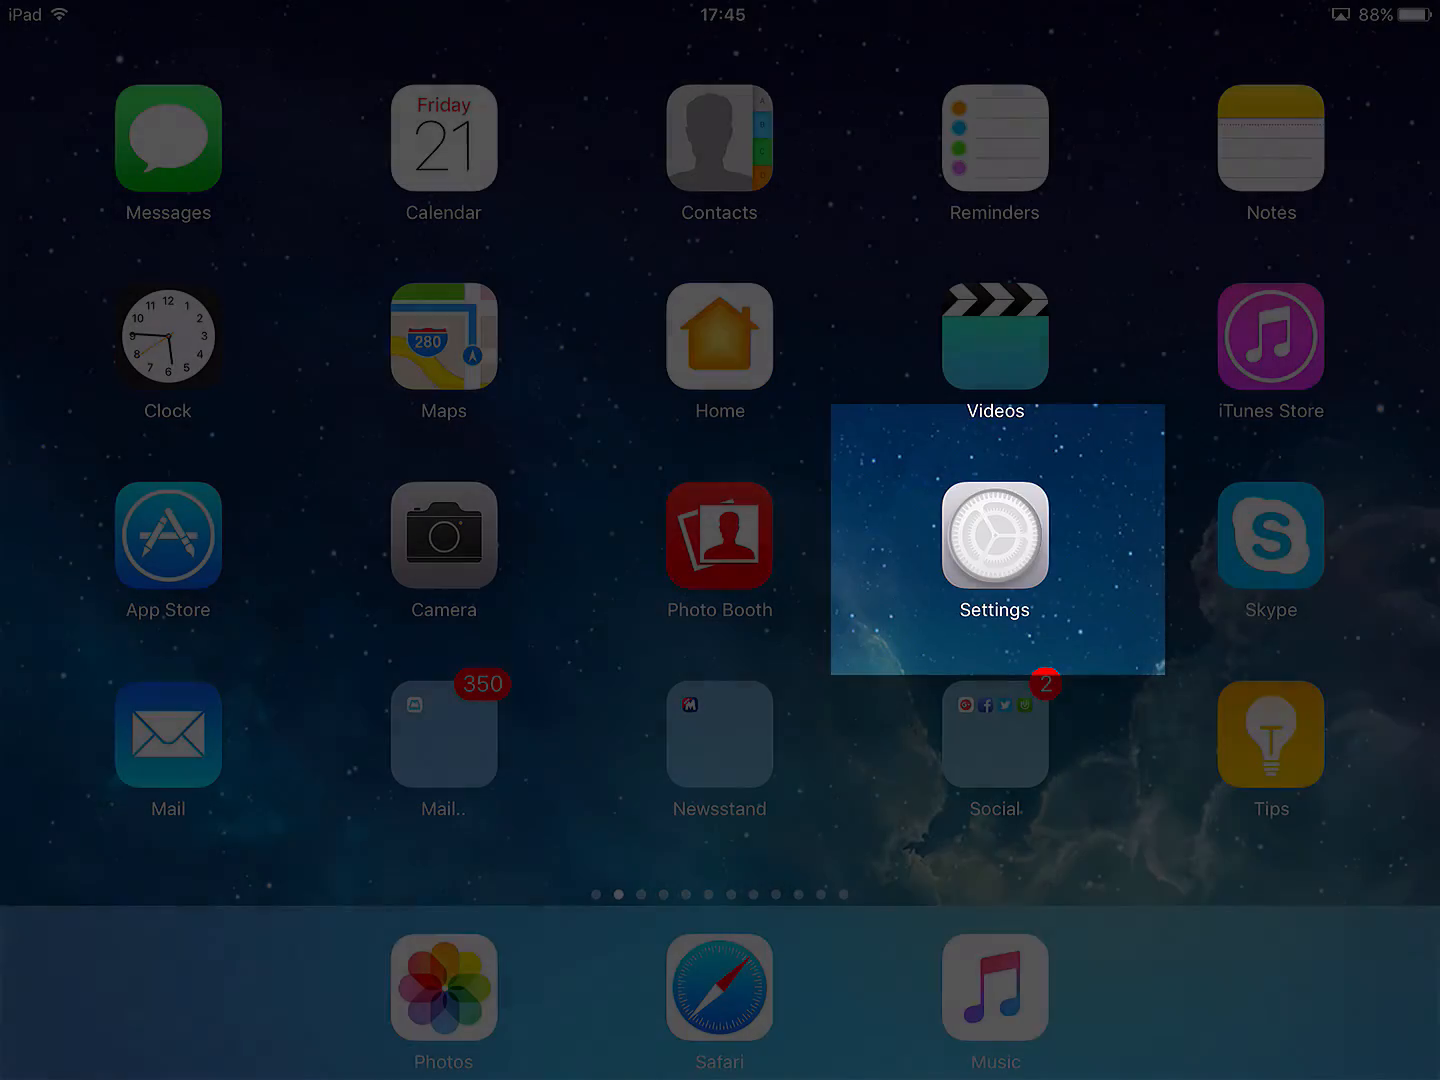
pyautogui.click(994, 536)
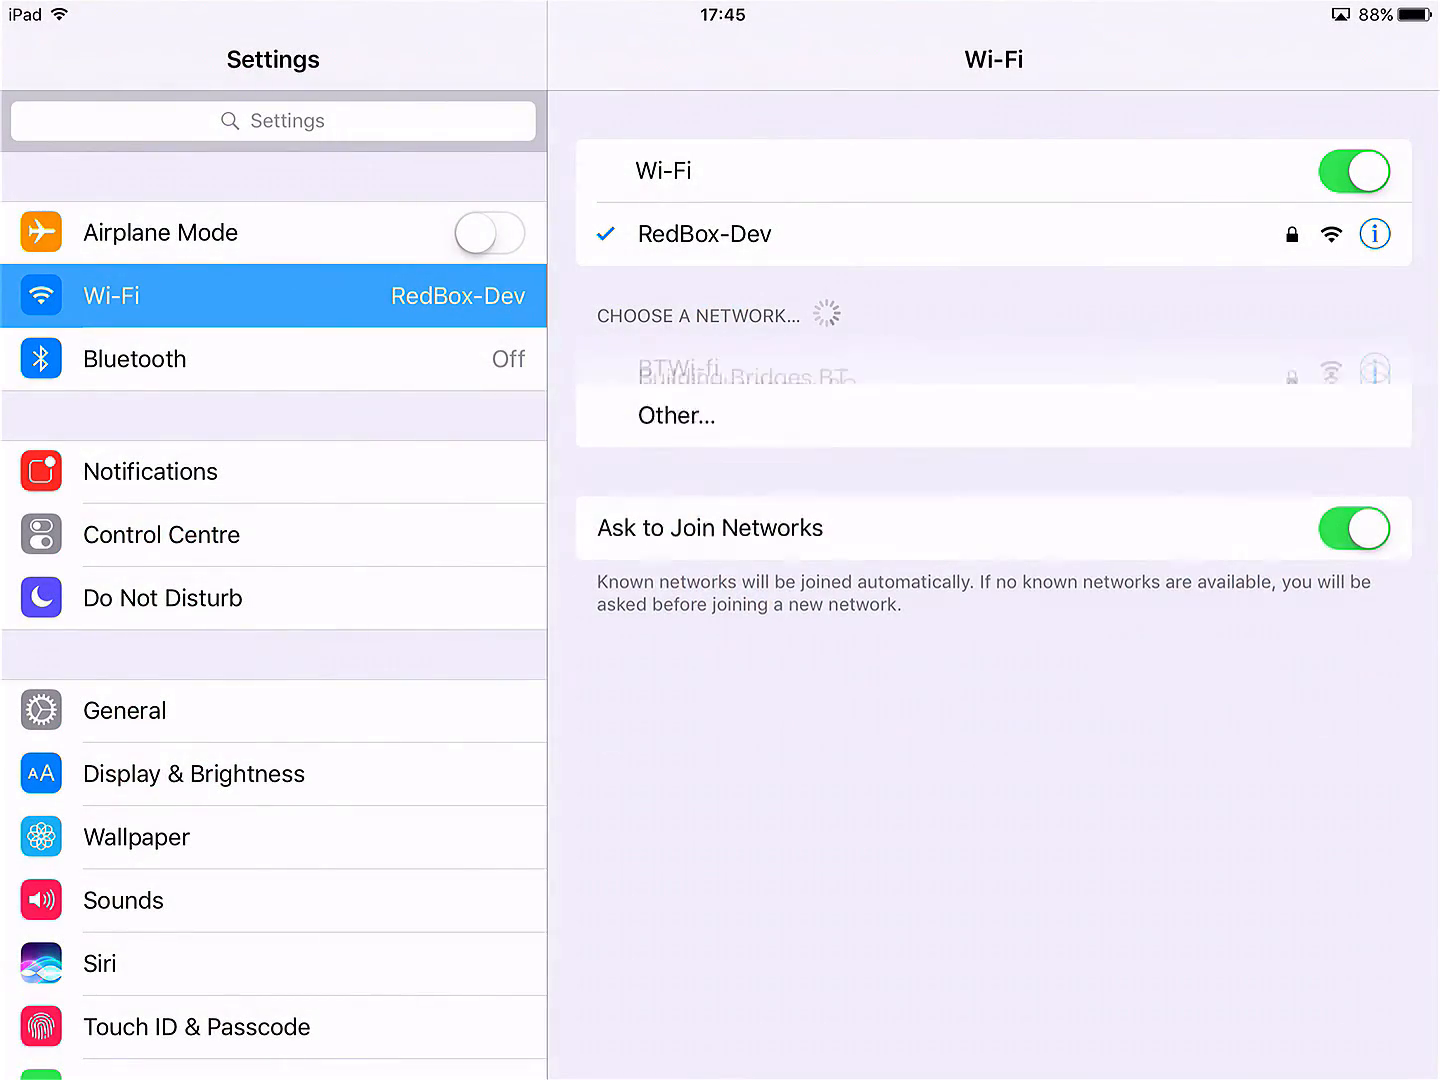
pyautogui.scroll(-3)
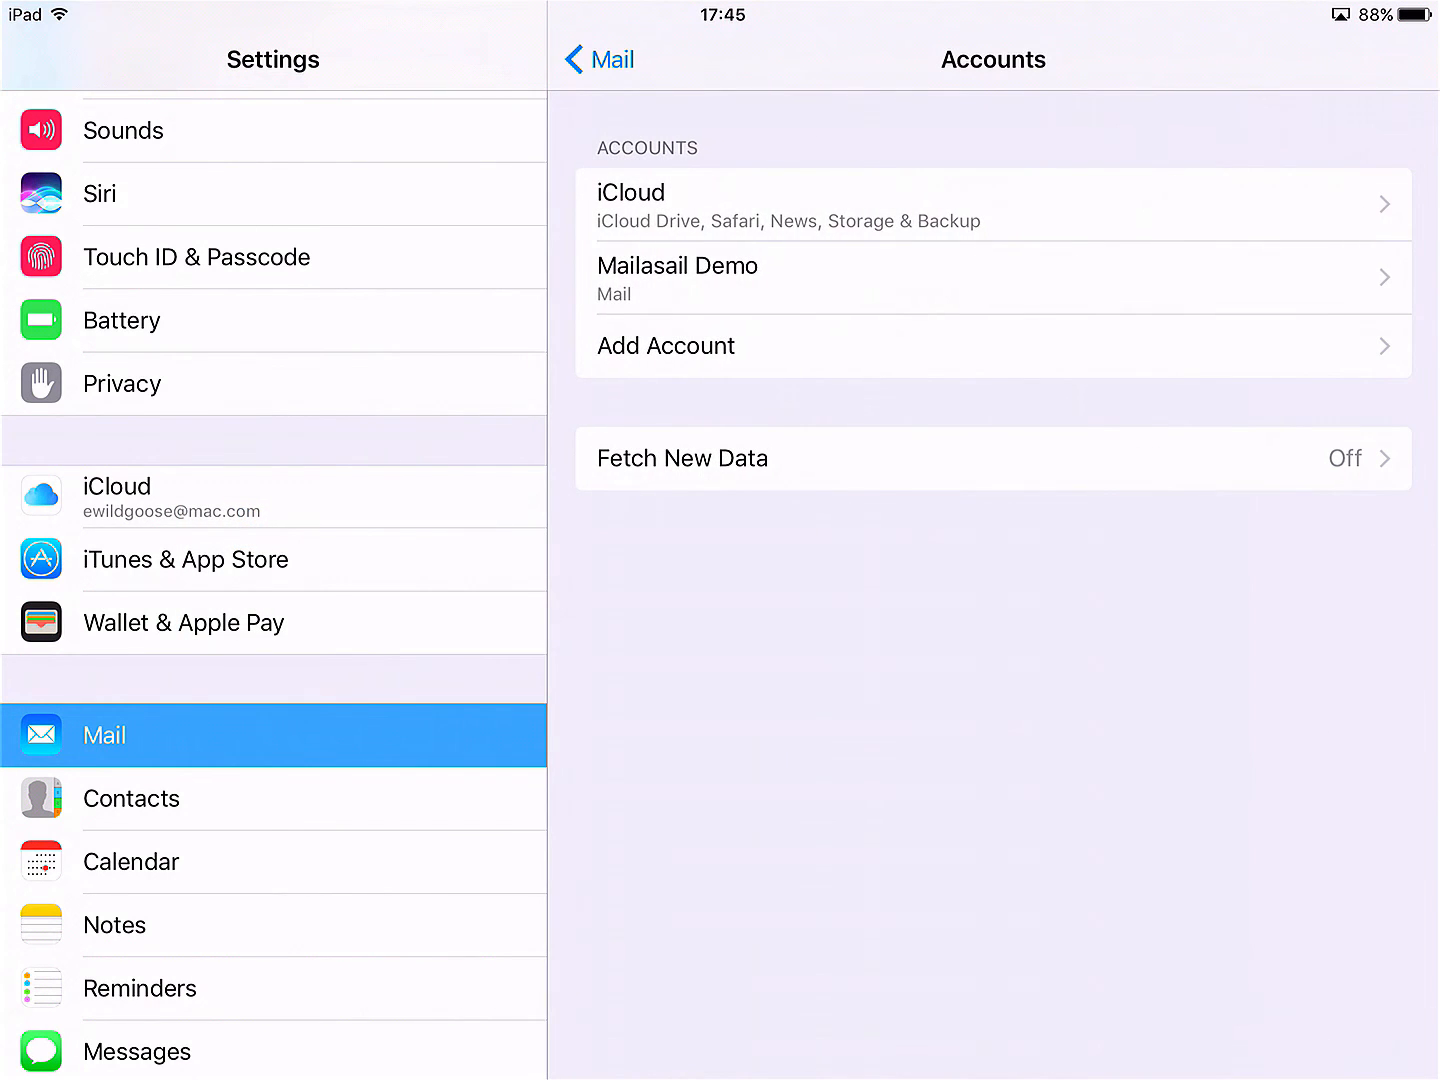
# - Check Use SSL is off in Mailasail Demo's Advanced options and return to the account page
pyautogui.click(676, 278)
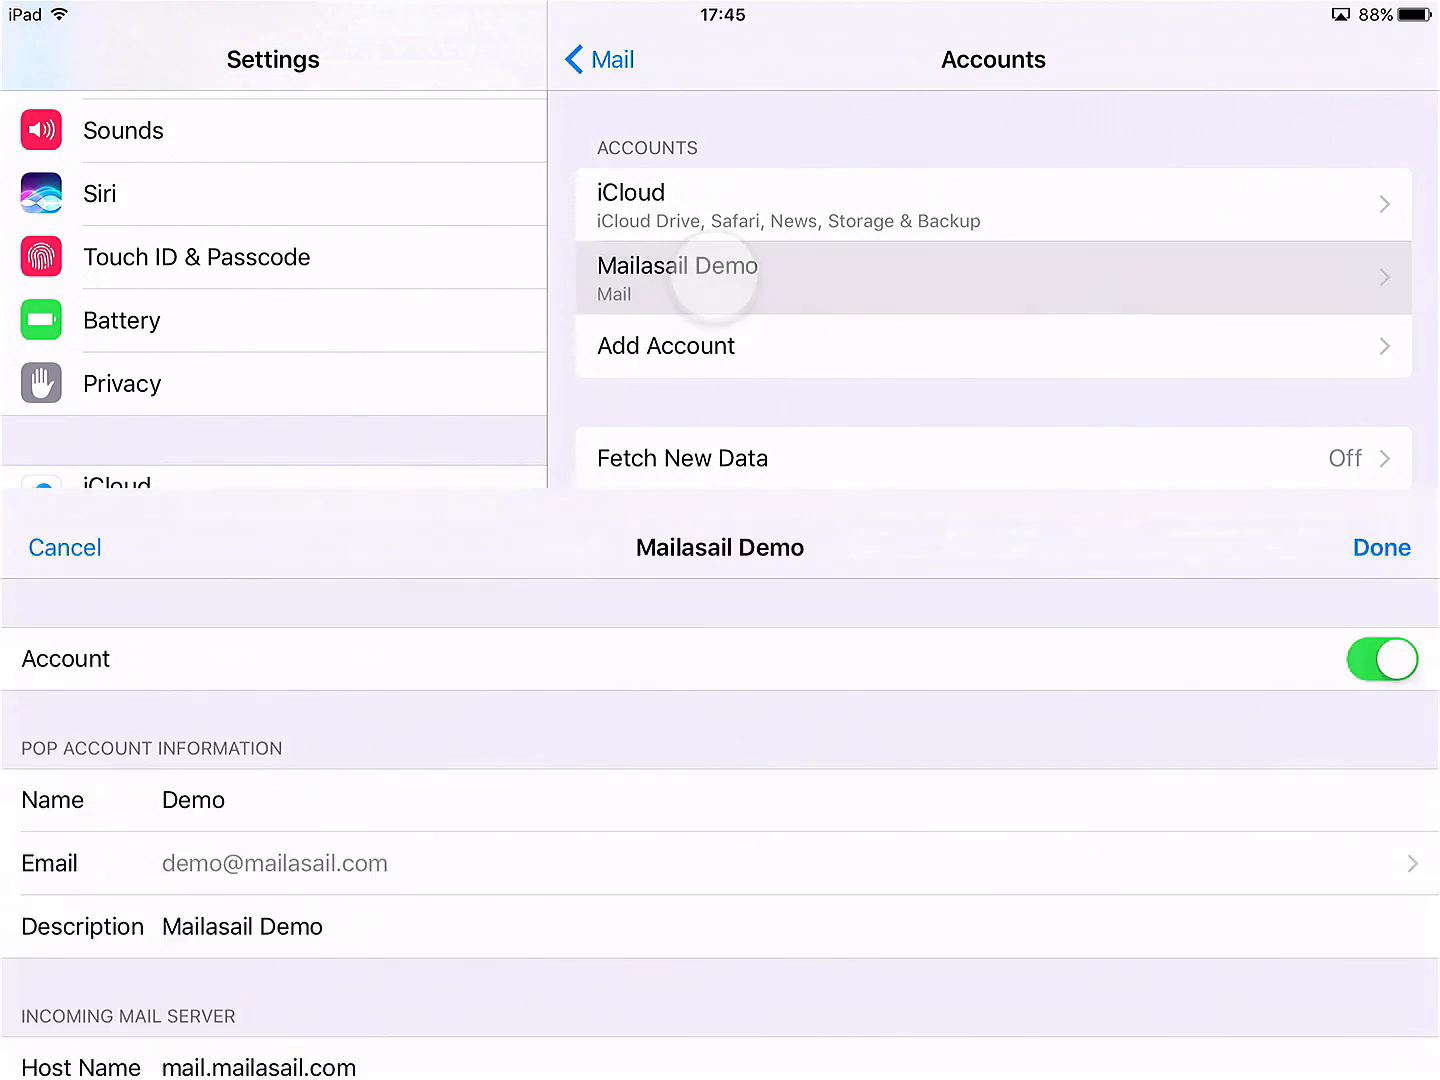
pyautogui.click(678, 278)
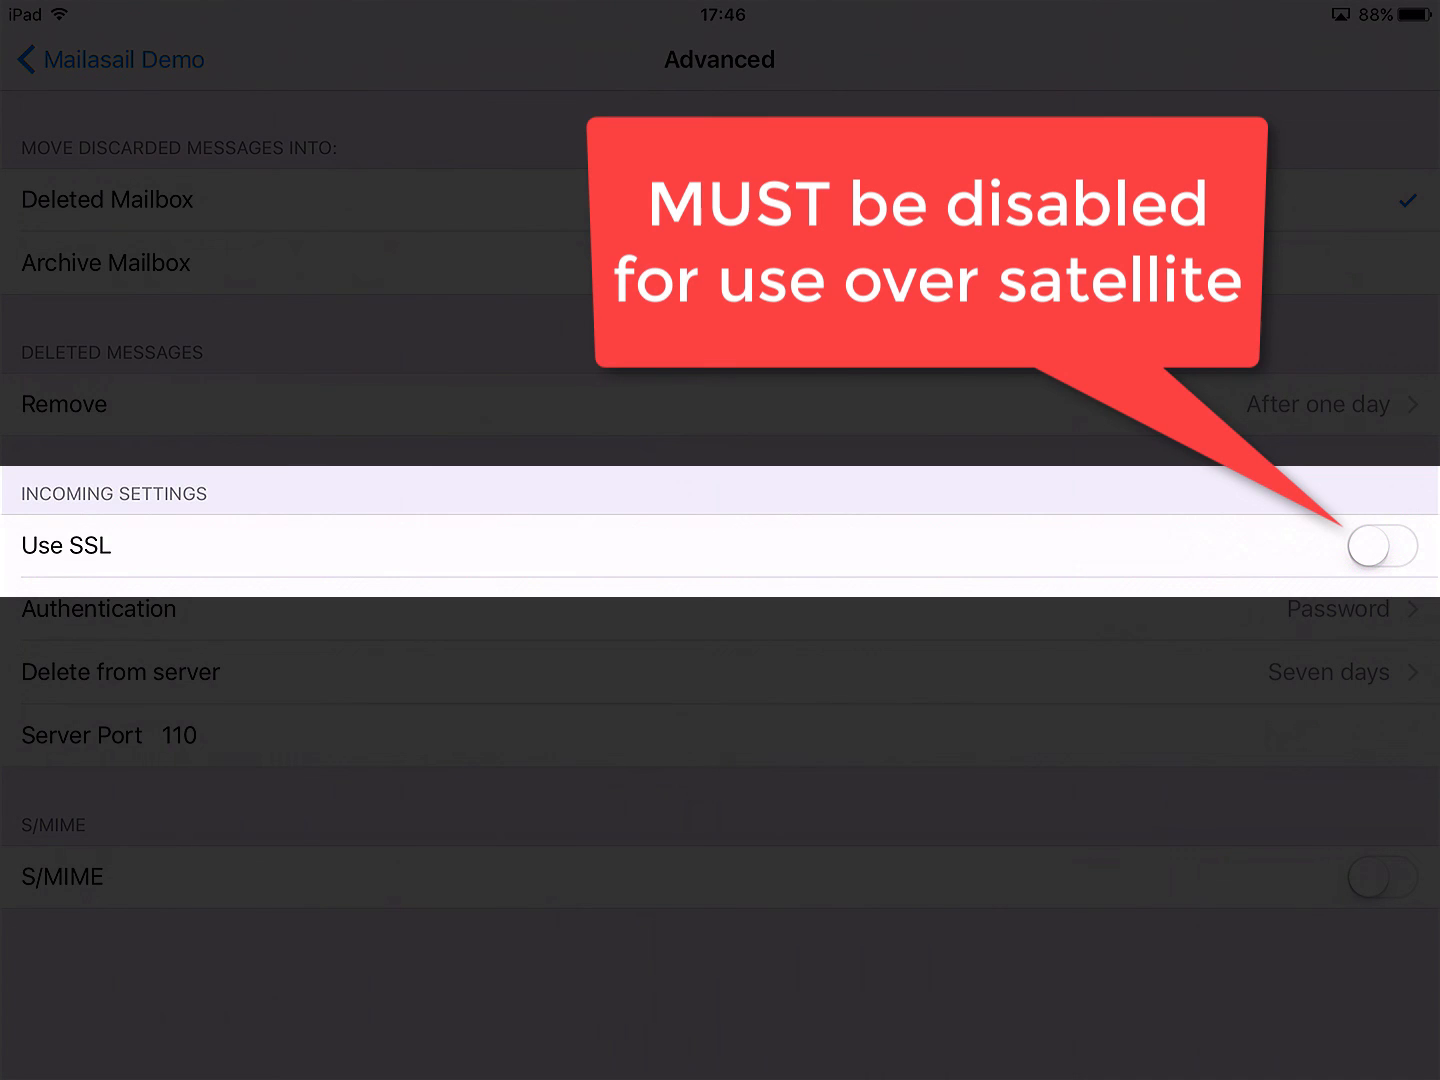
pyautogui.click(110, 60)
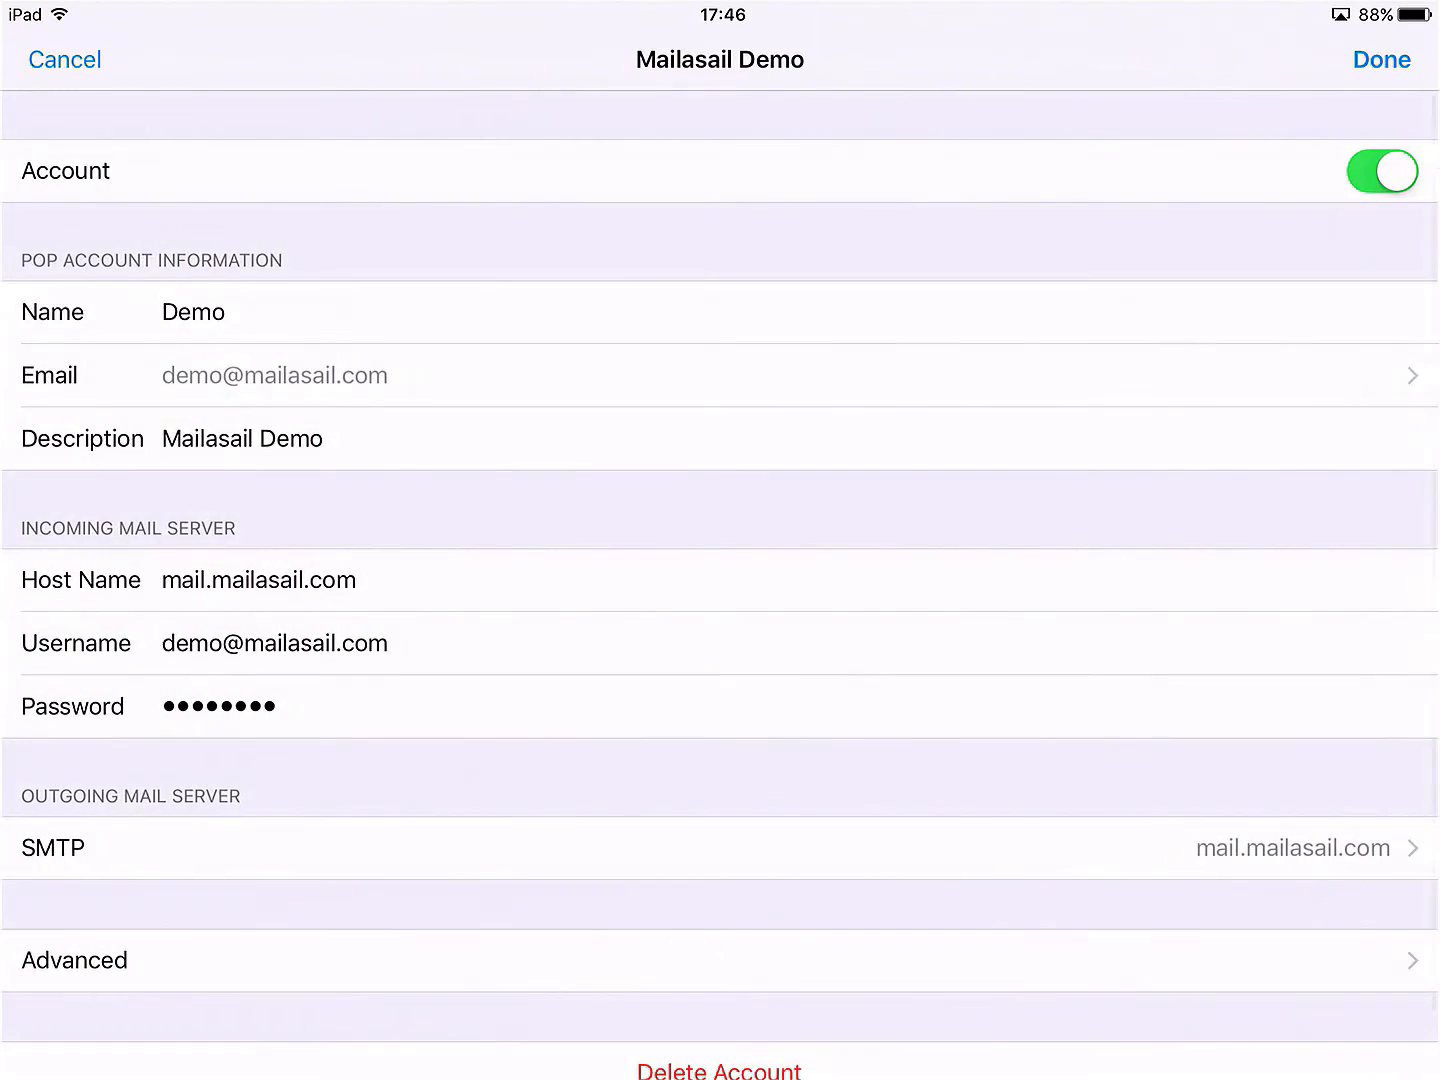
# - Close the account, verify Wi-Fi is joined to RedBox-Dev, then go to the Home Screen
pyautogui.click(1380, 60)
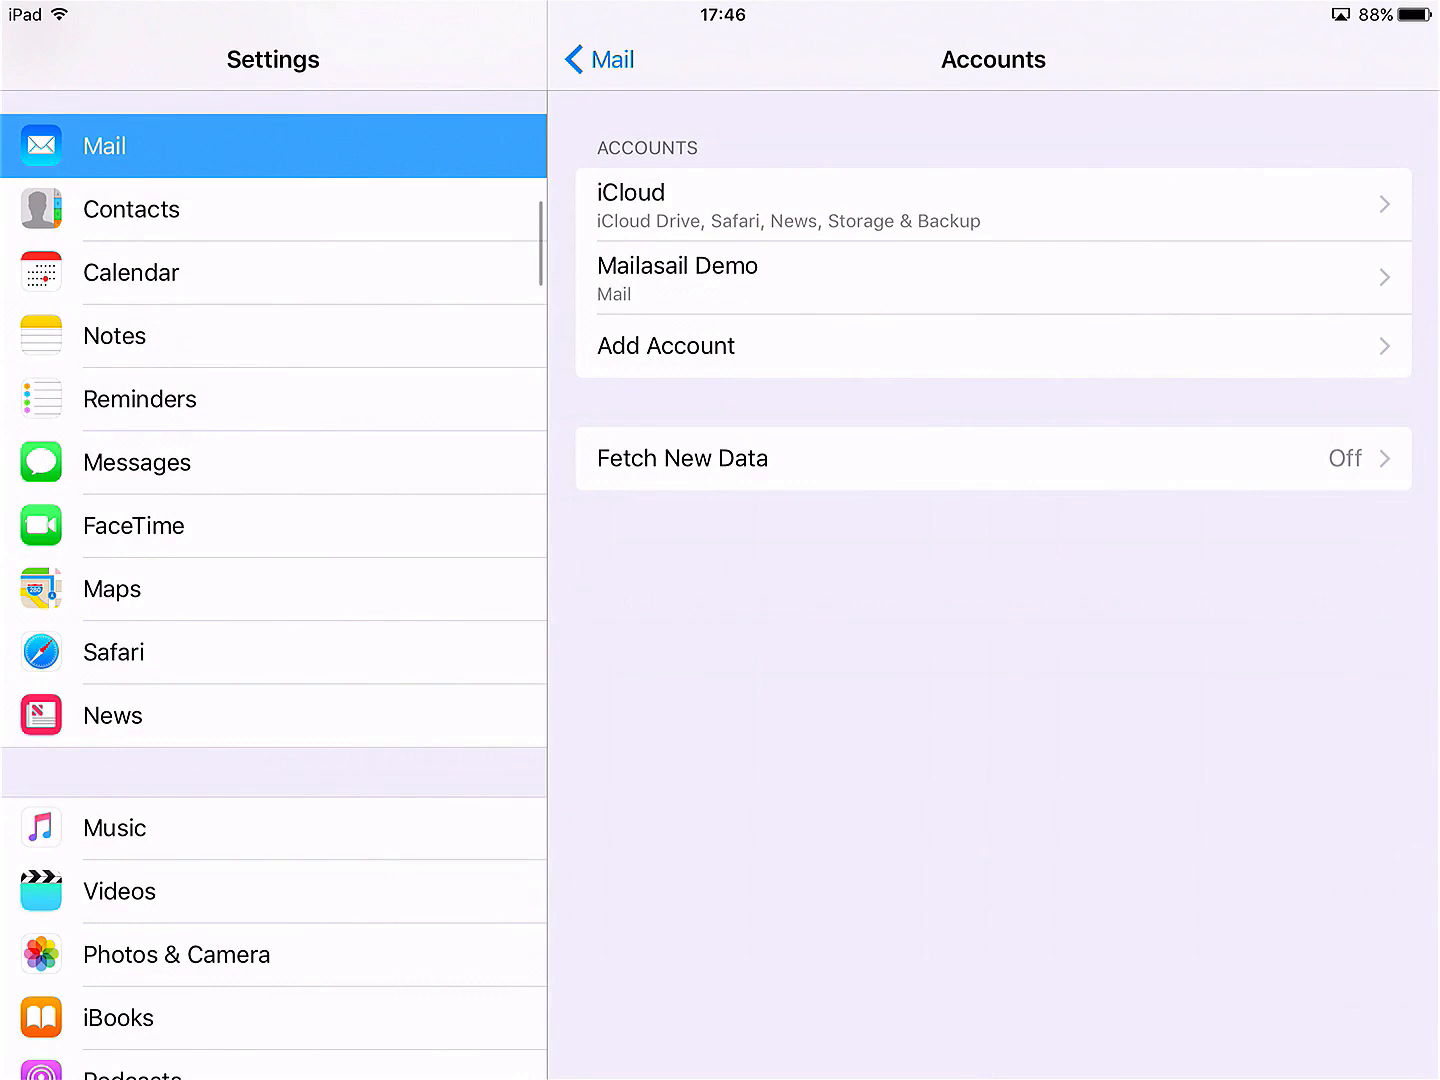
pyautogui.scroll(-3)
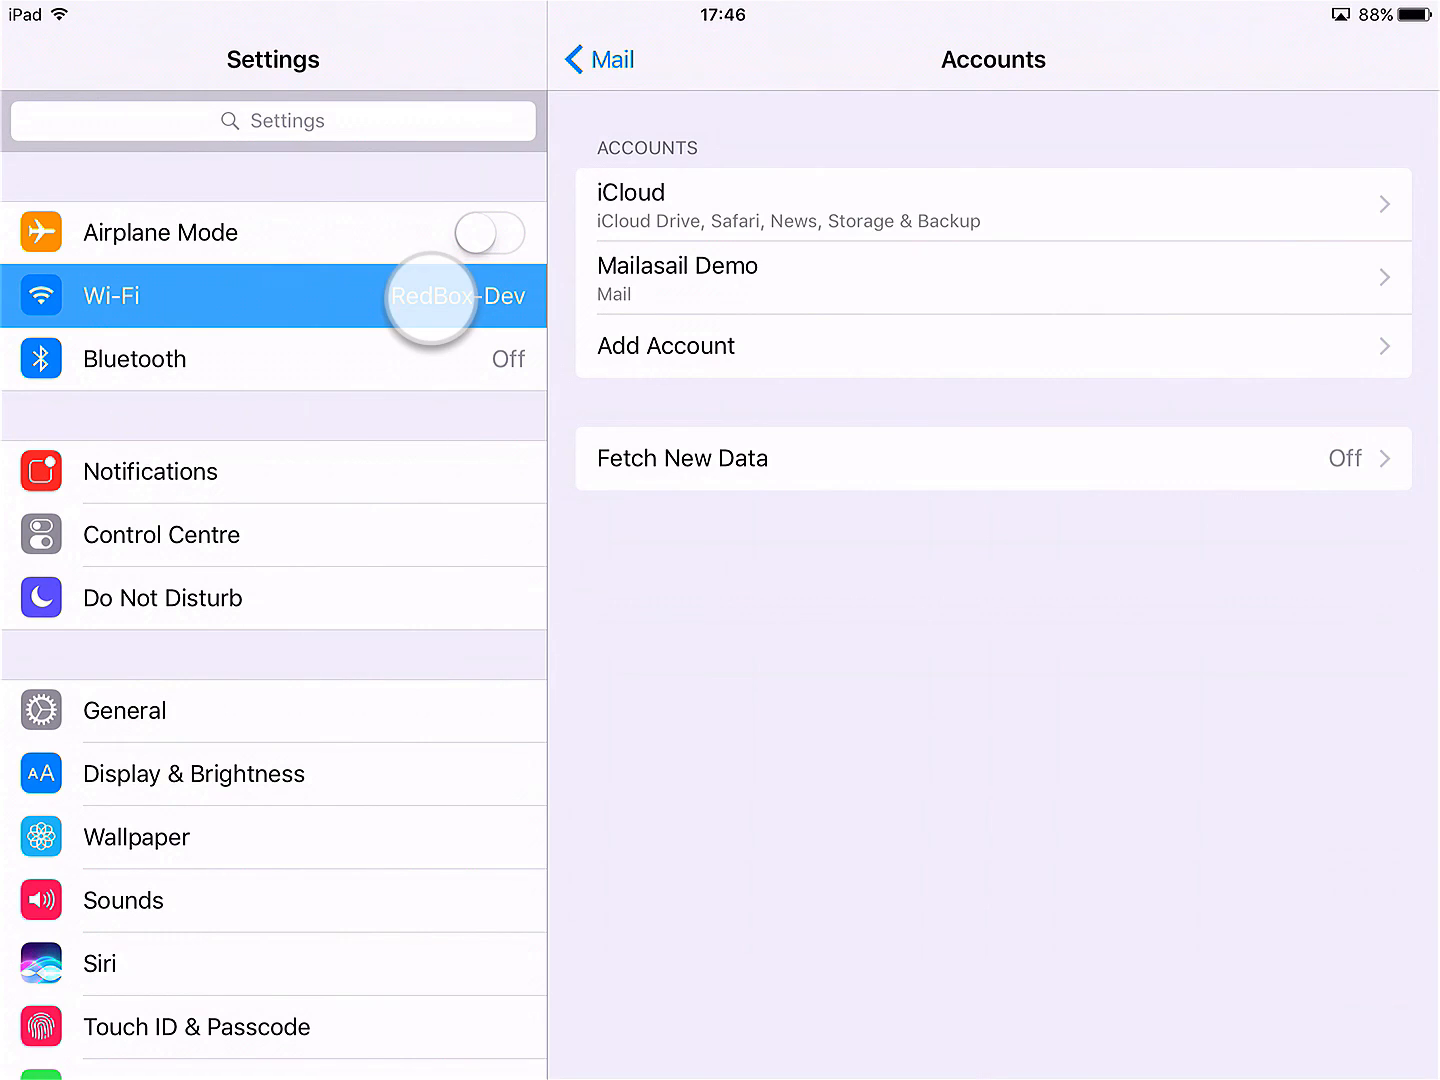
pyautogui.click(272, 296)
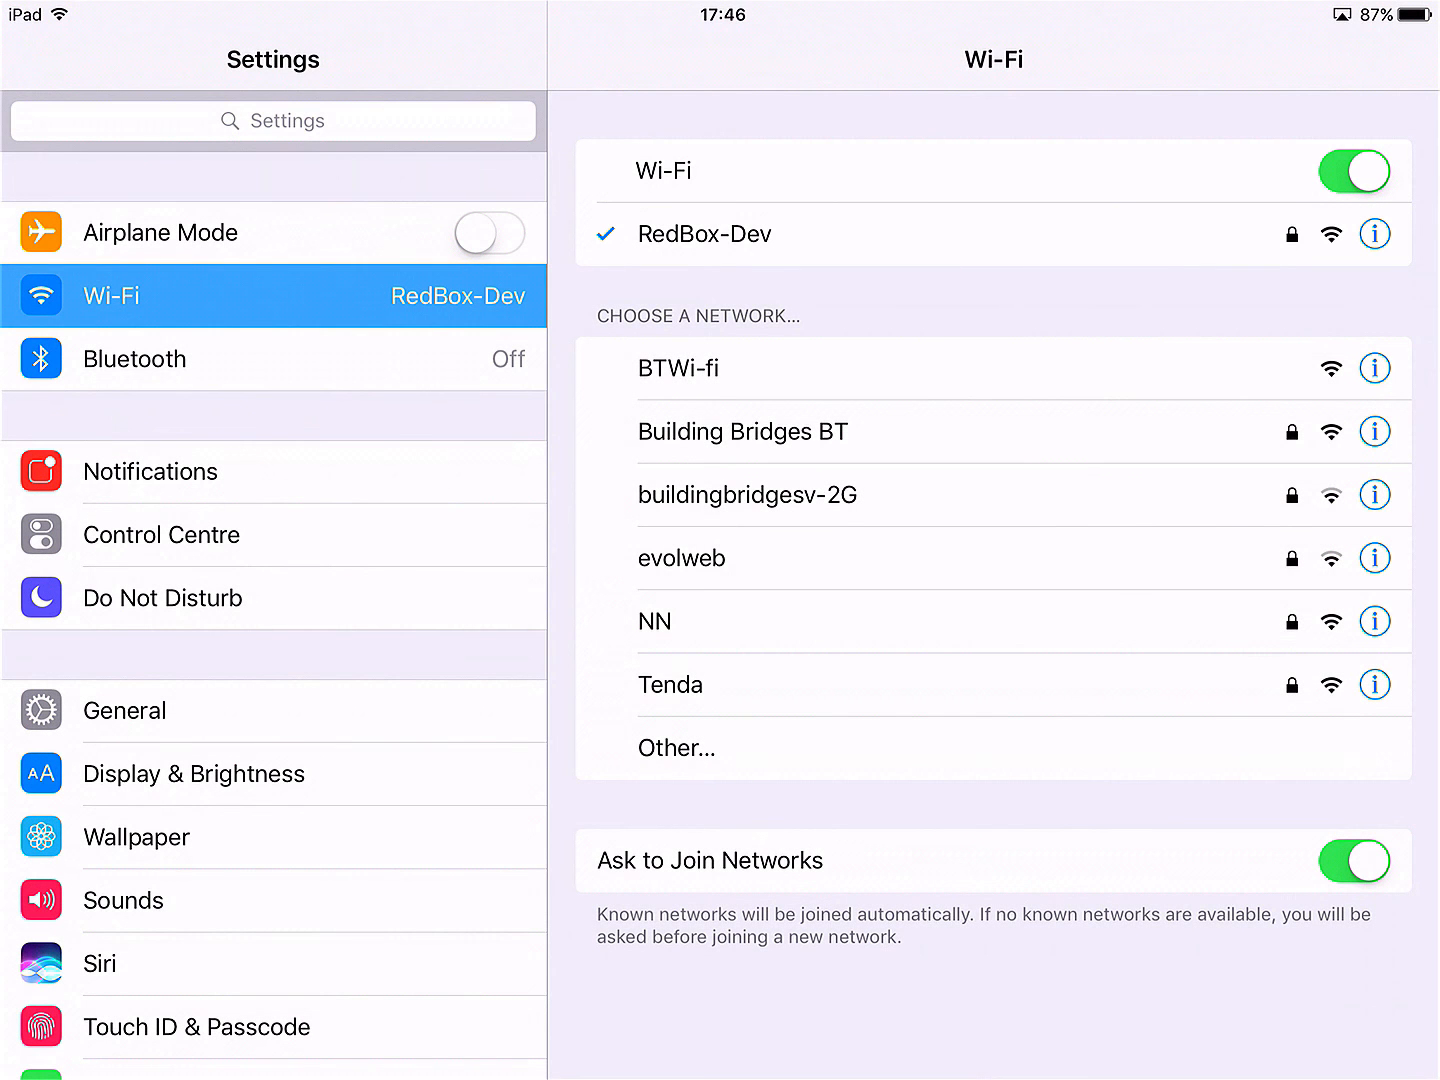
pyautogui.press('home')
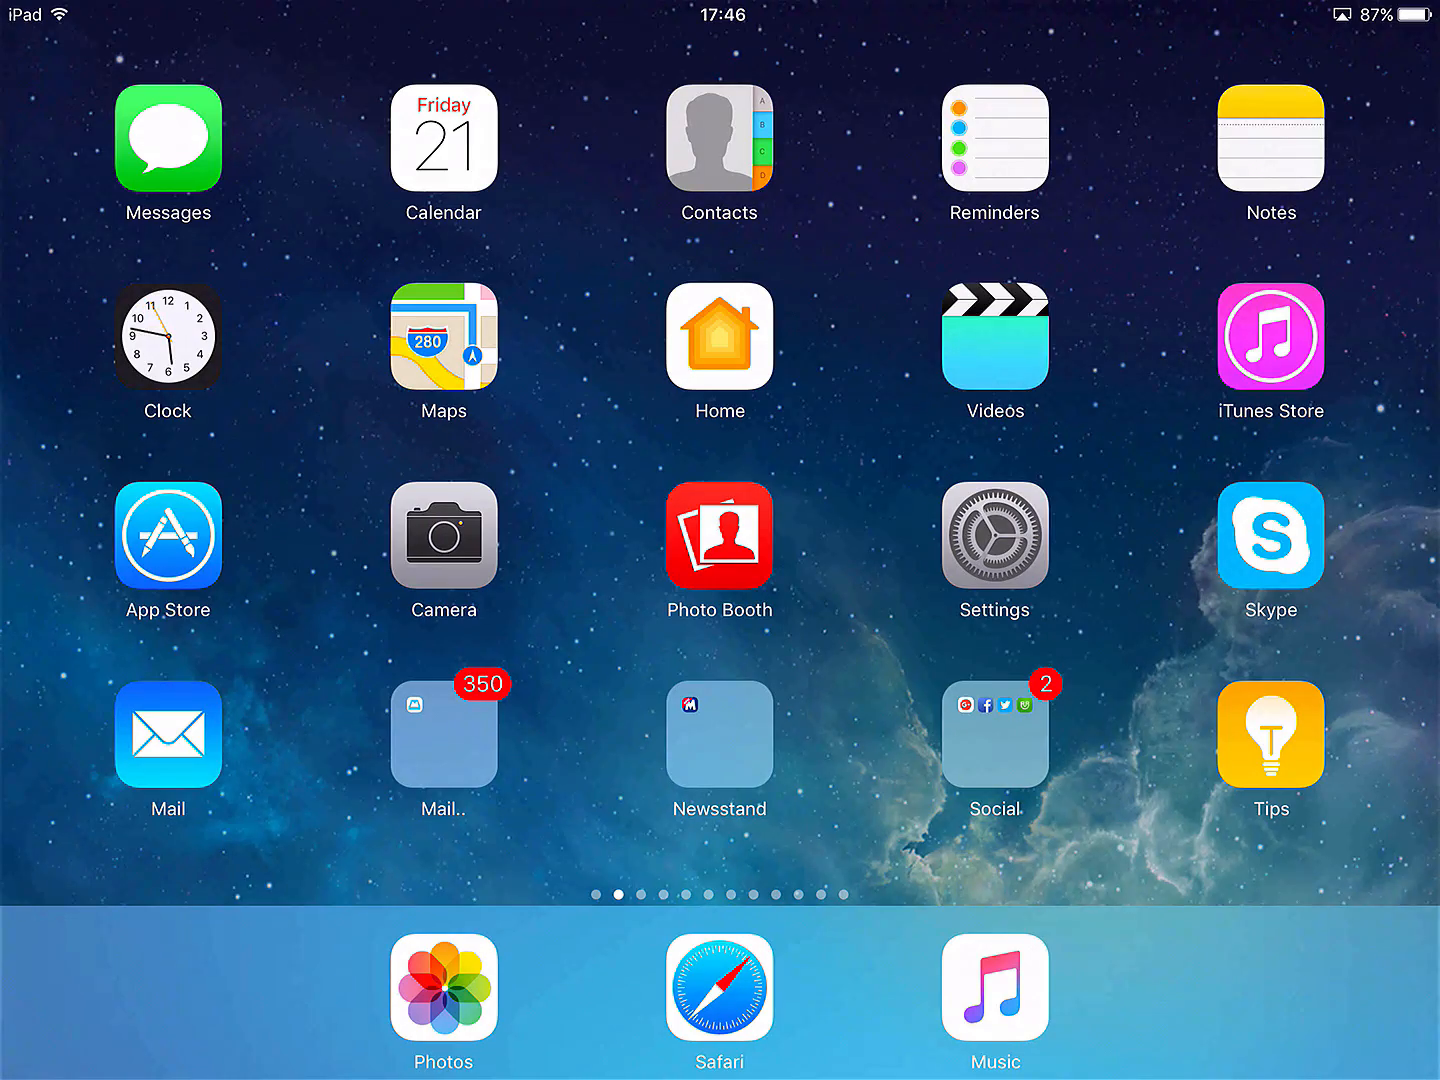
# - Launch Safari and enter the RedBox portal address to load its home page
pyautogui.click(720, 992)
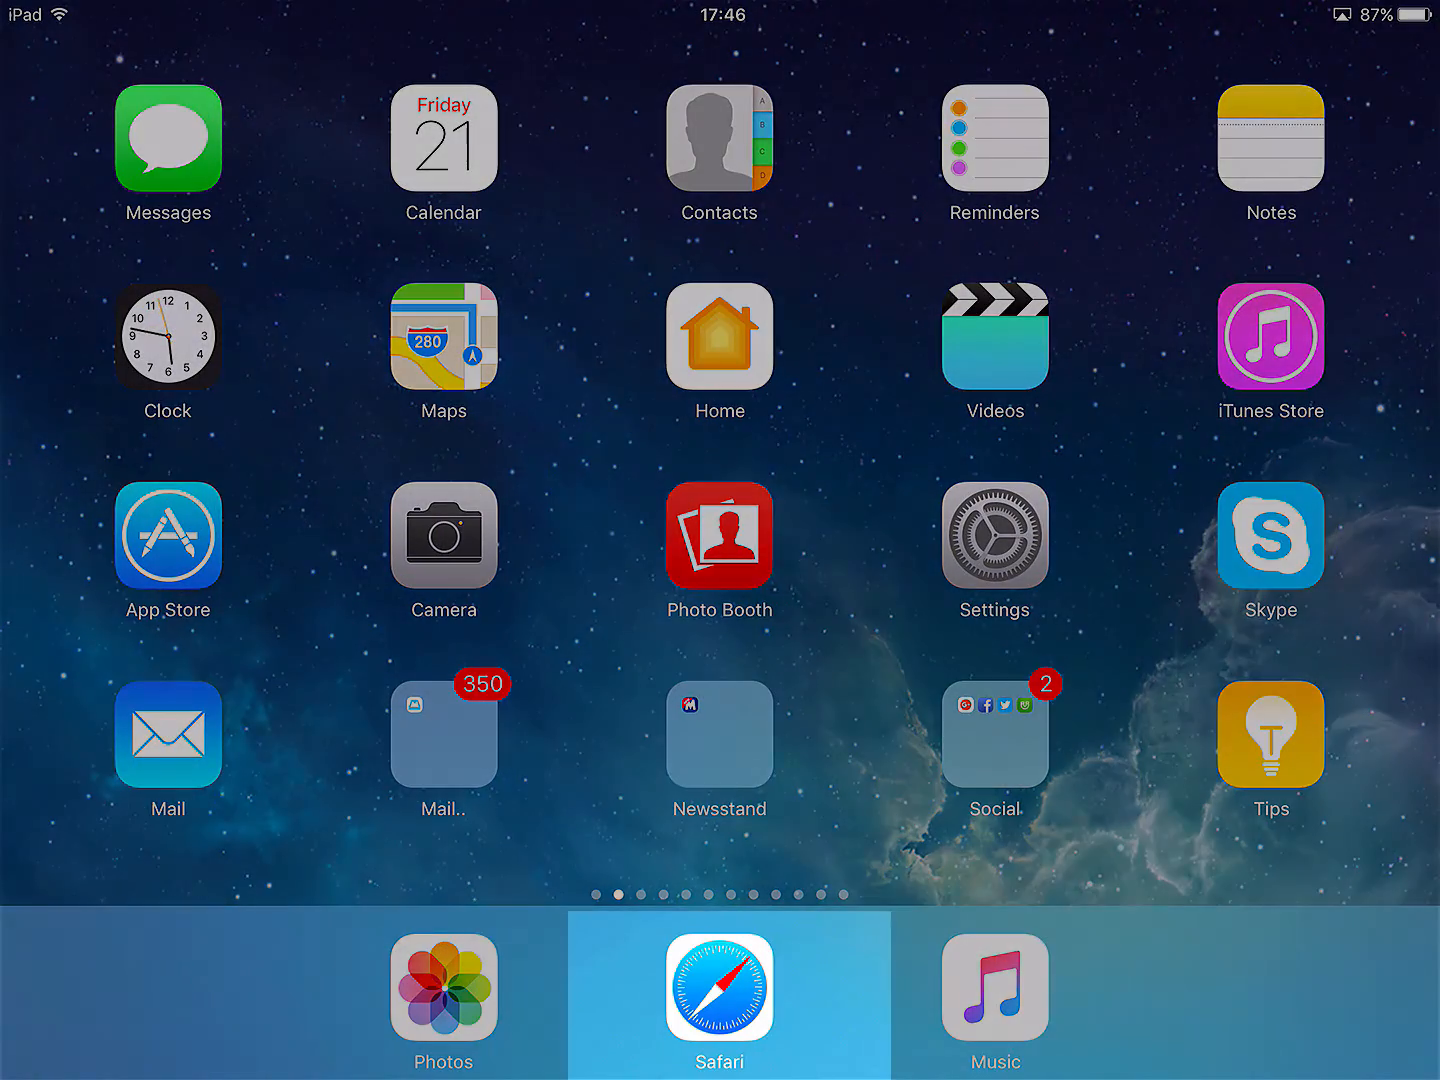
pyautogui.click(720, 990)
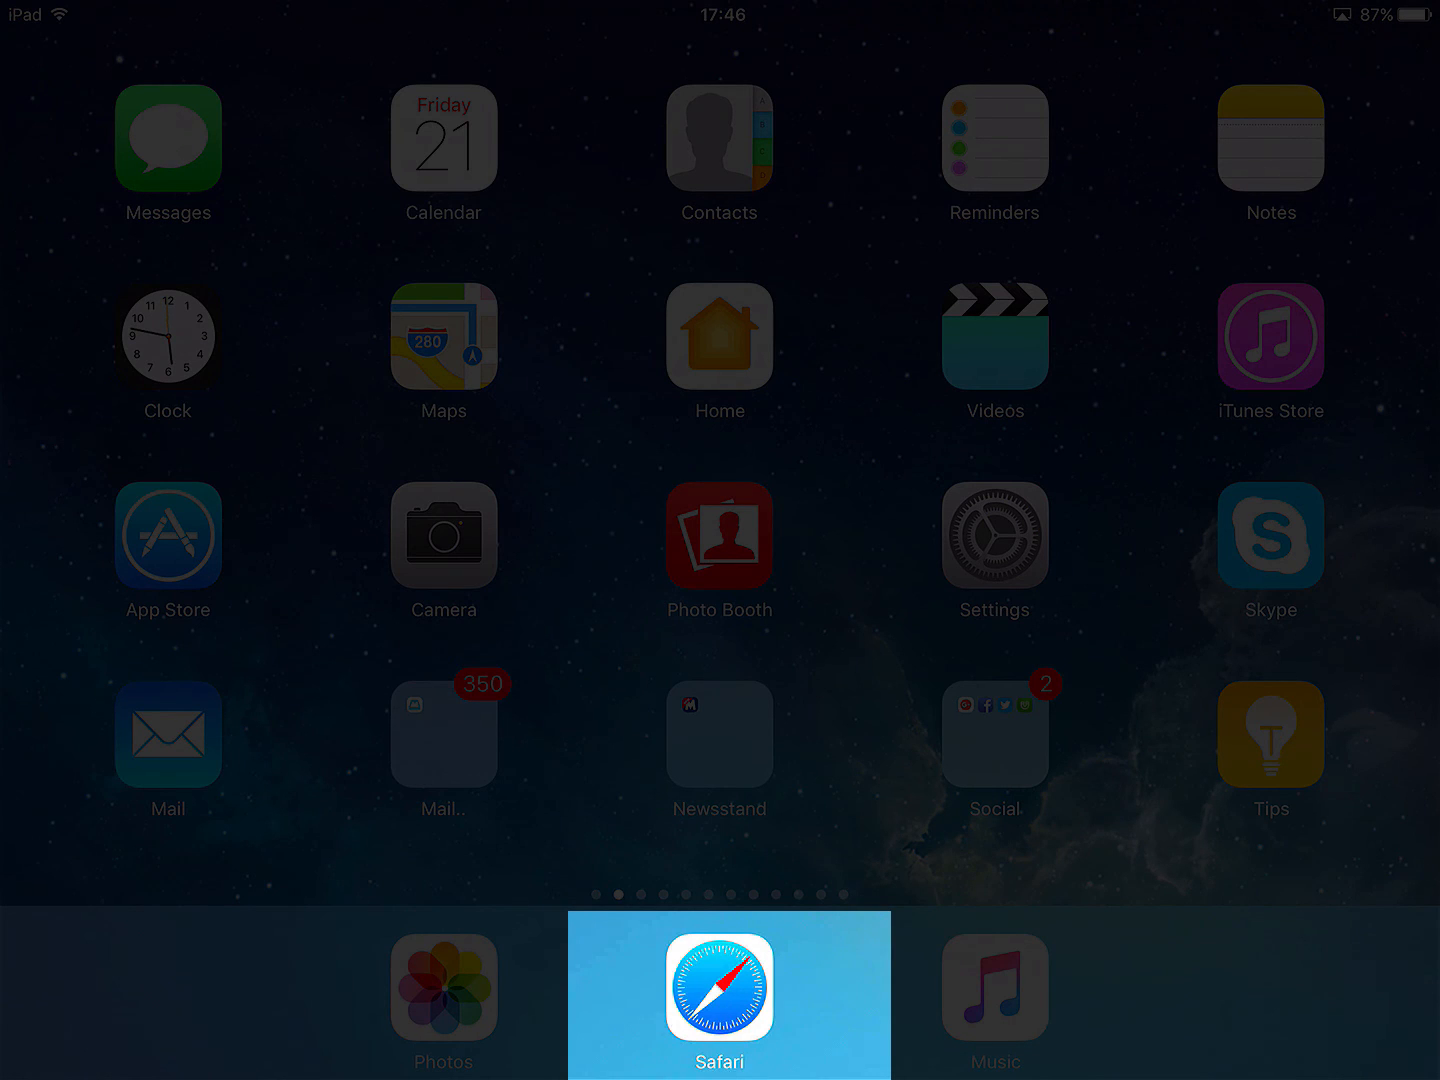
pyautogui.click(718, 990)
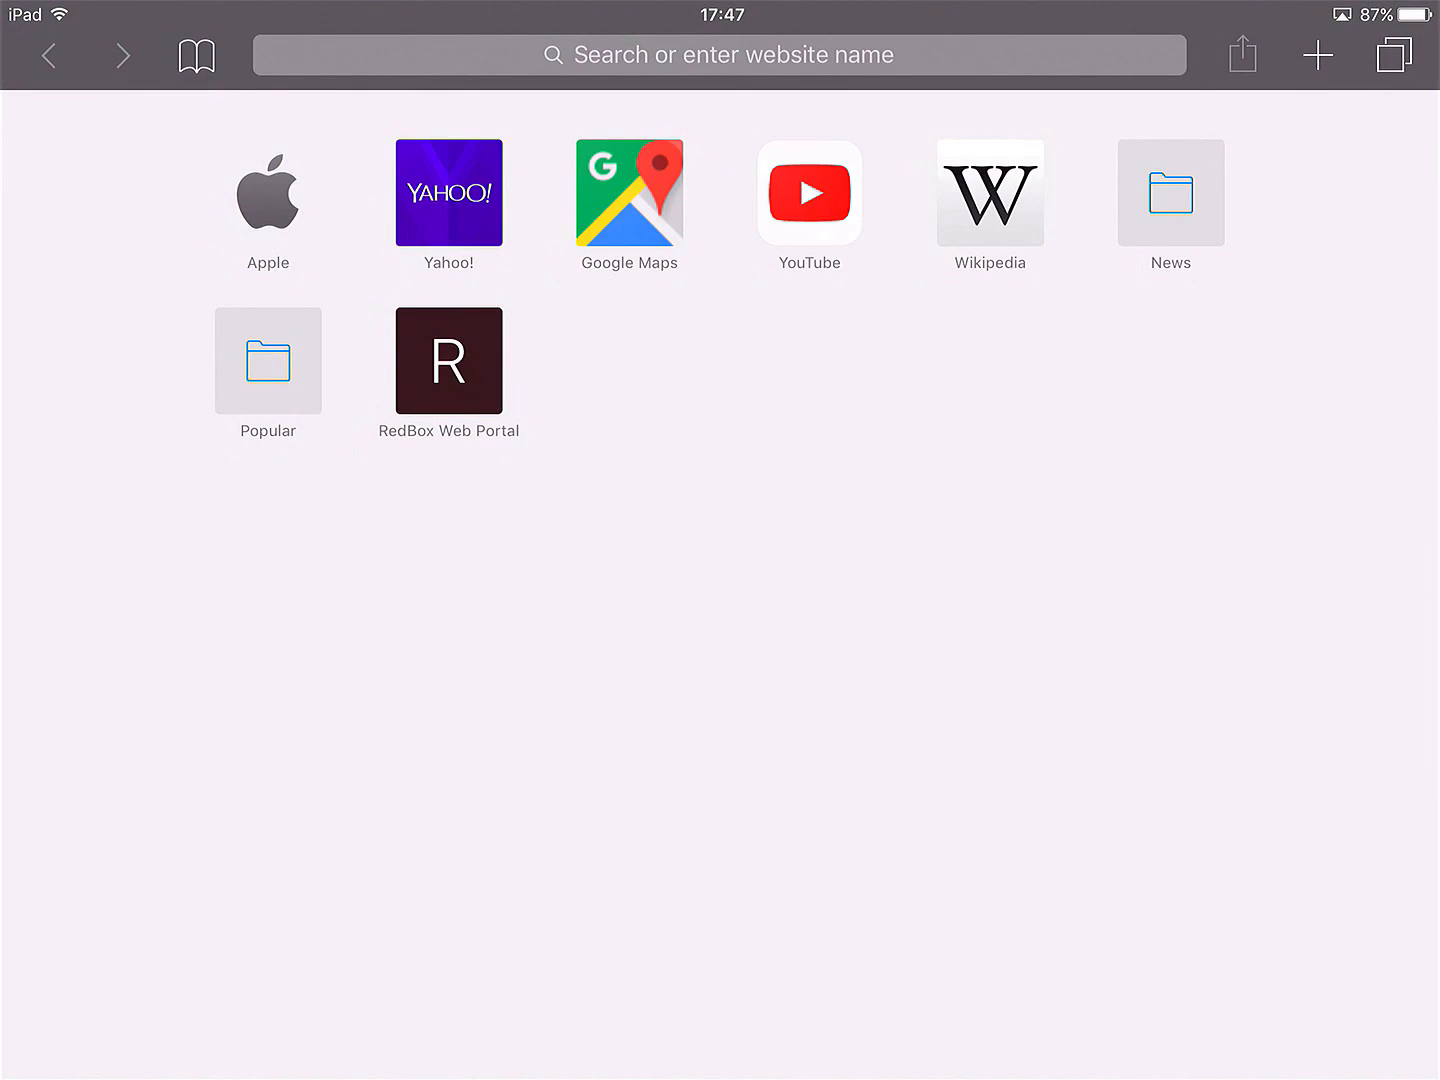
pyautogui.click(716, 54)
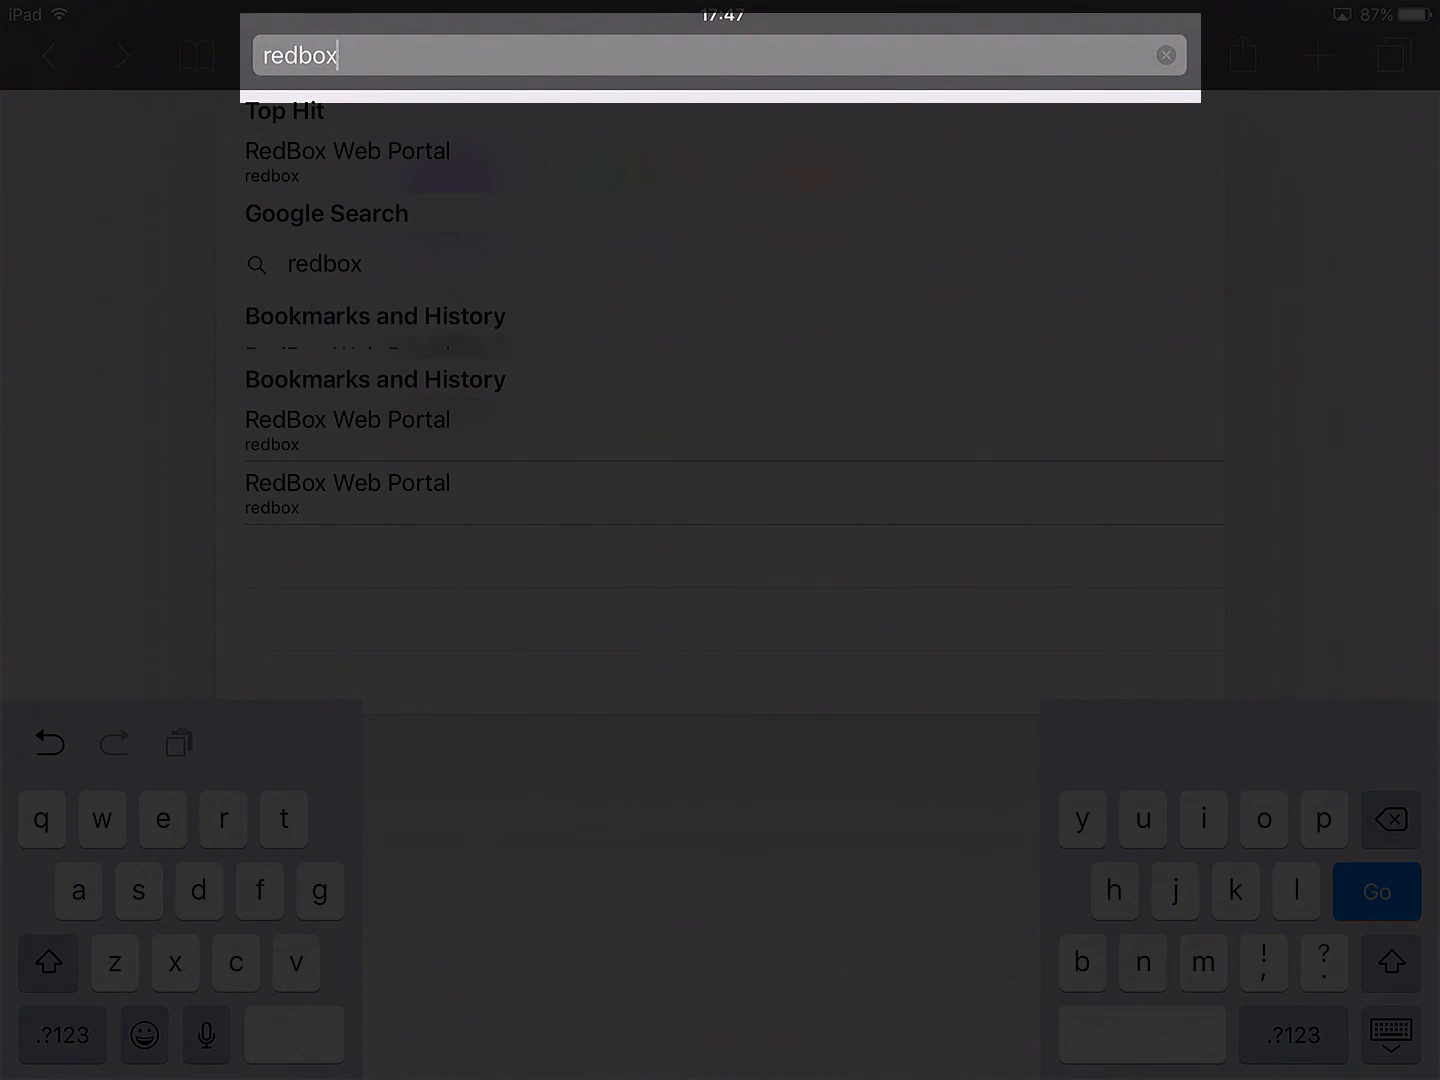
pyautogui.write('/')
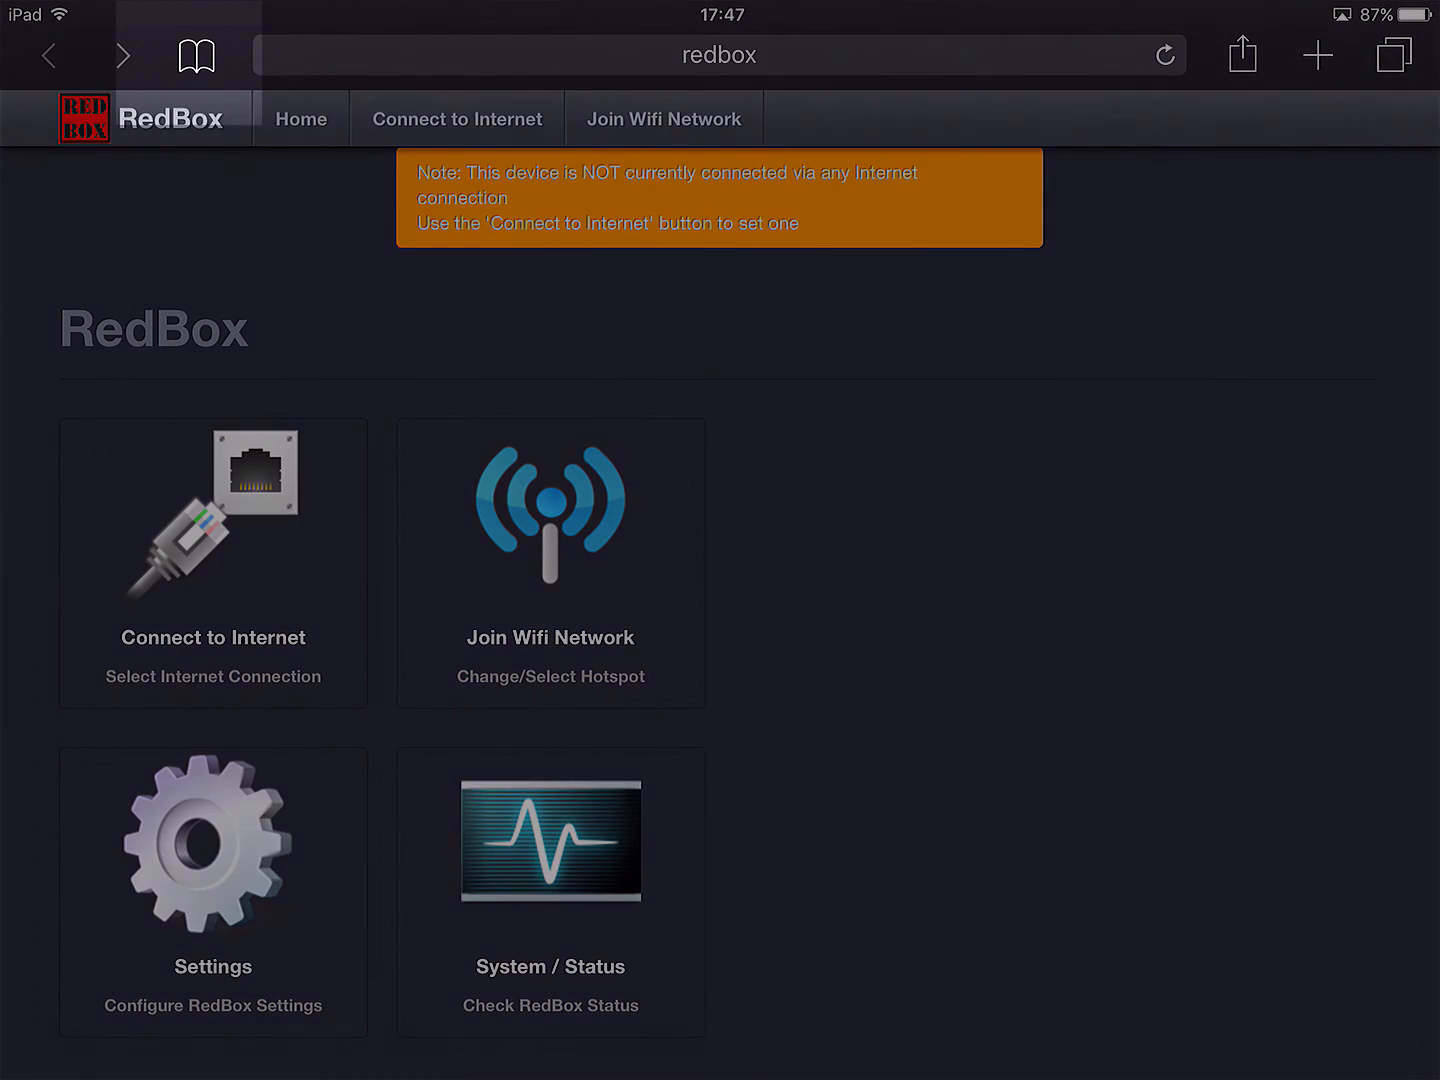
pyautogui.click(196, 56)
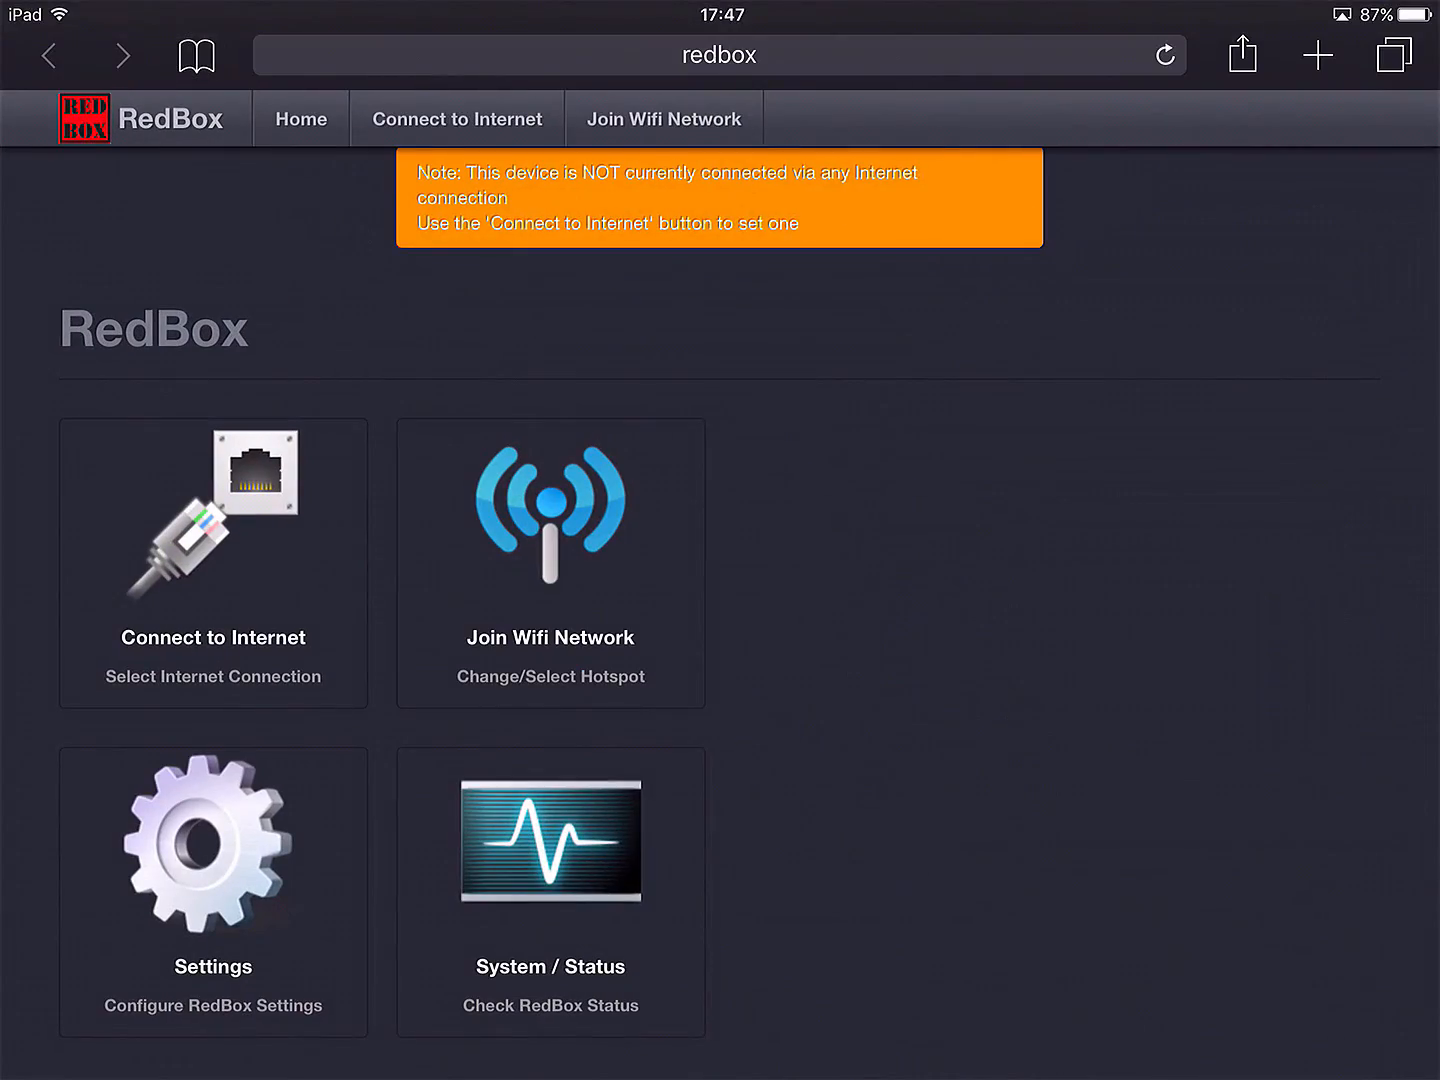
pyautogui.click(1242, 56)
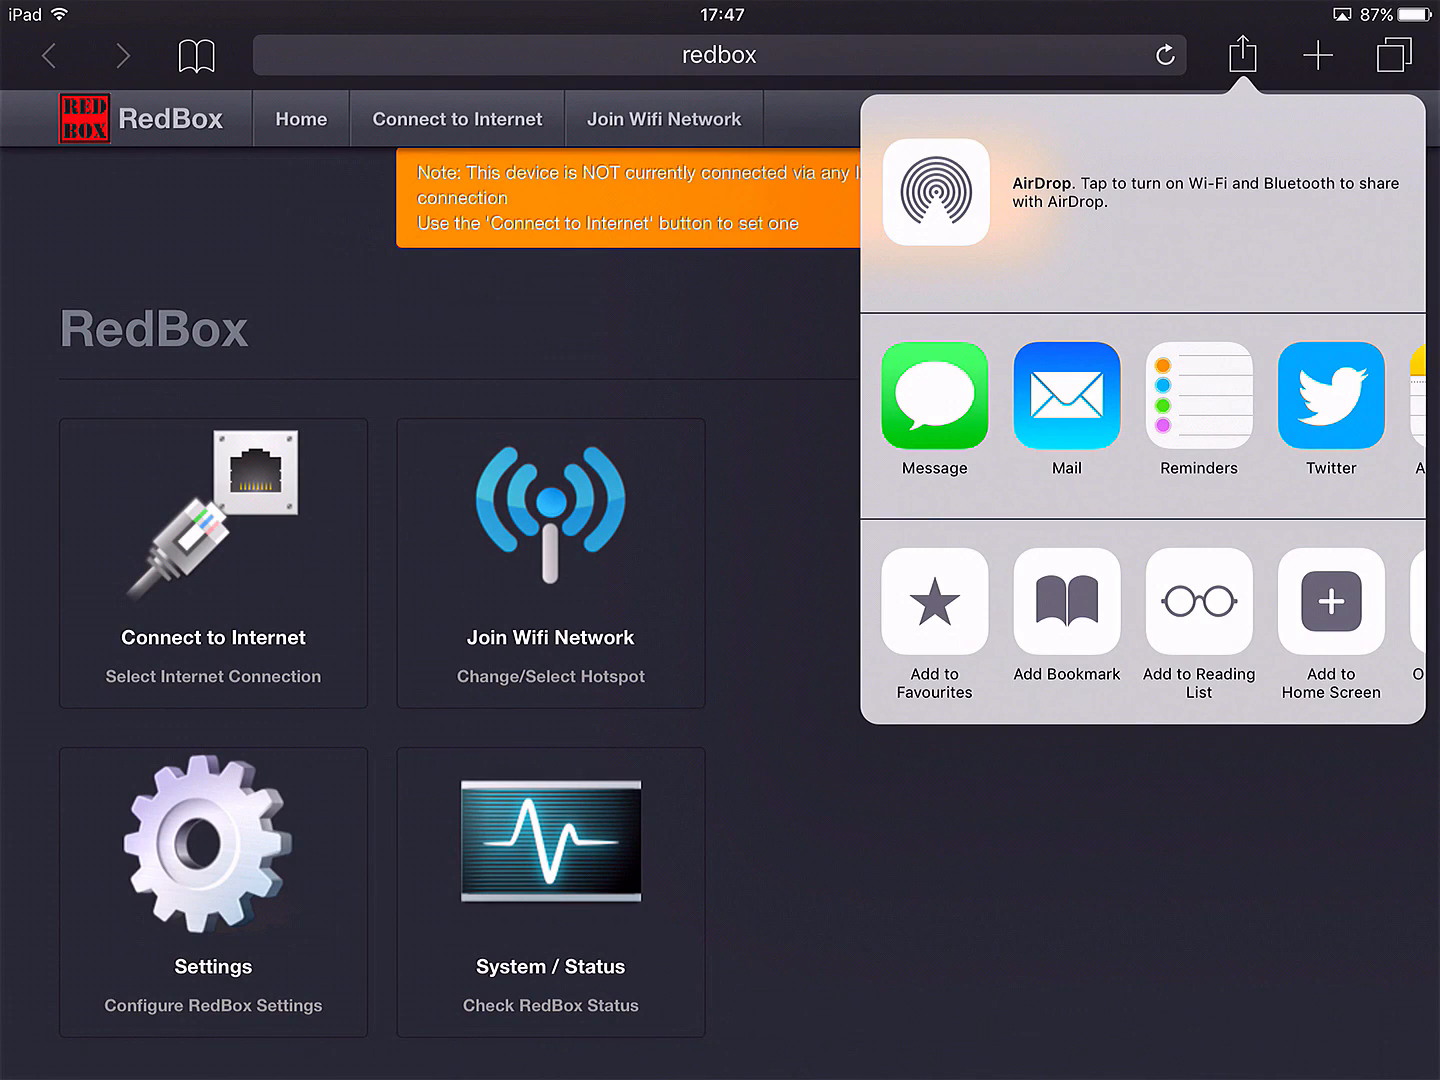
pyautogui.click(1332, 620)
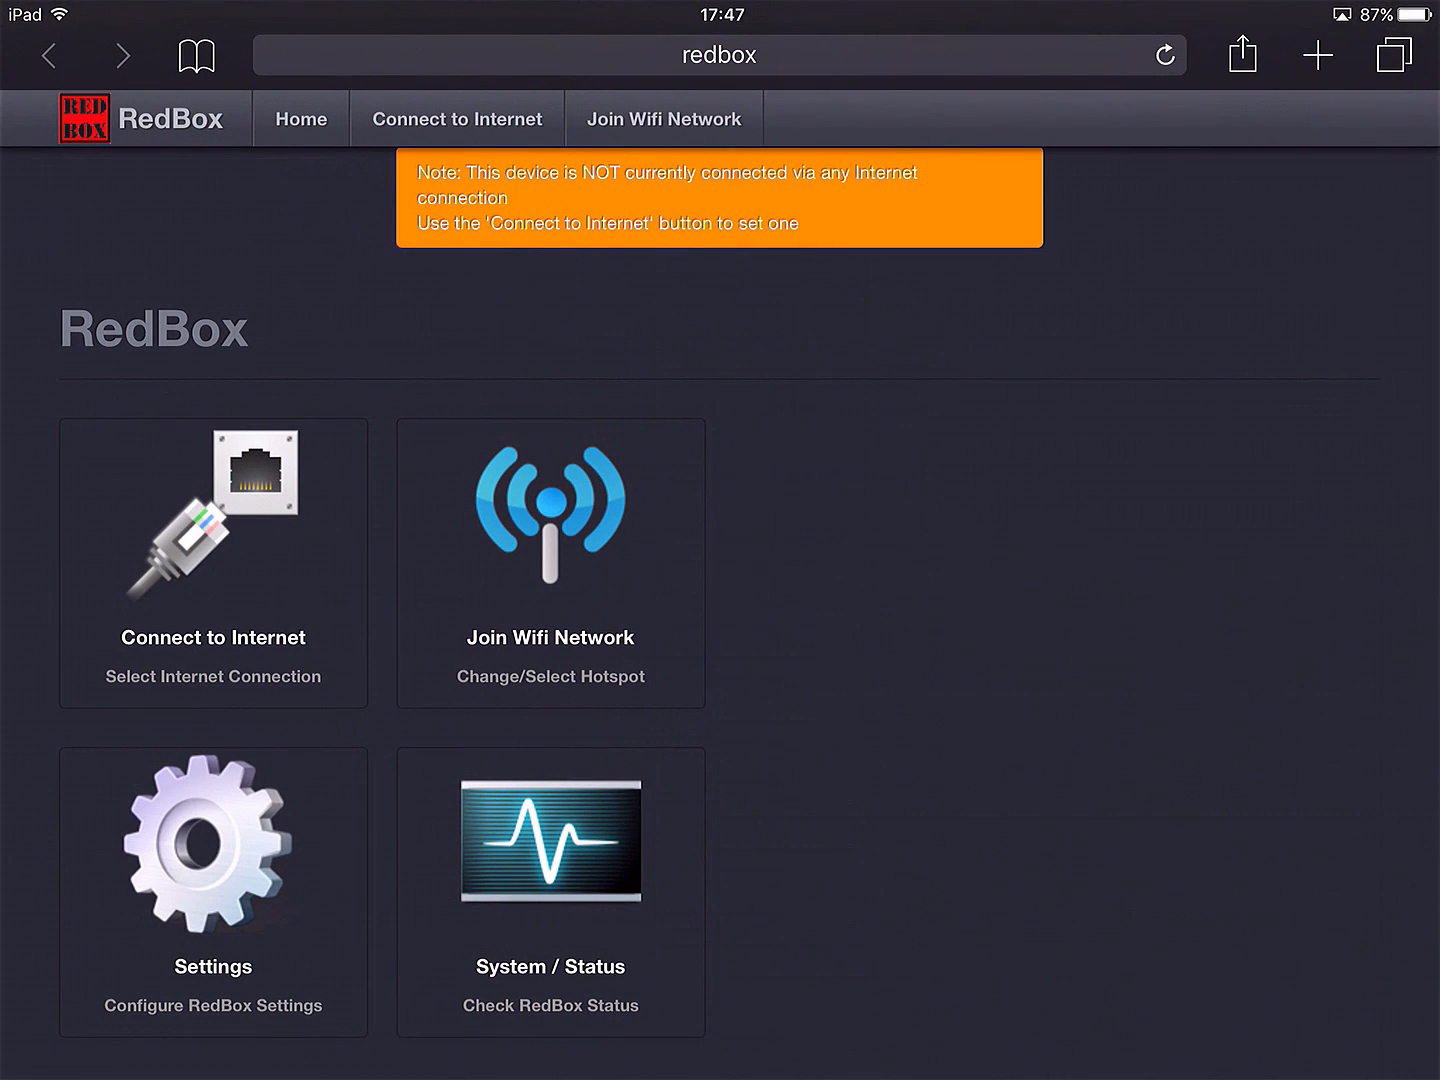
pyautogui.click(212, 560)
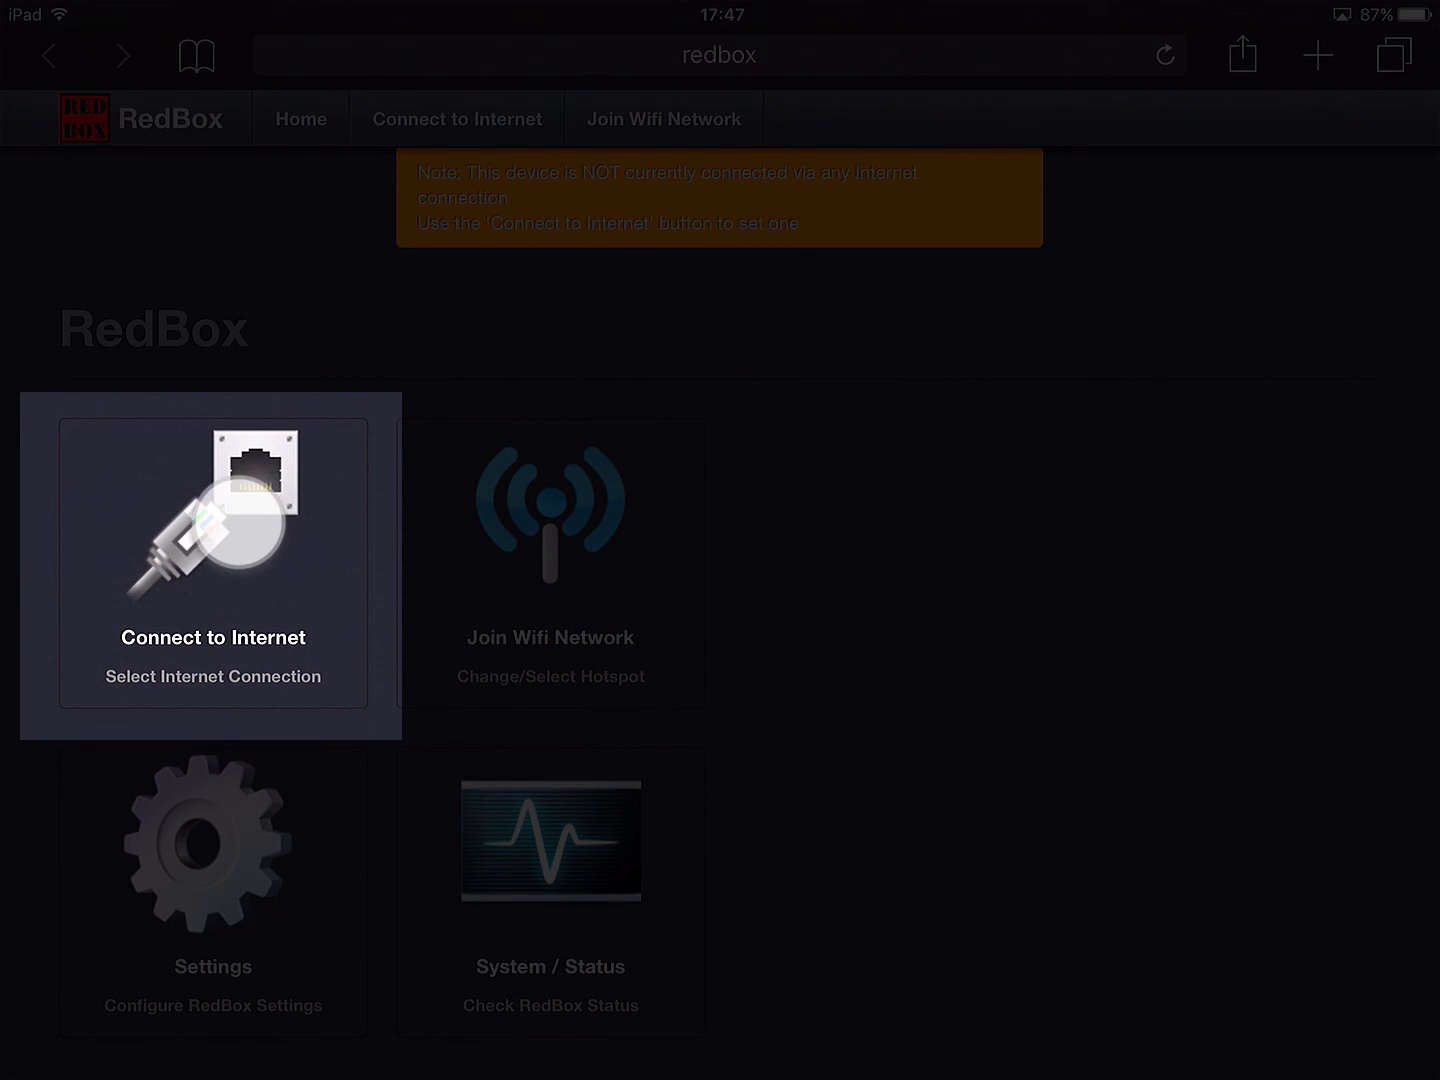
# - Choose the Satellite (1) - Iridium 9505A gateway as the internet connection
pyautogui.click(212, 562)
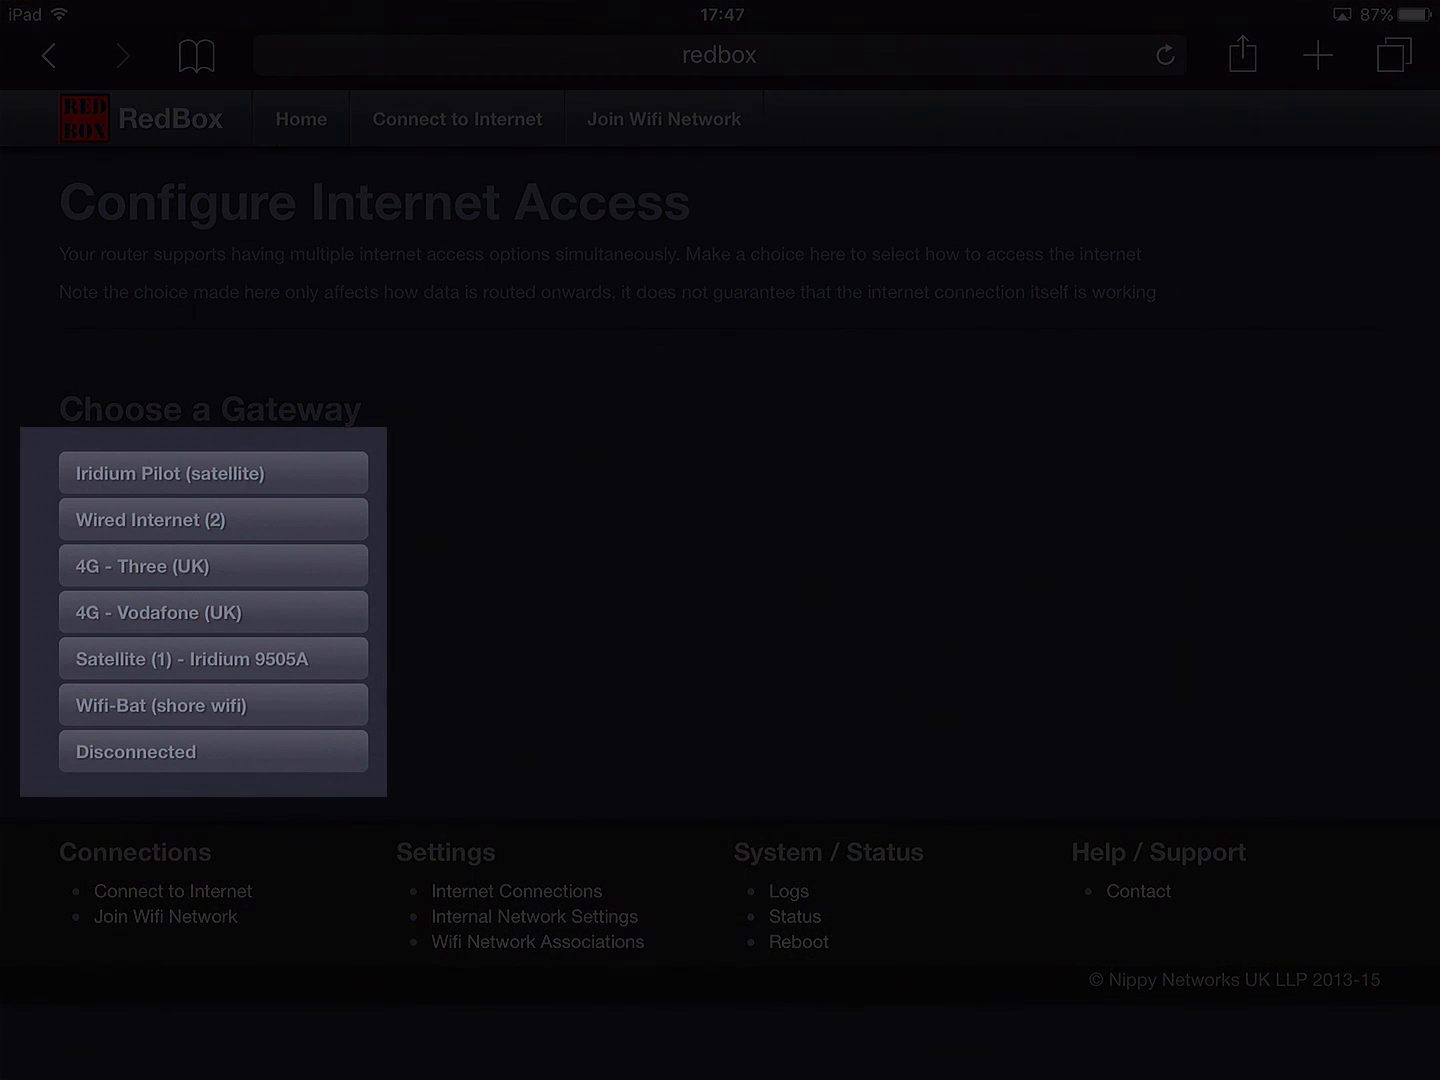
pyautogui.click(212, 658)
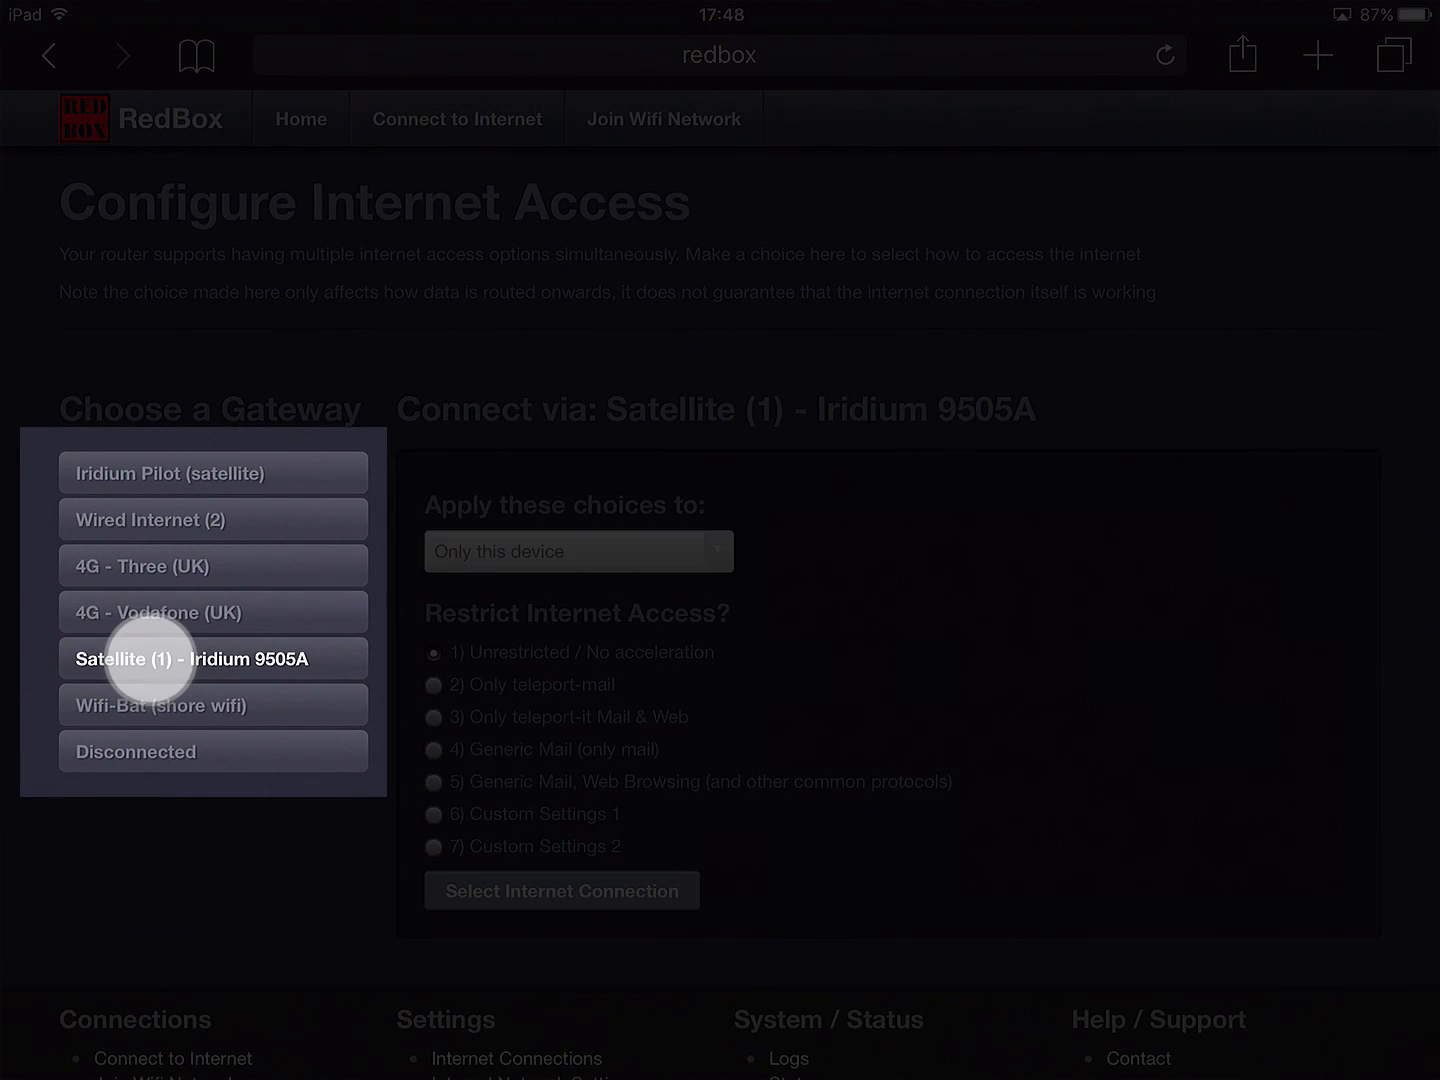
pyautogui.click(212, 658)
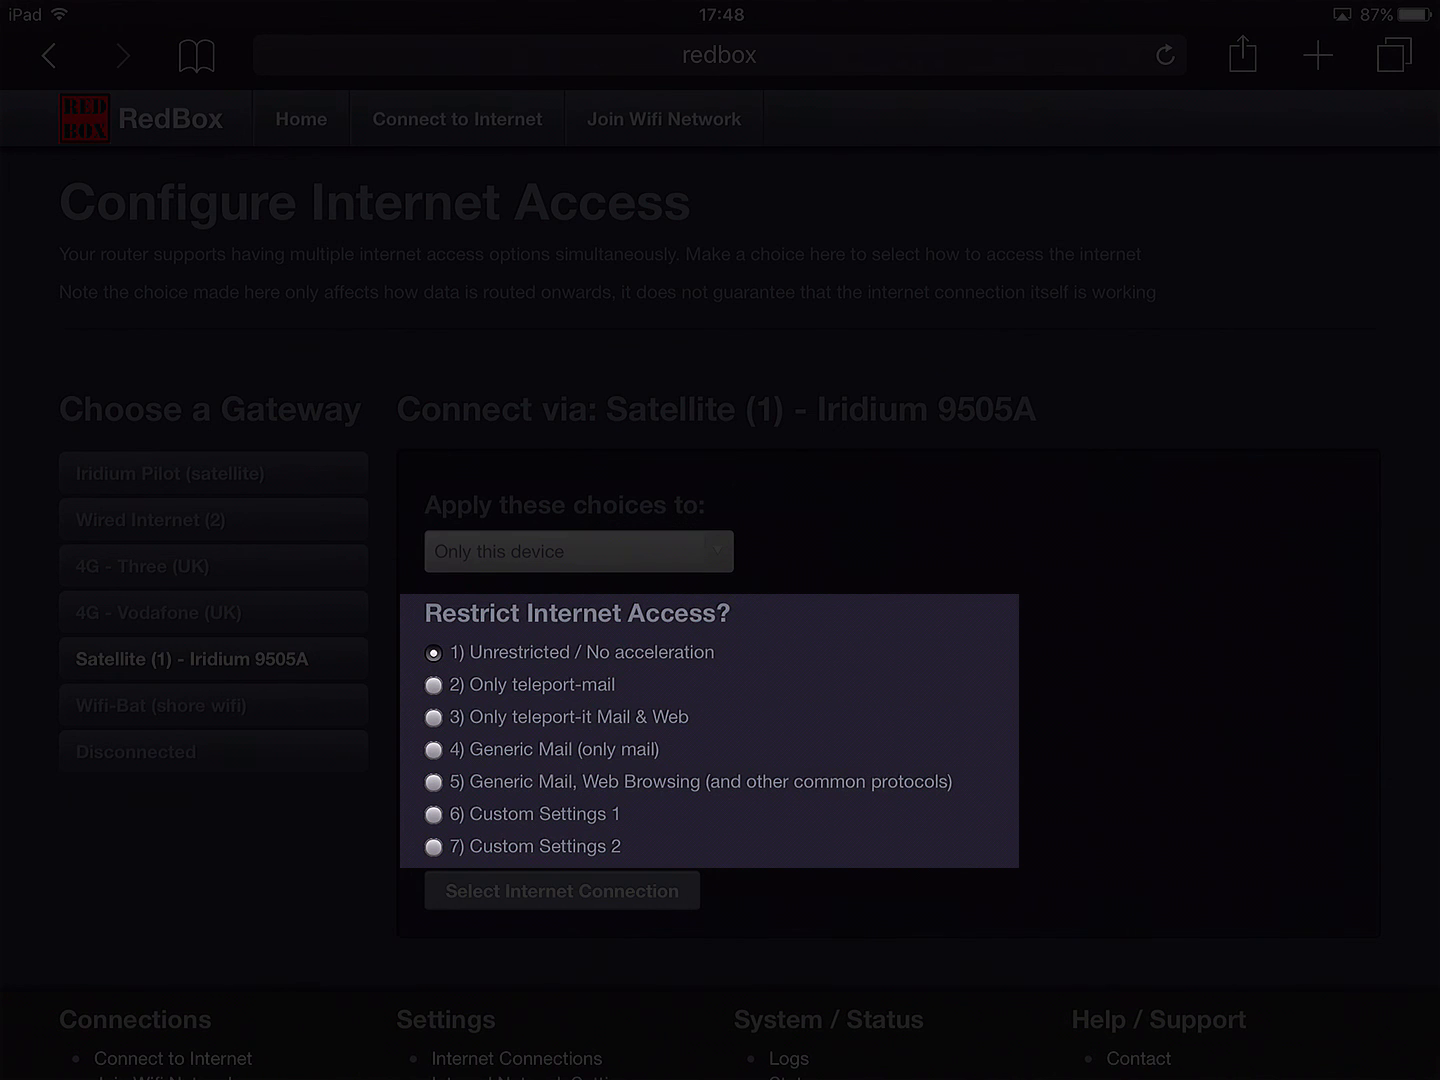
pyautogui.click(432, 684)
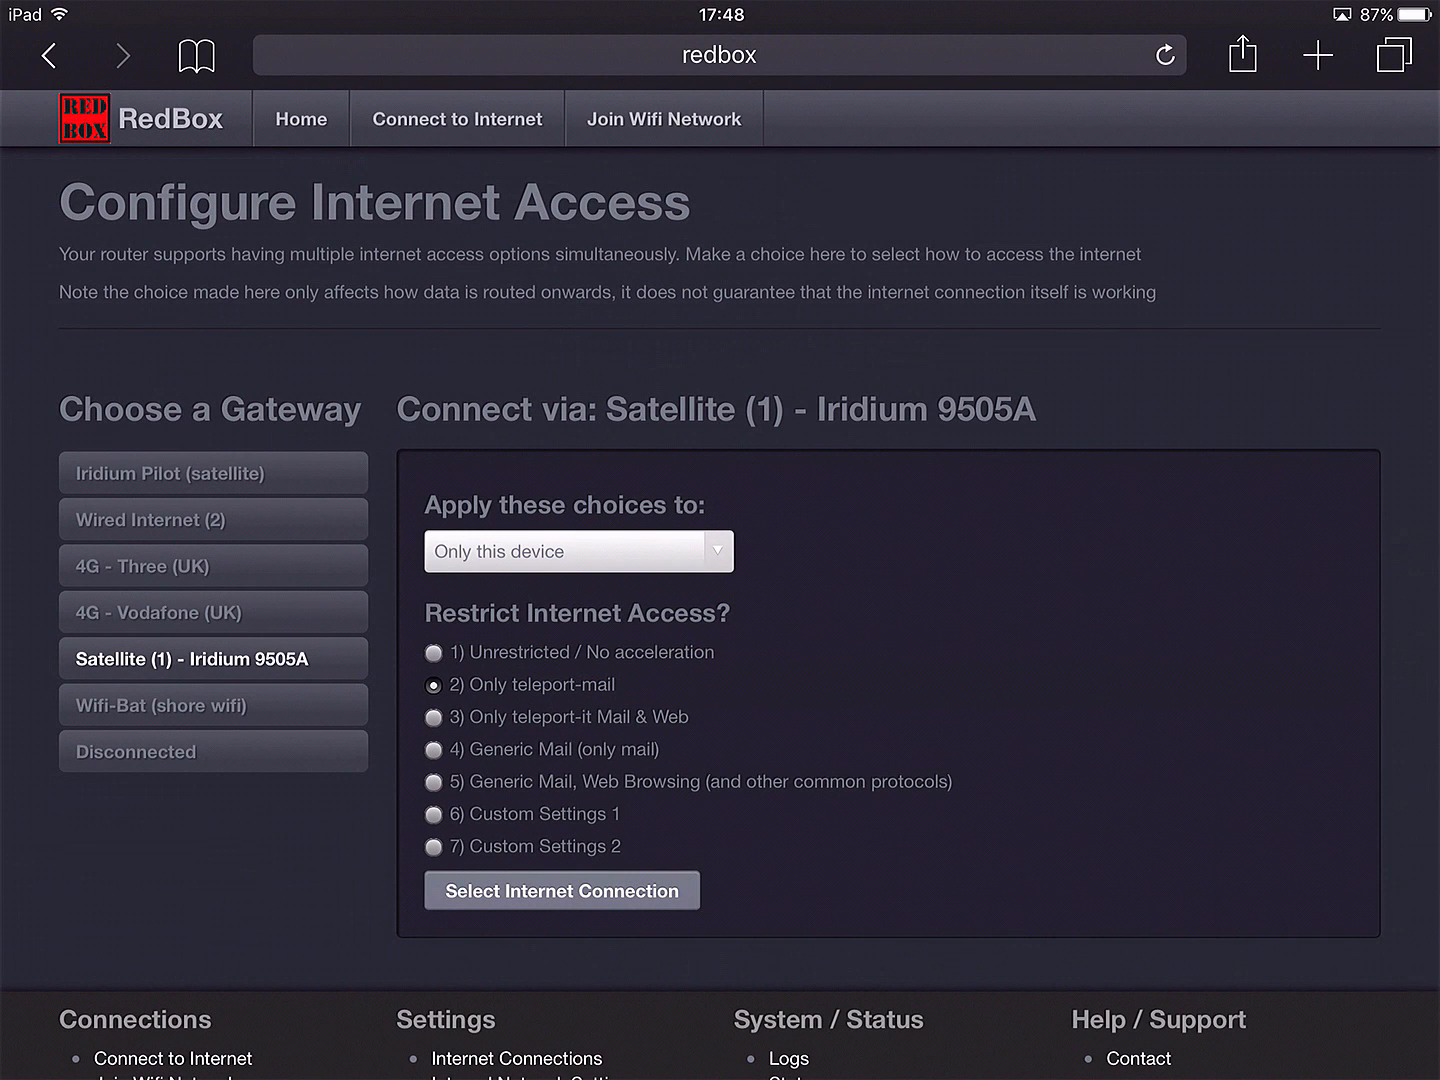
# - Apply it to only this device with firewall mode '2) Only teleport-mail' and confirm the selection
pyautogui.click(578, 552)
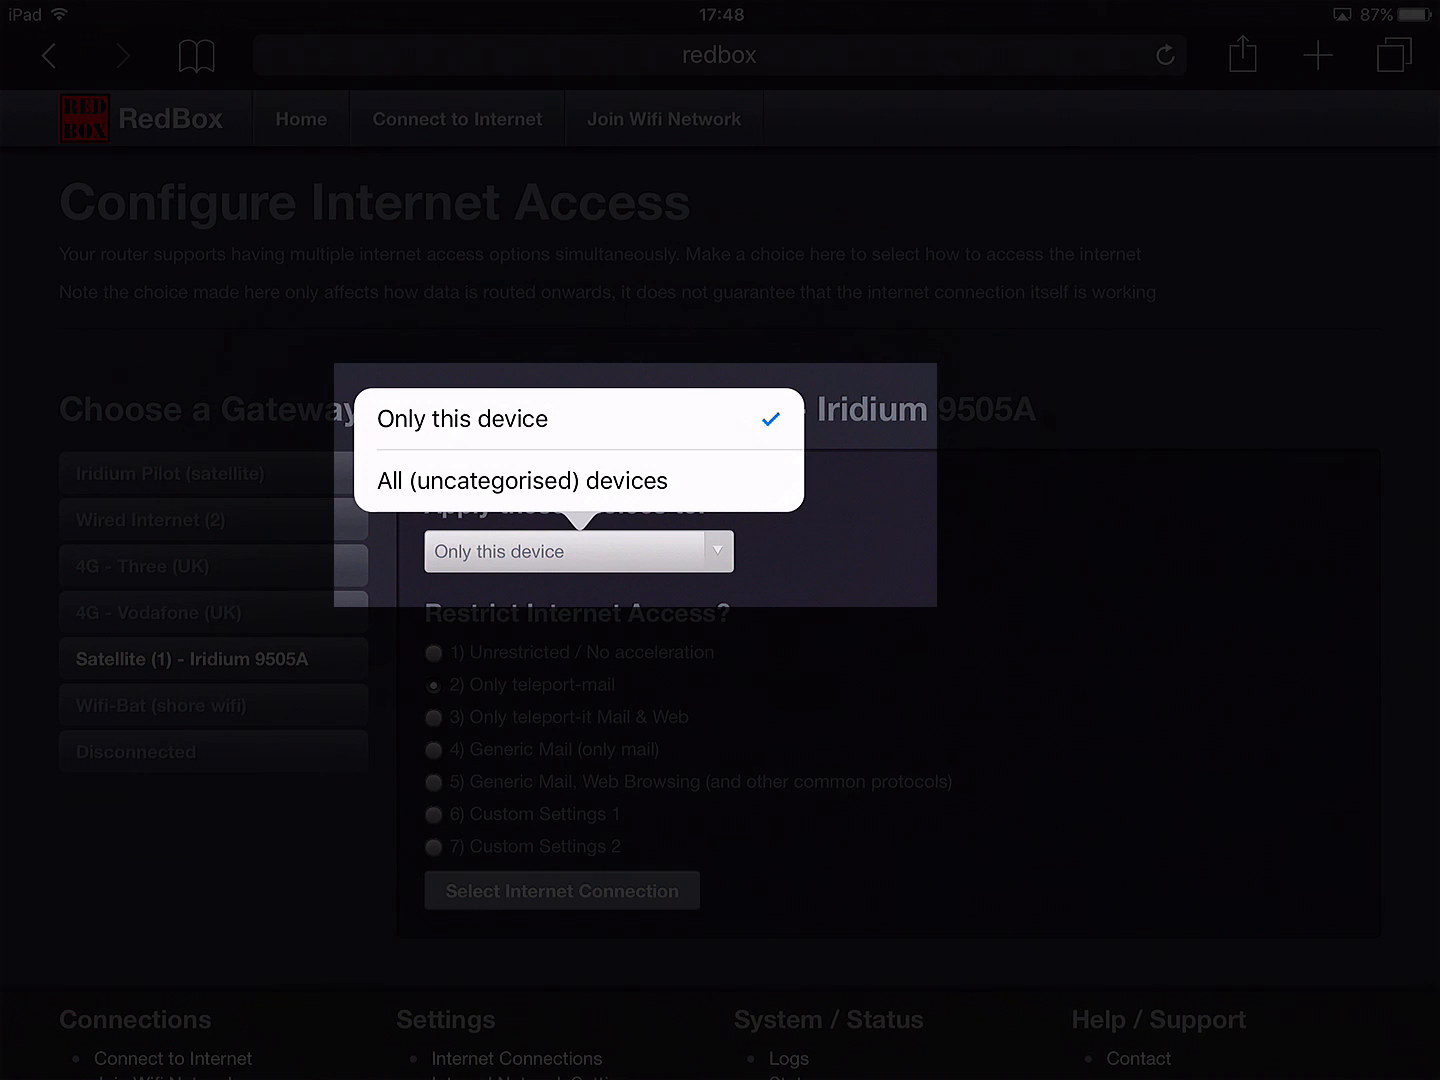
pyautogui.click(462, 418)
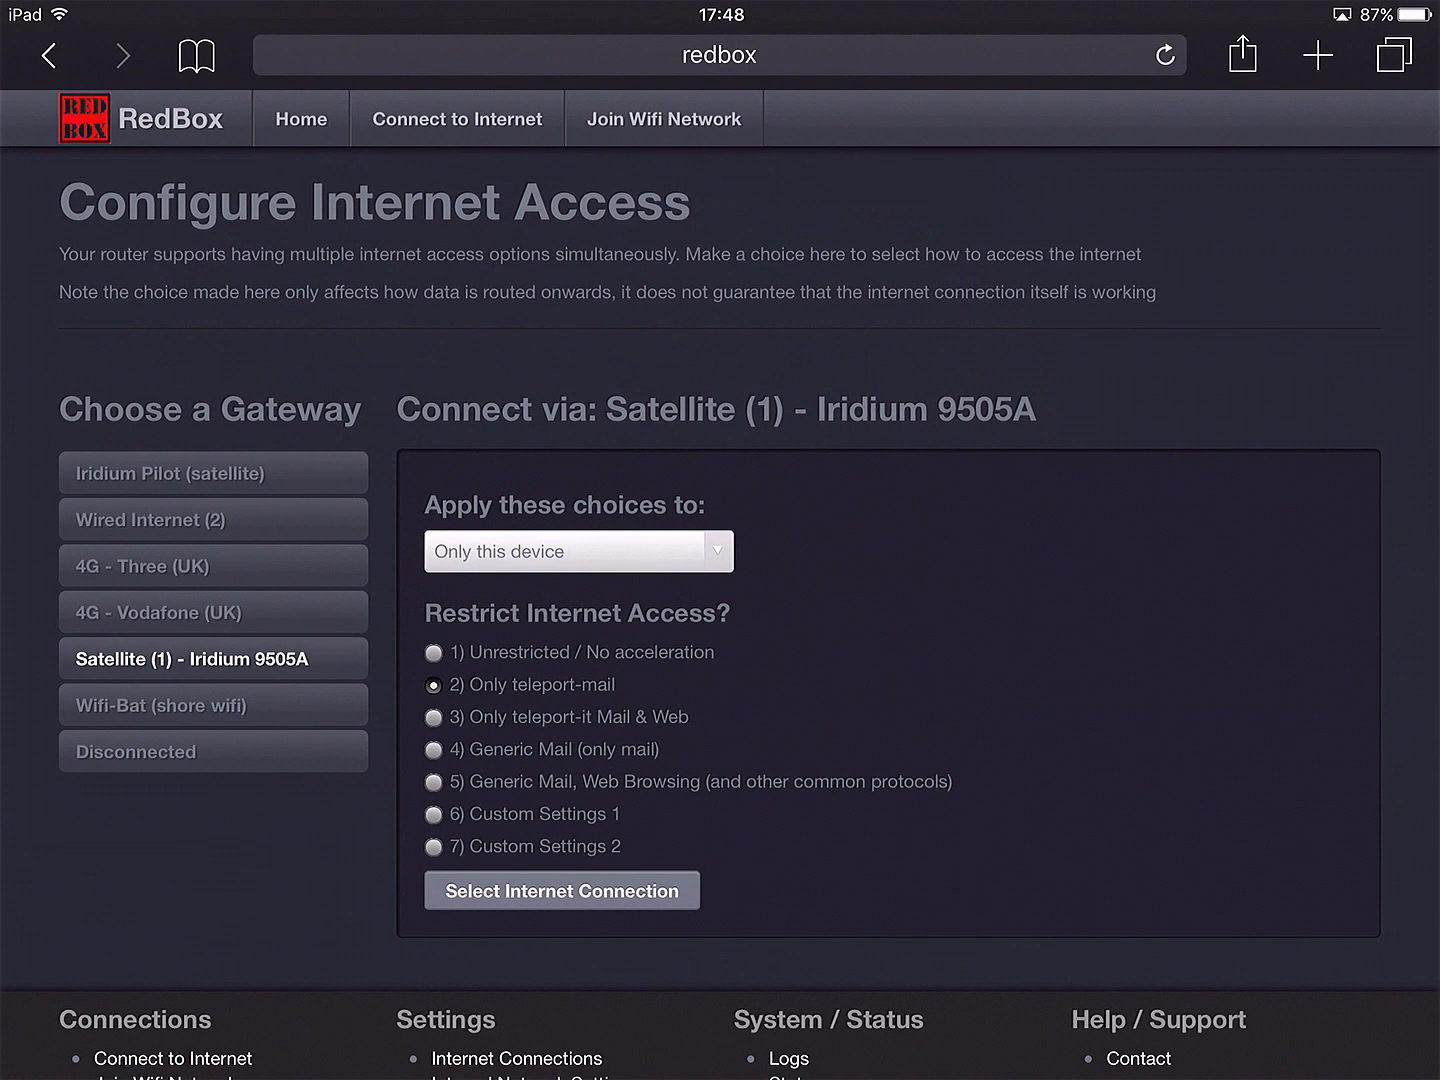
pyautogui.click(560, 890)
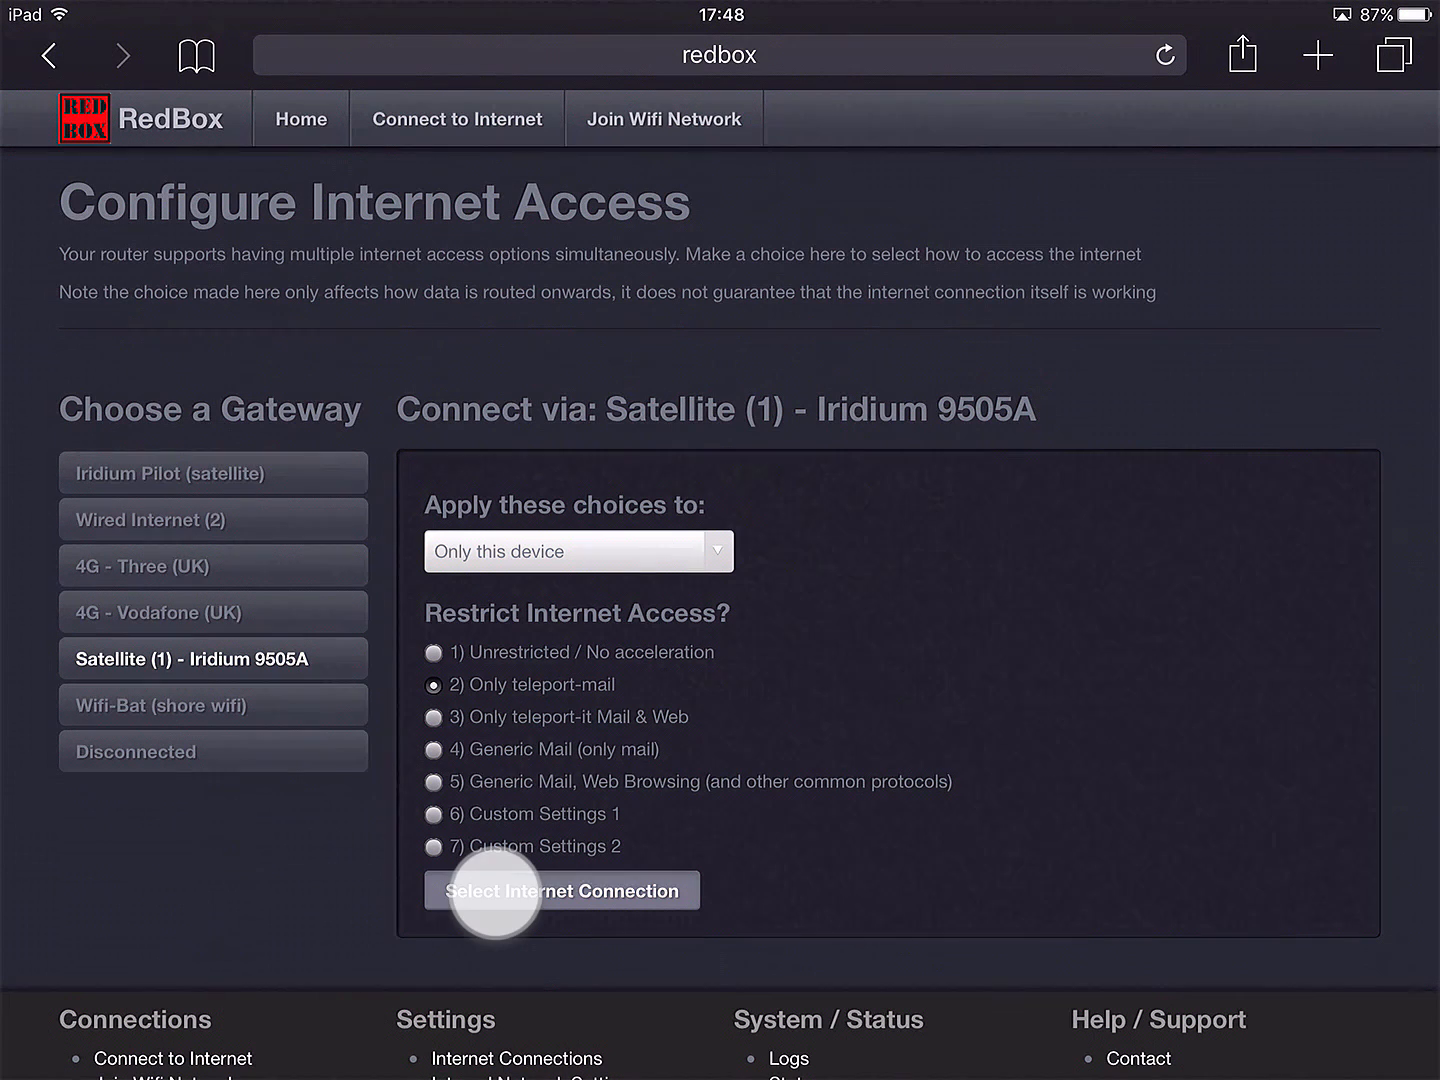
pyautogui.click(560, 890)
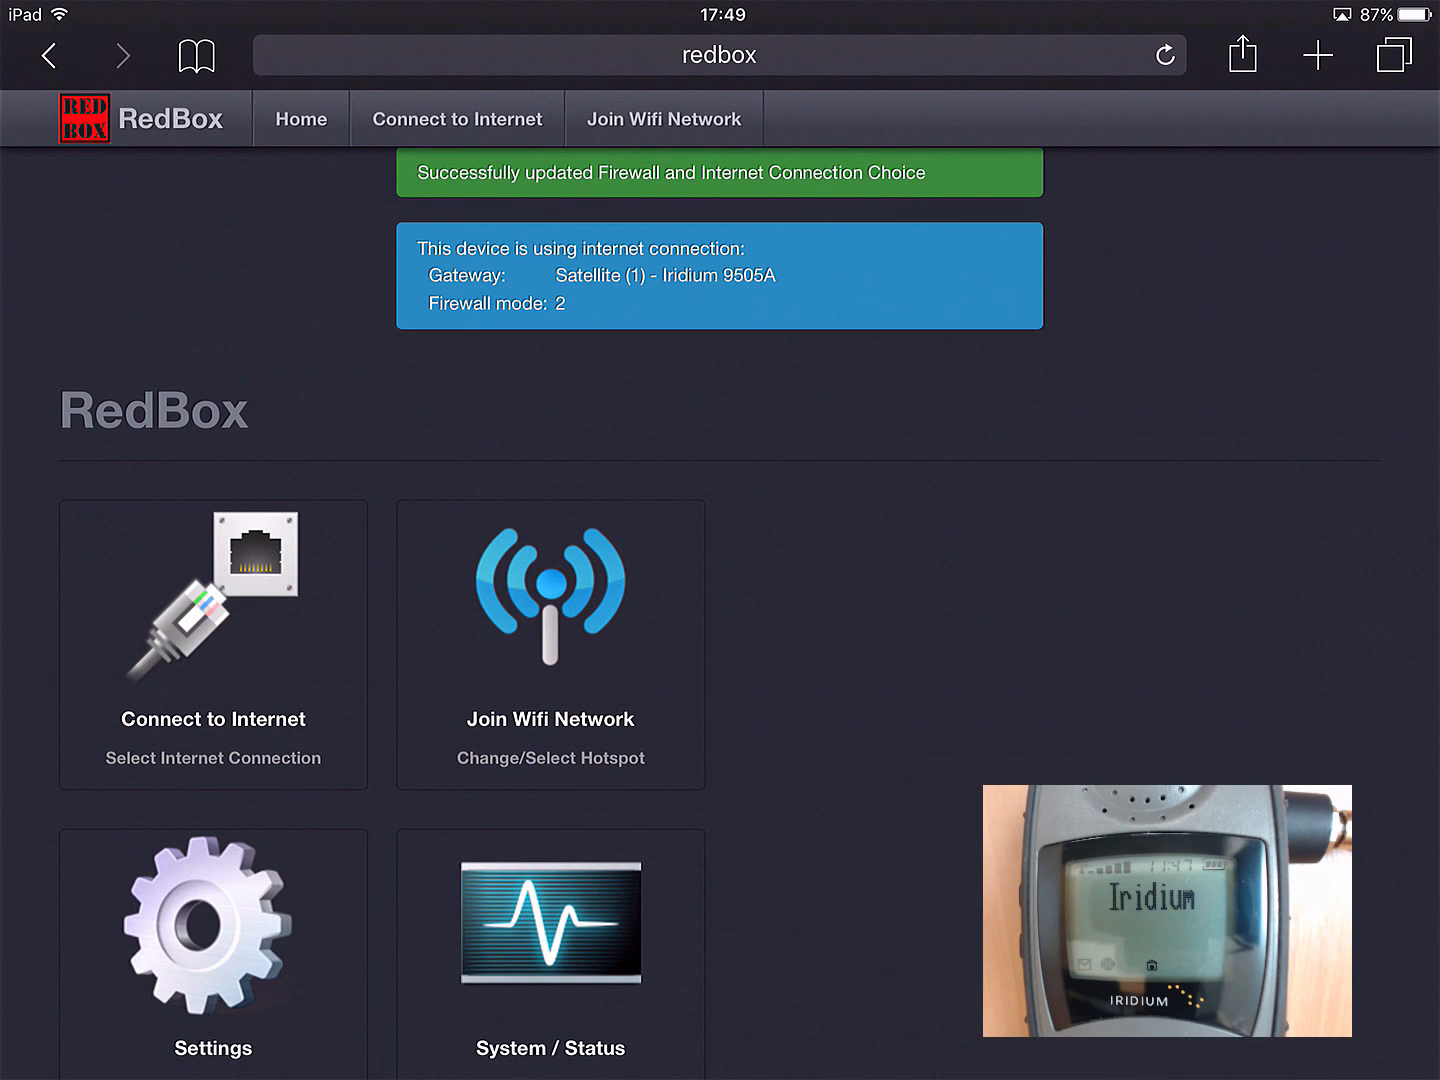
# - Launch Mail from the Home Screen and let the inbox fetch the unread 'Hi' message from Demo
pyautogui.press('home')
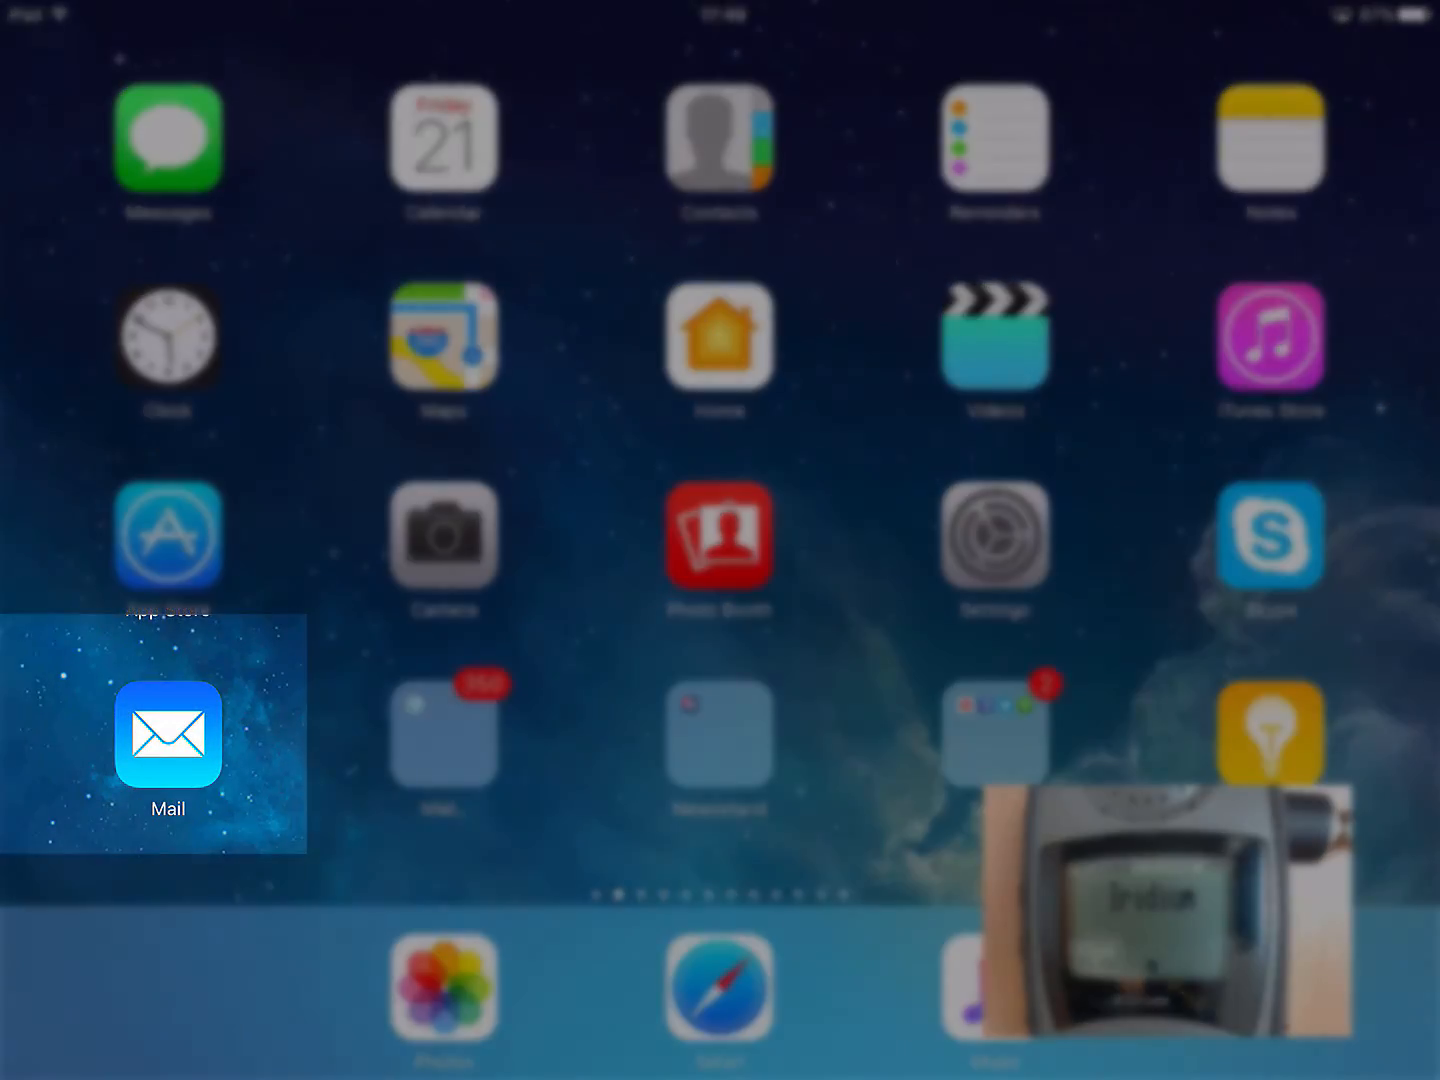
pyautogui.click(168, 736)
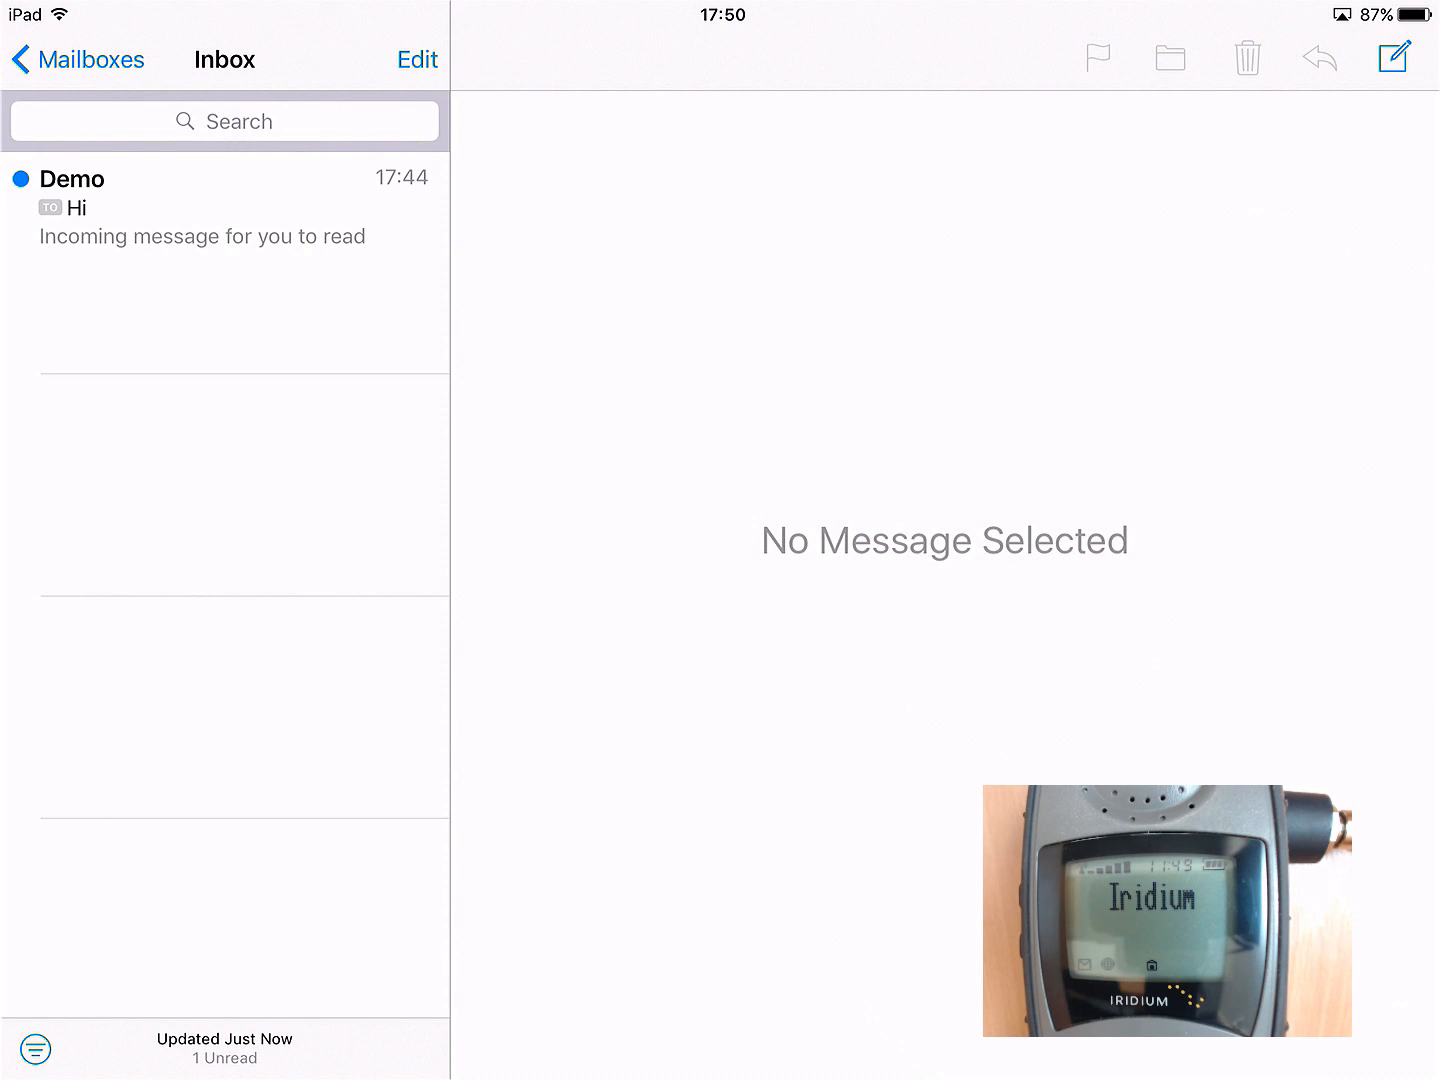
pyautogui.click(1392, 56)
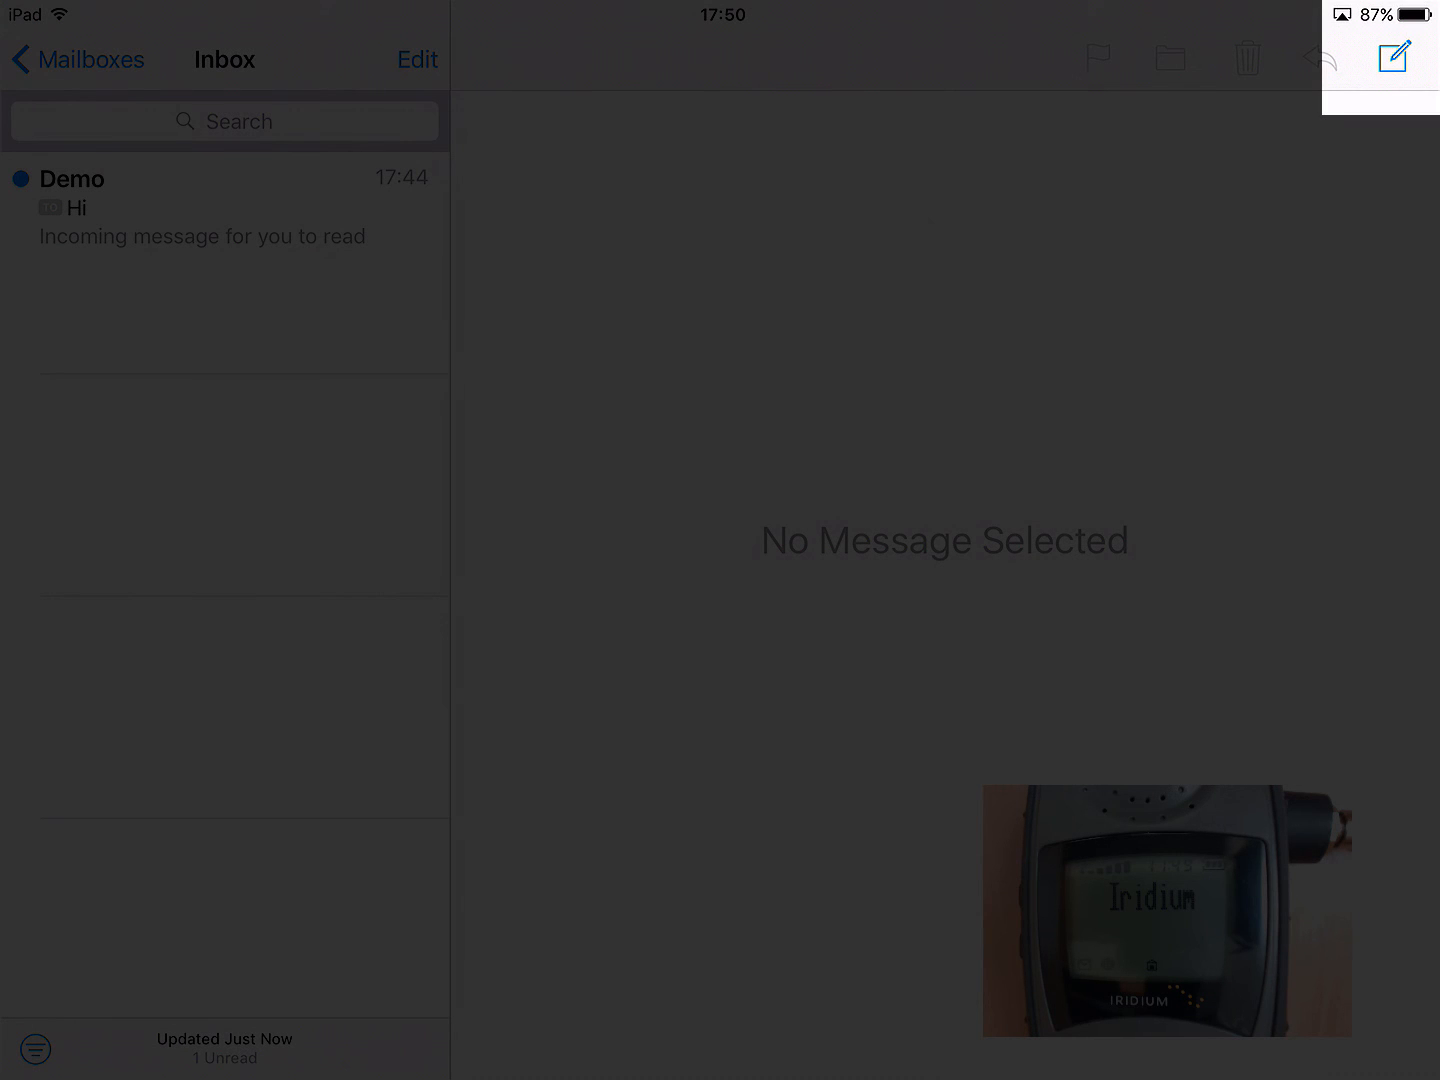
# - Compose a message to Demo with subject 'Test over iridium' and body 'Hi'
pyautogui.click(1396, 56)
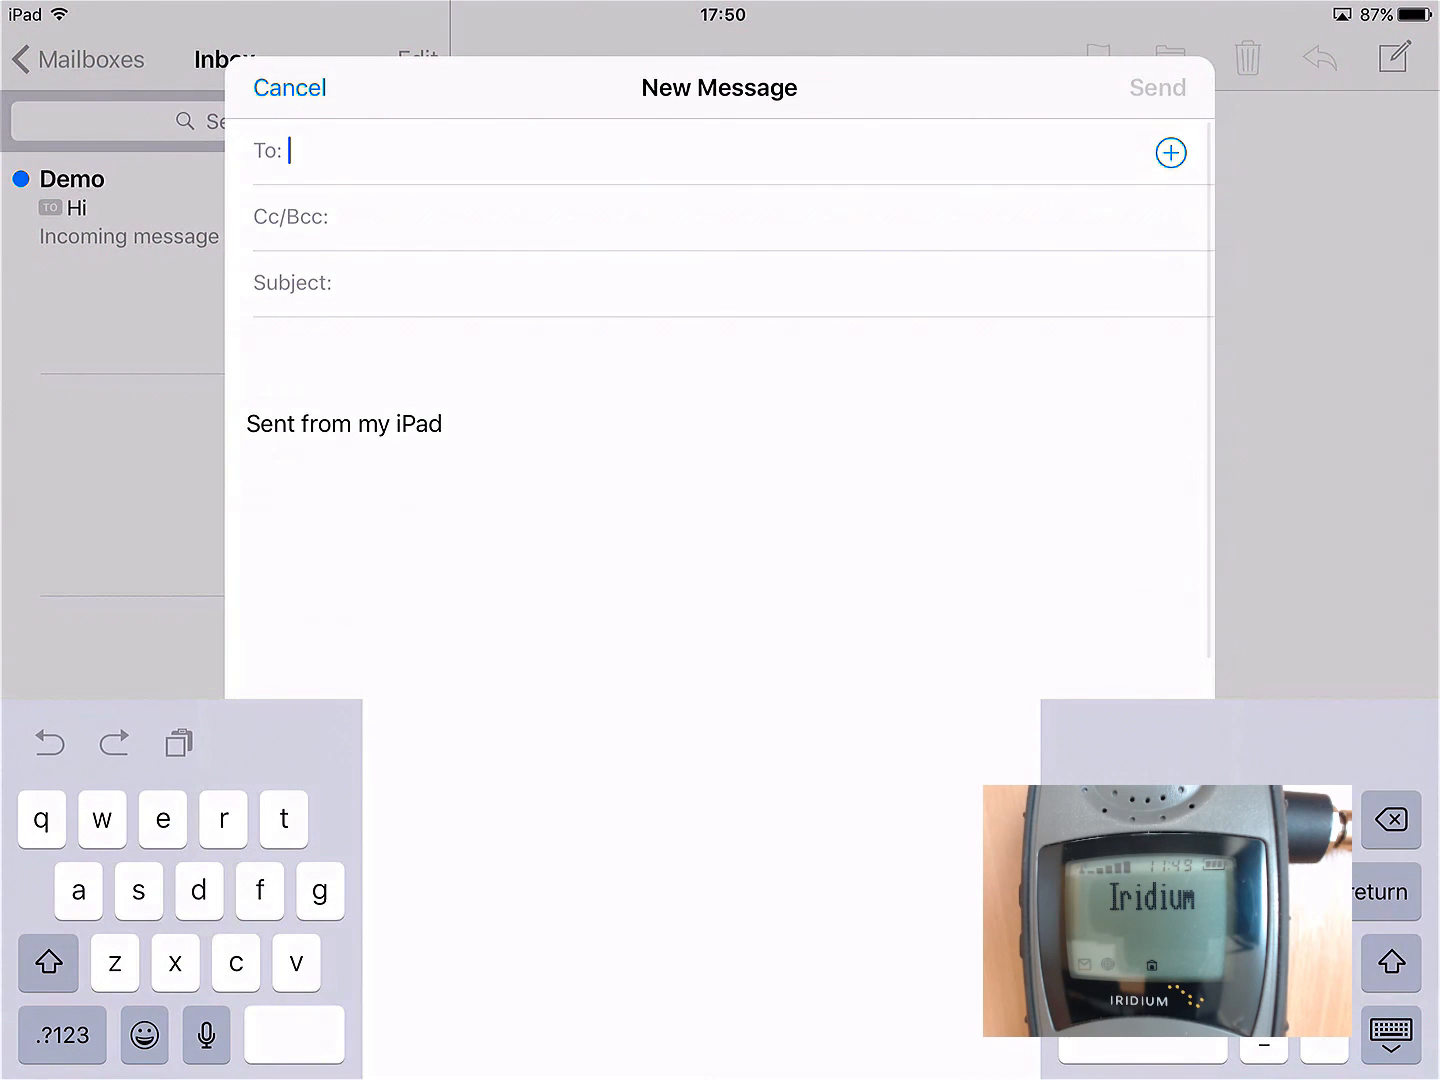
pyautogui.write('demo@')
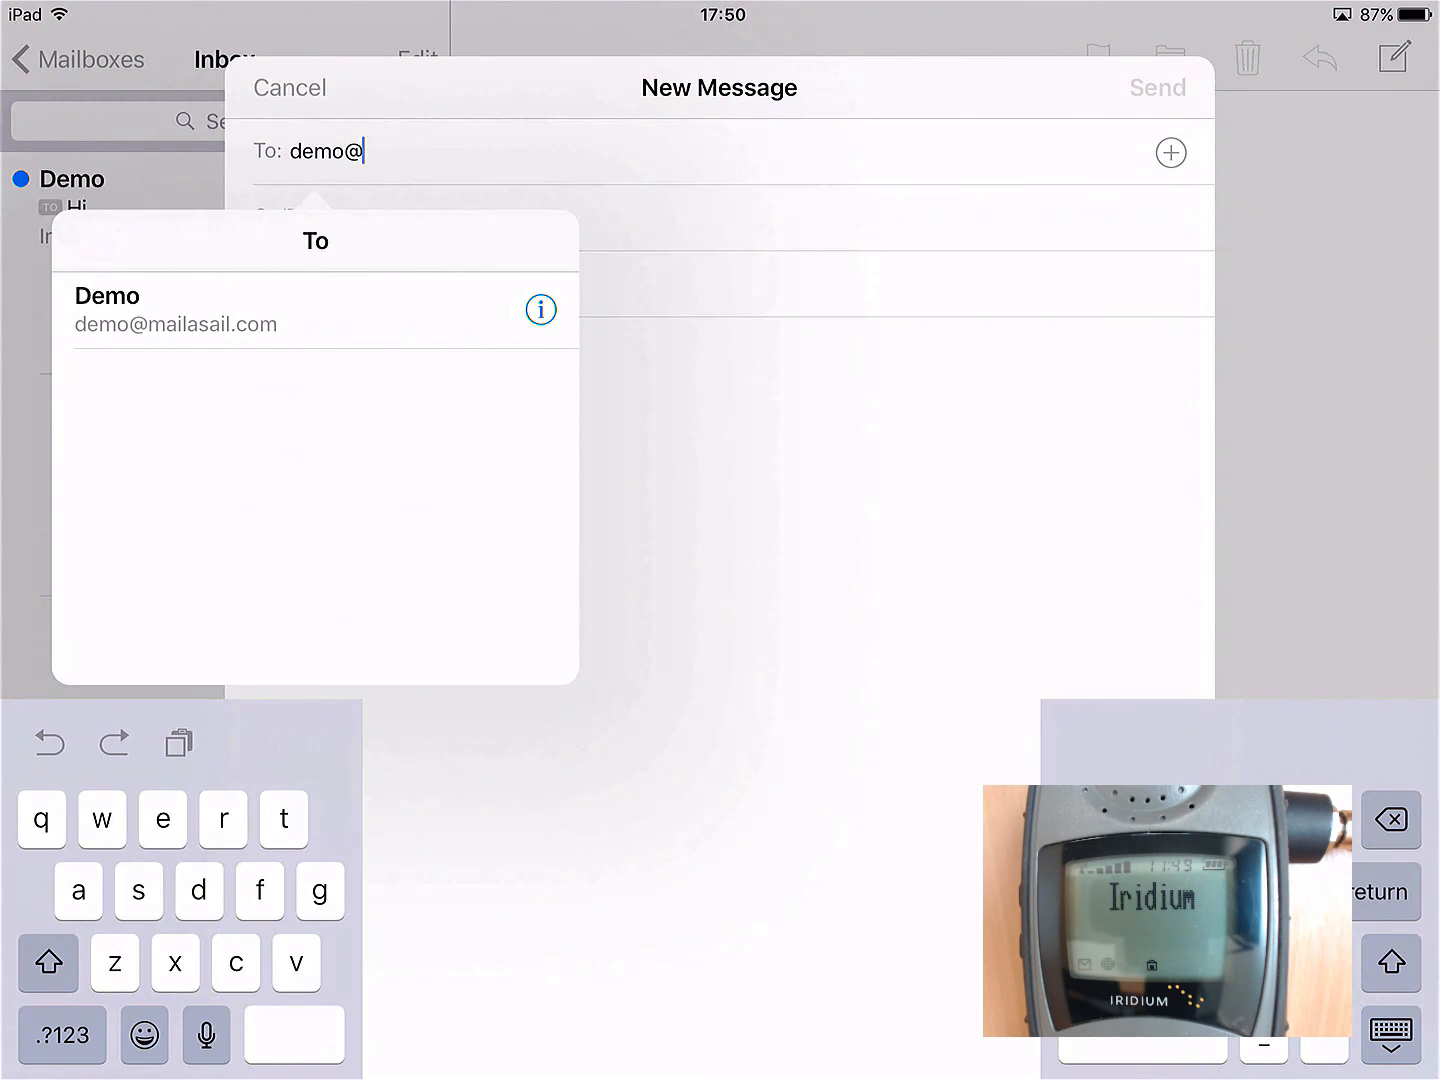
pyautogui.click(176, 310)
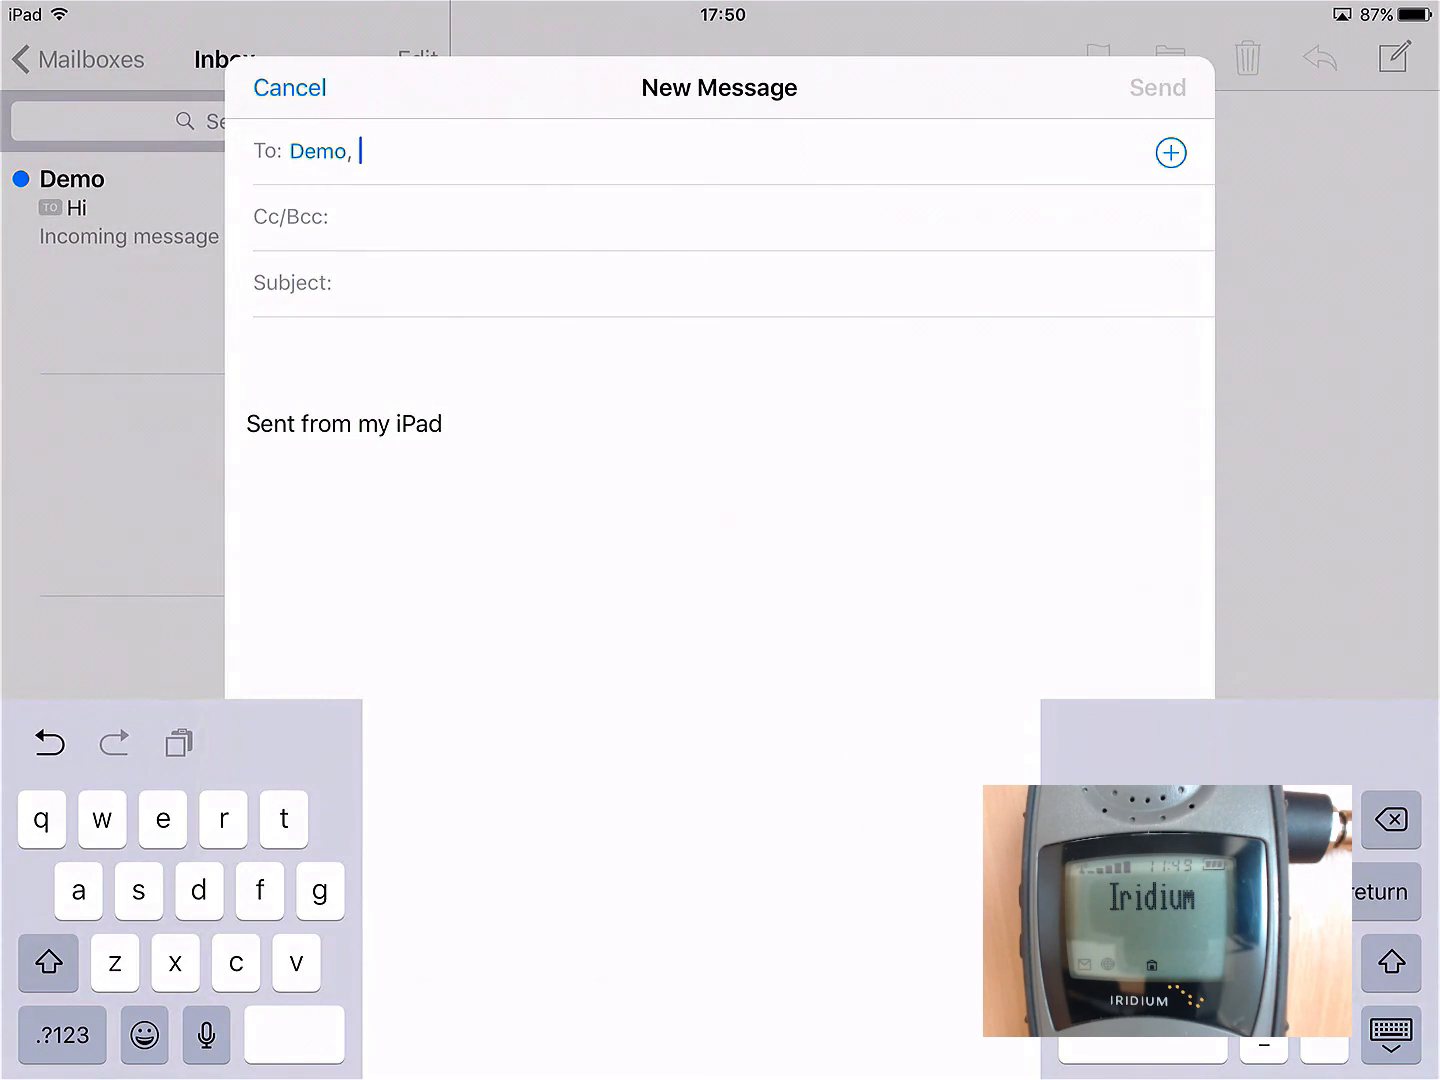
pyautogui.write('Te')
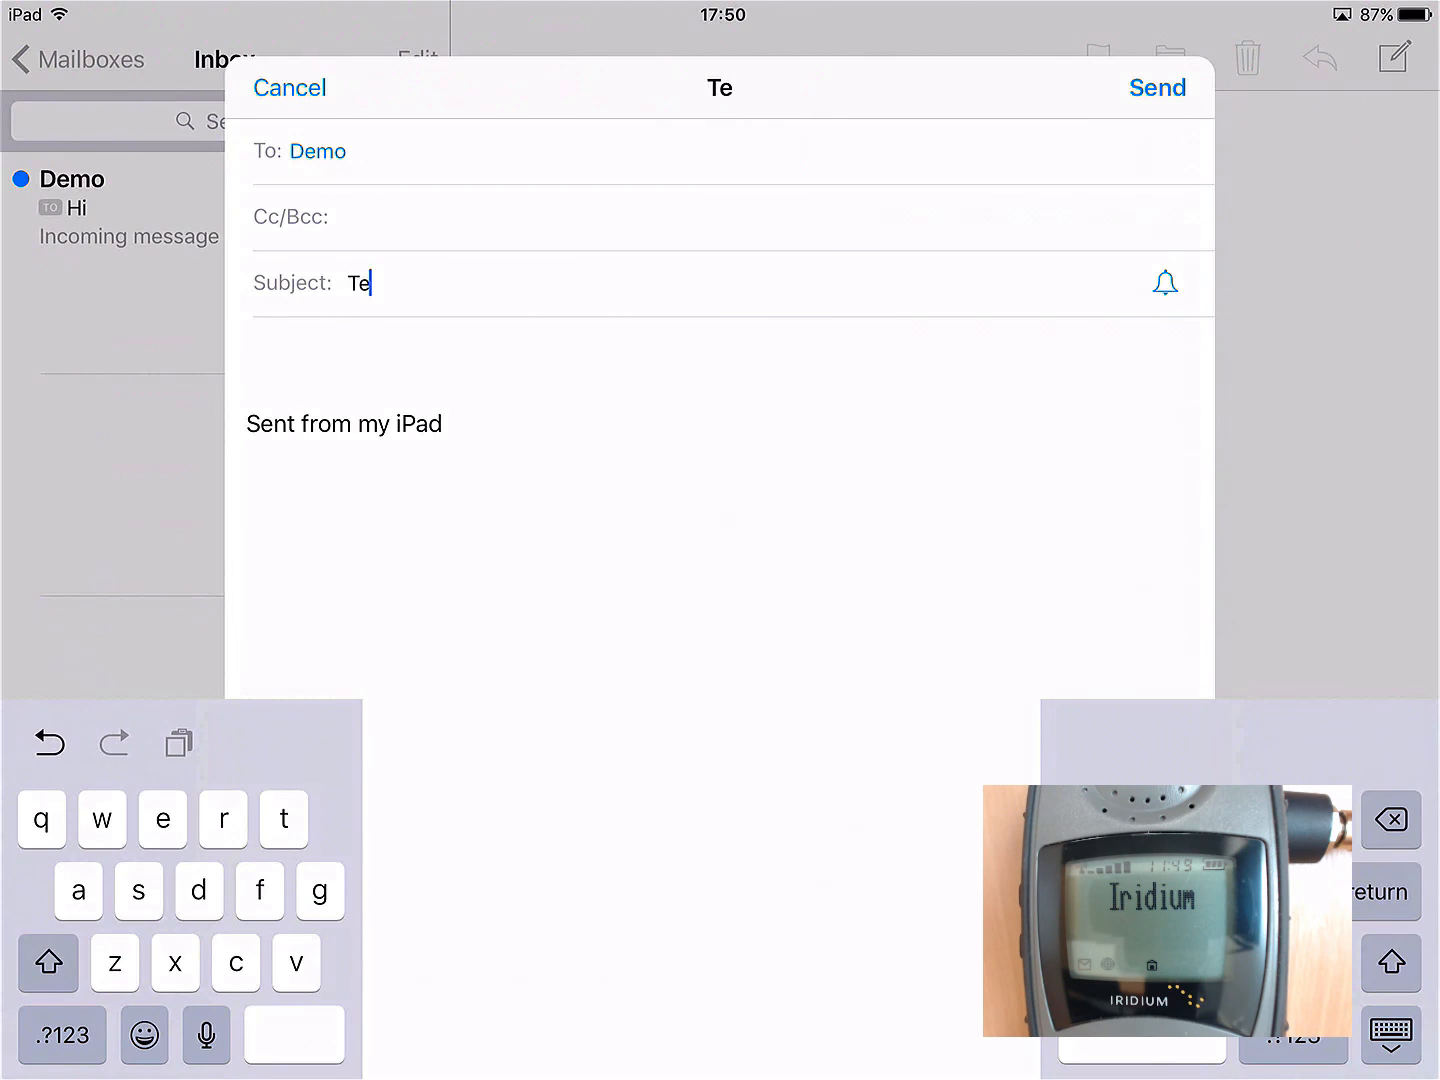
pyautogui.write('st o')
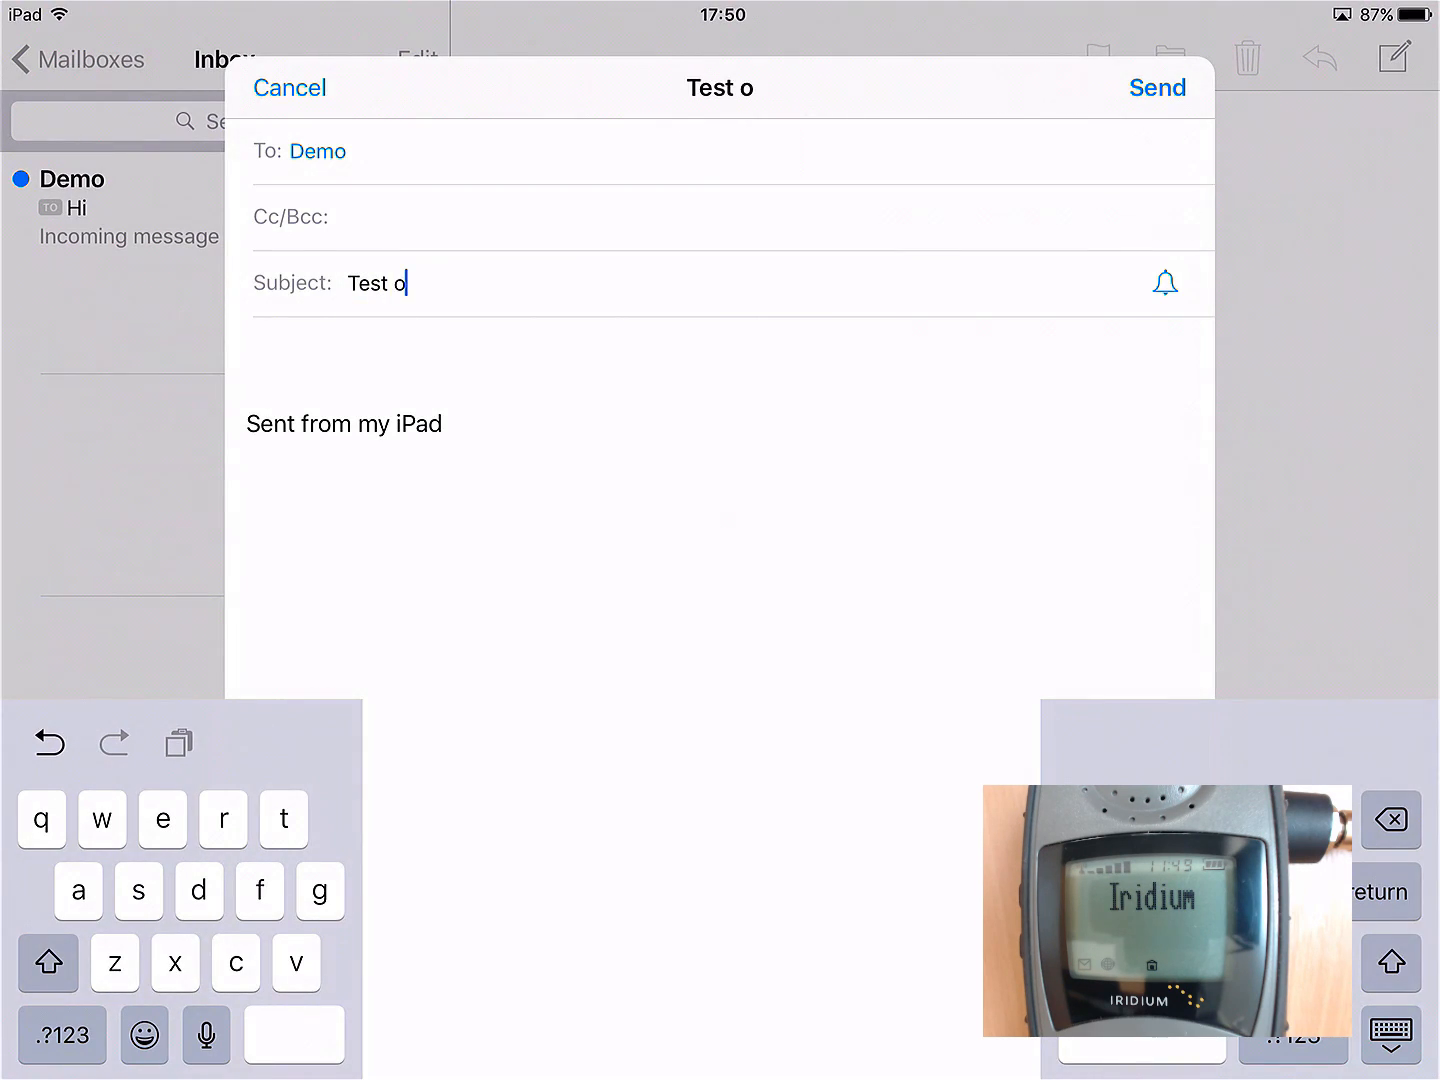
pyautogui.write('ver iridium')
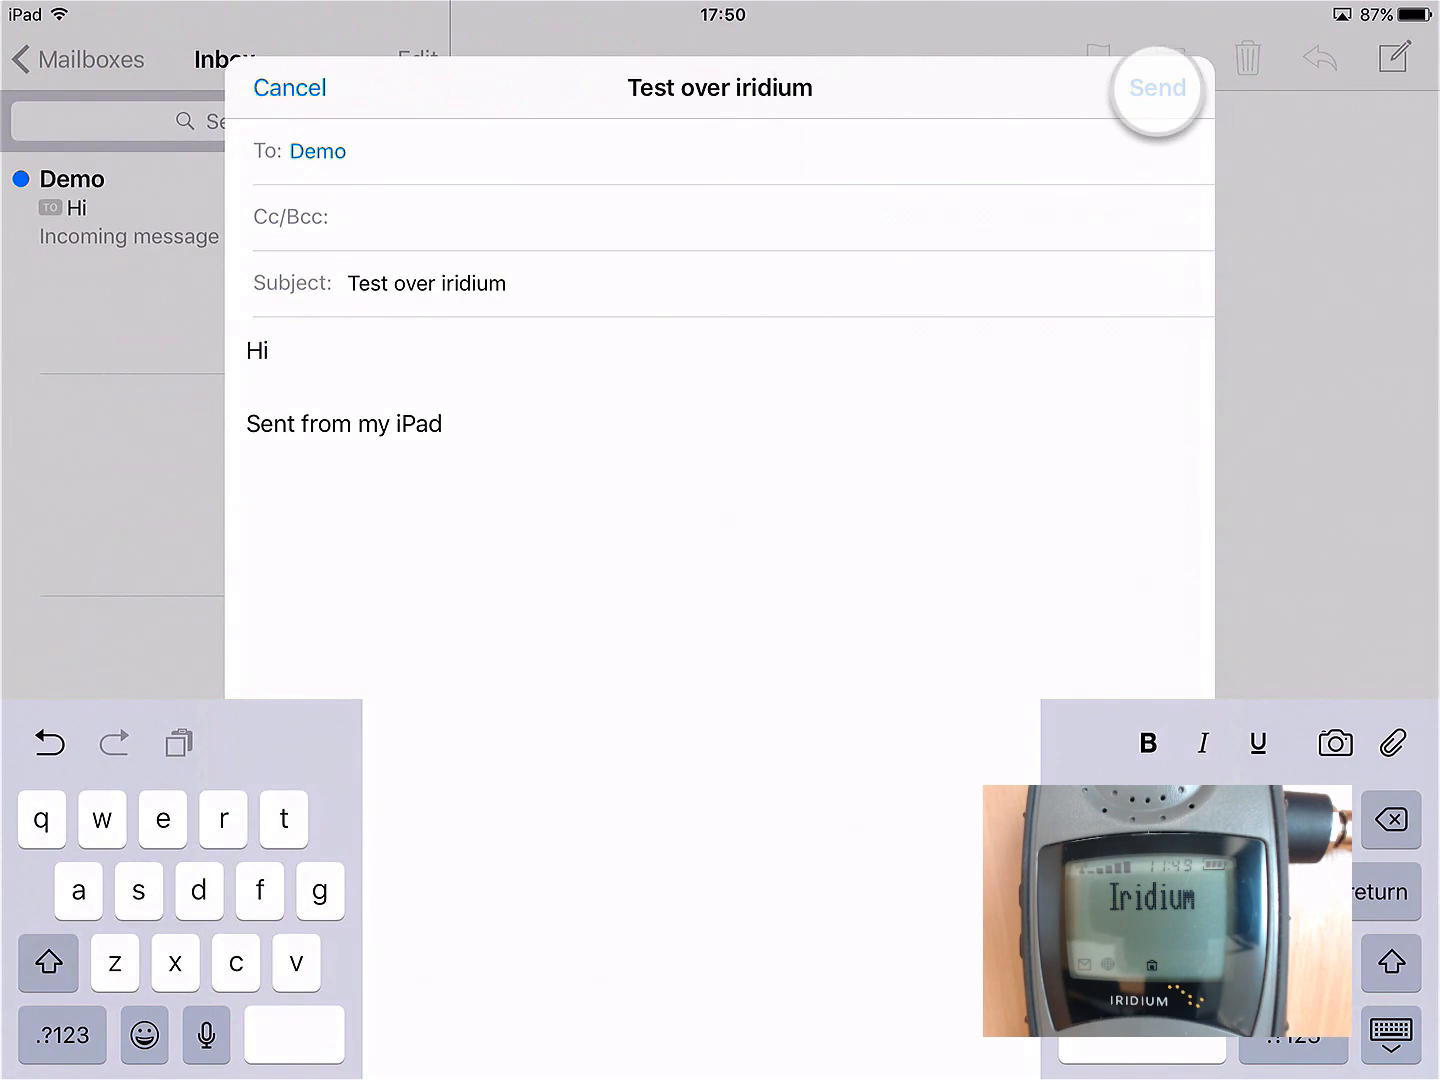
pyautogui.click(1156, 88)
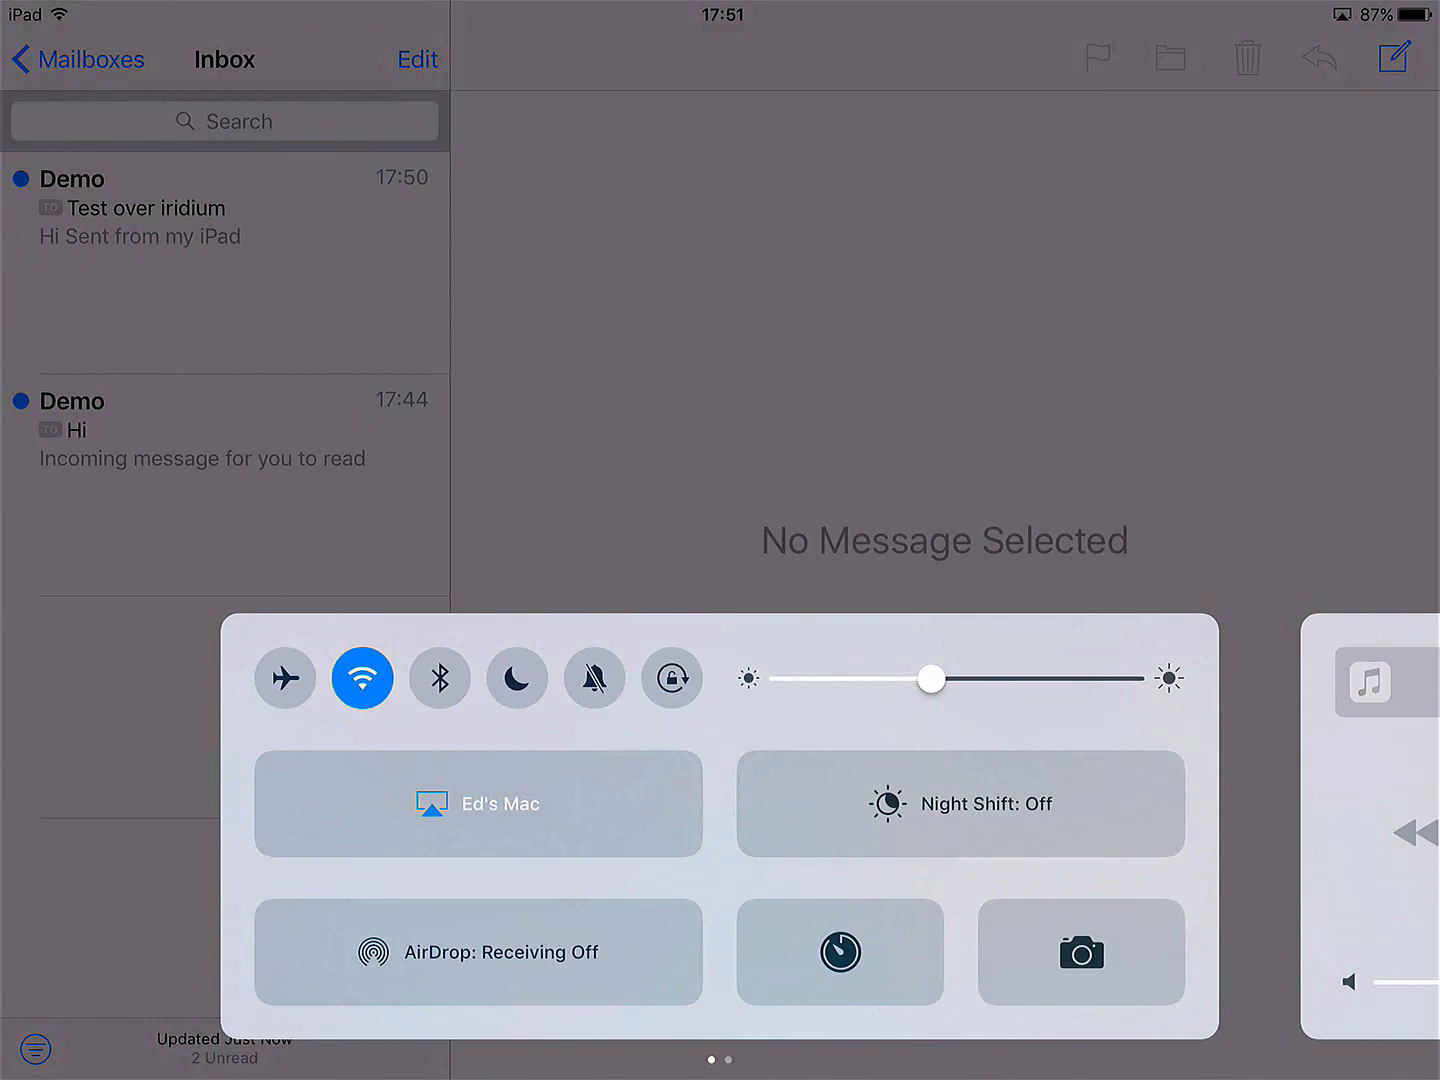
# - Dismiss Control Center and return to the Home Screen
pyautogui.click(360, 678)
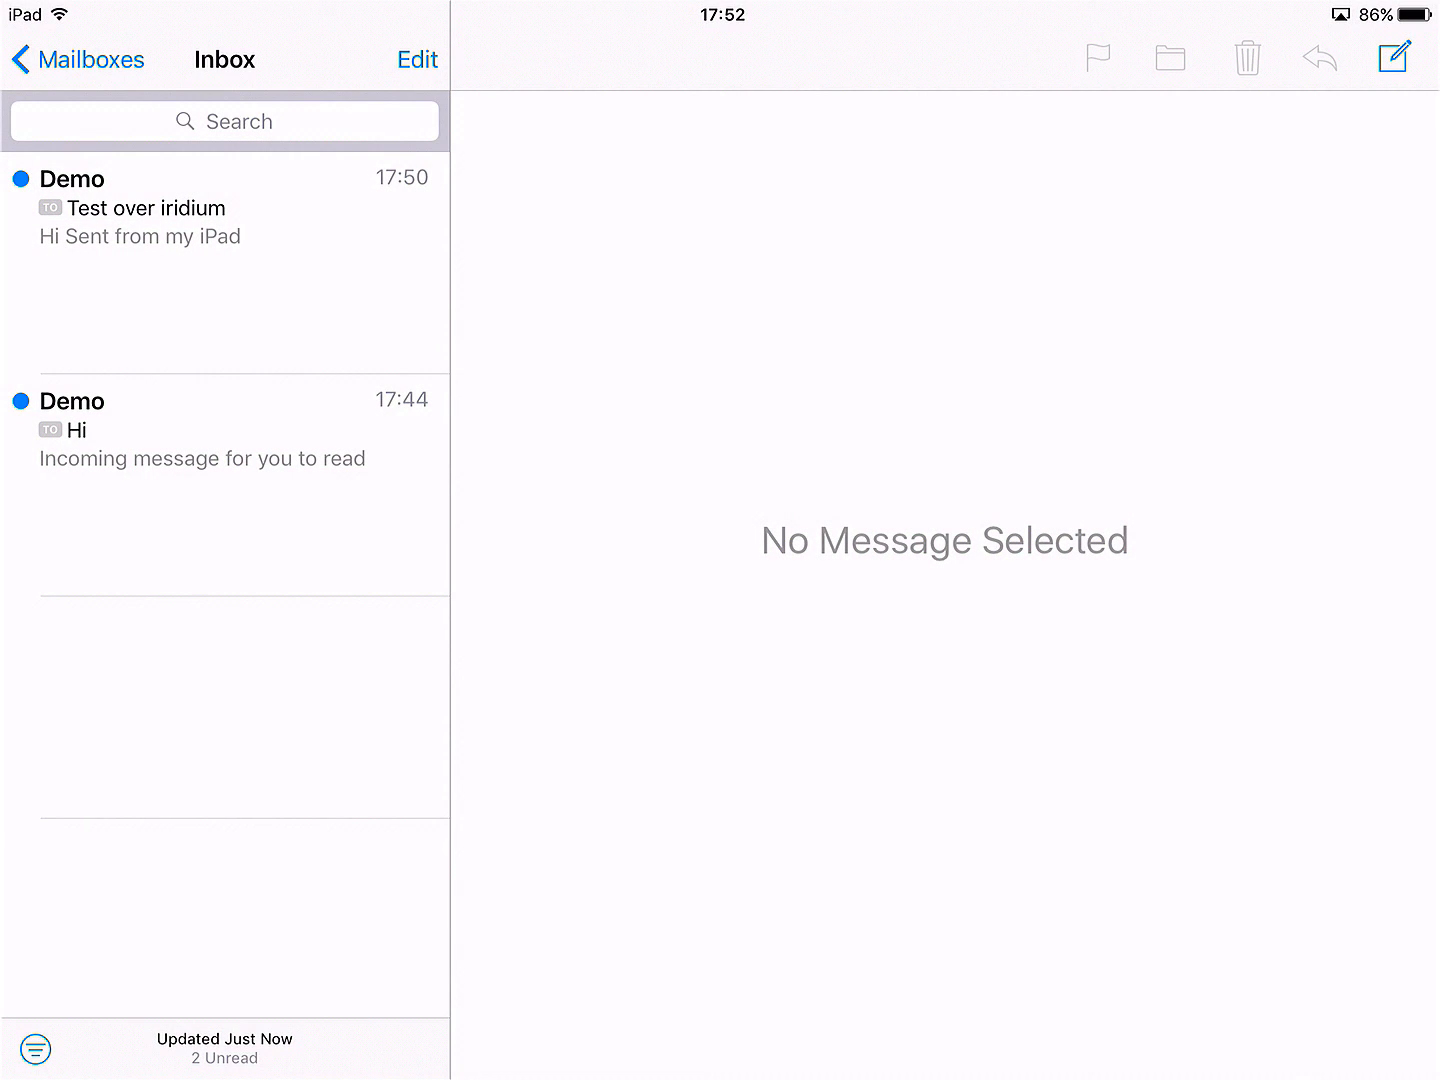
pyautogui.press('home')
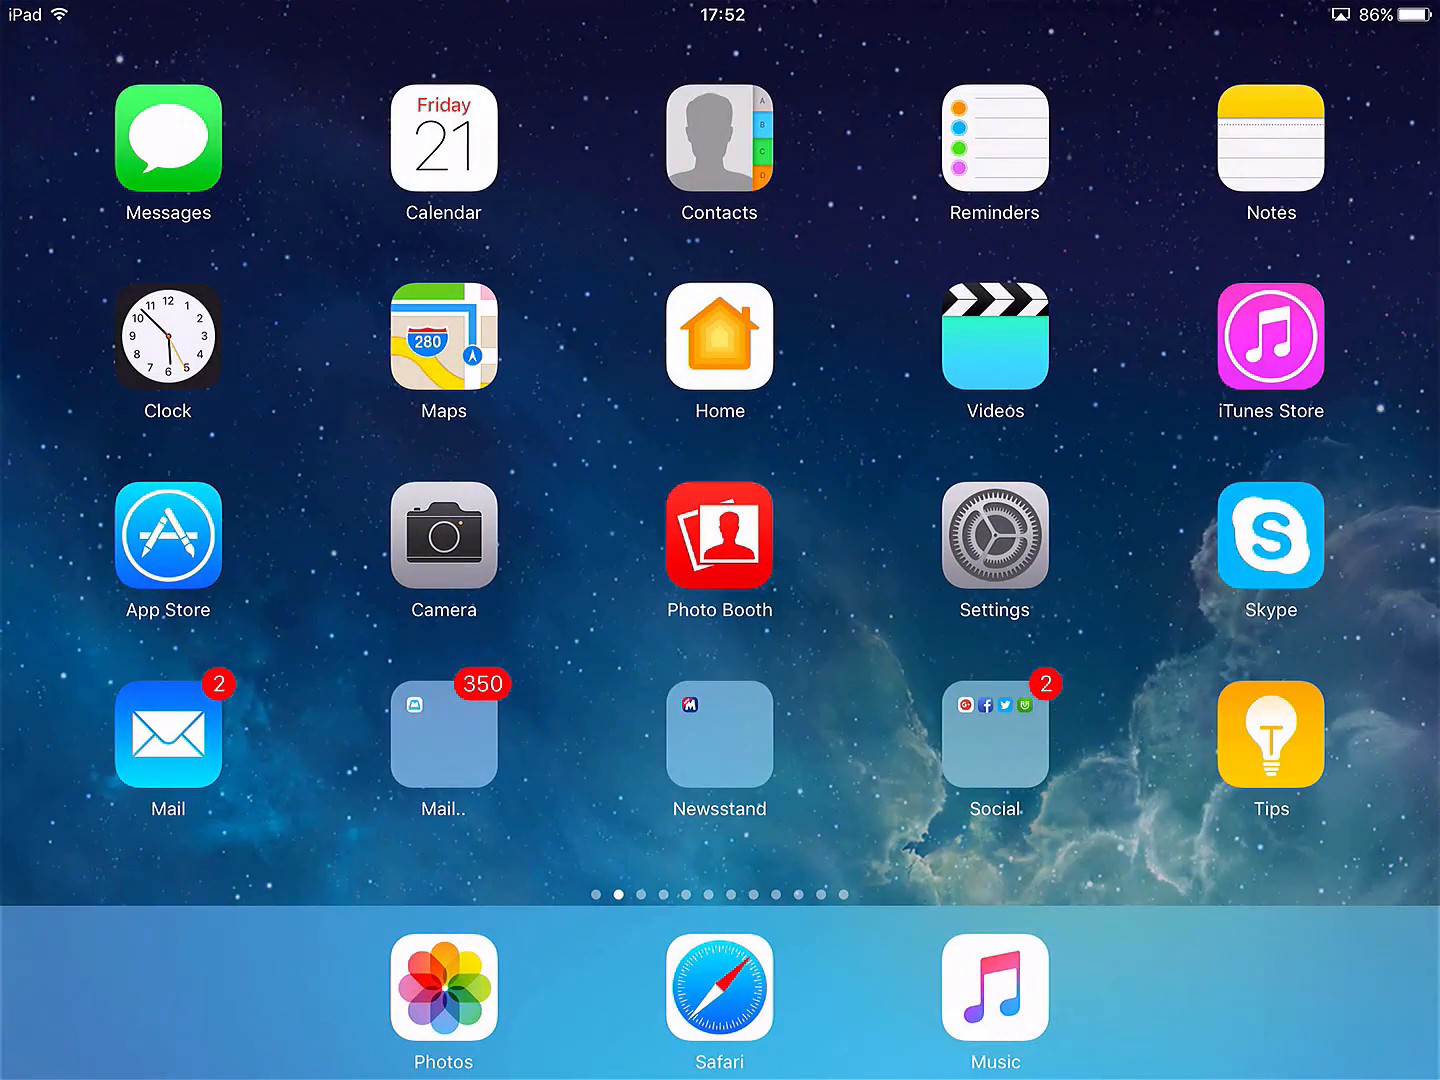
# - In the RedBox portal, apply the Disconnected gateway to only this device and confirm the firewall update
pyautogui.click(718, 992)
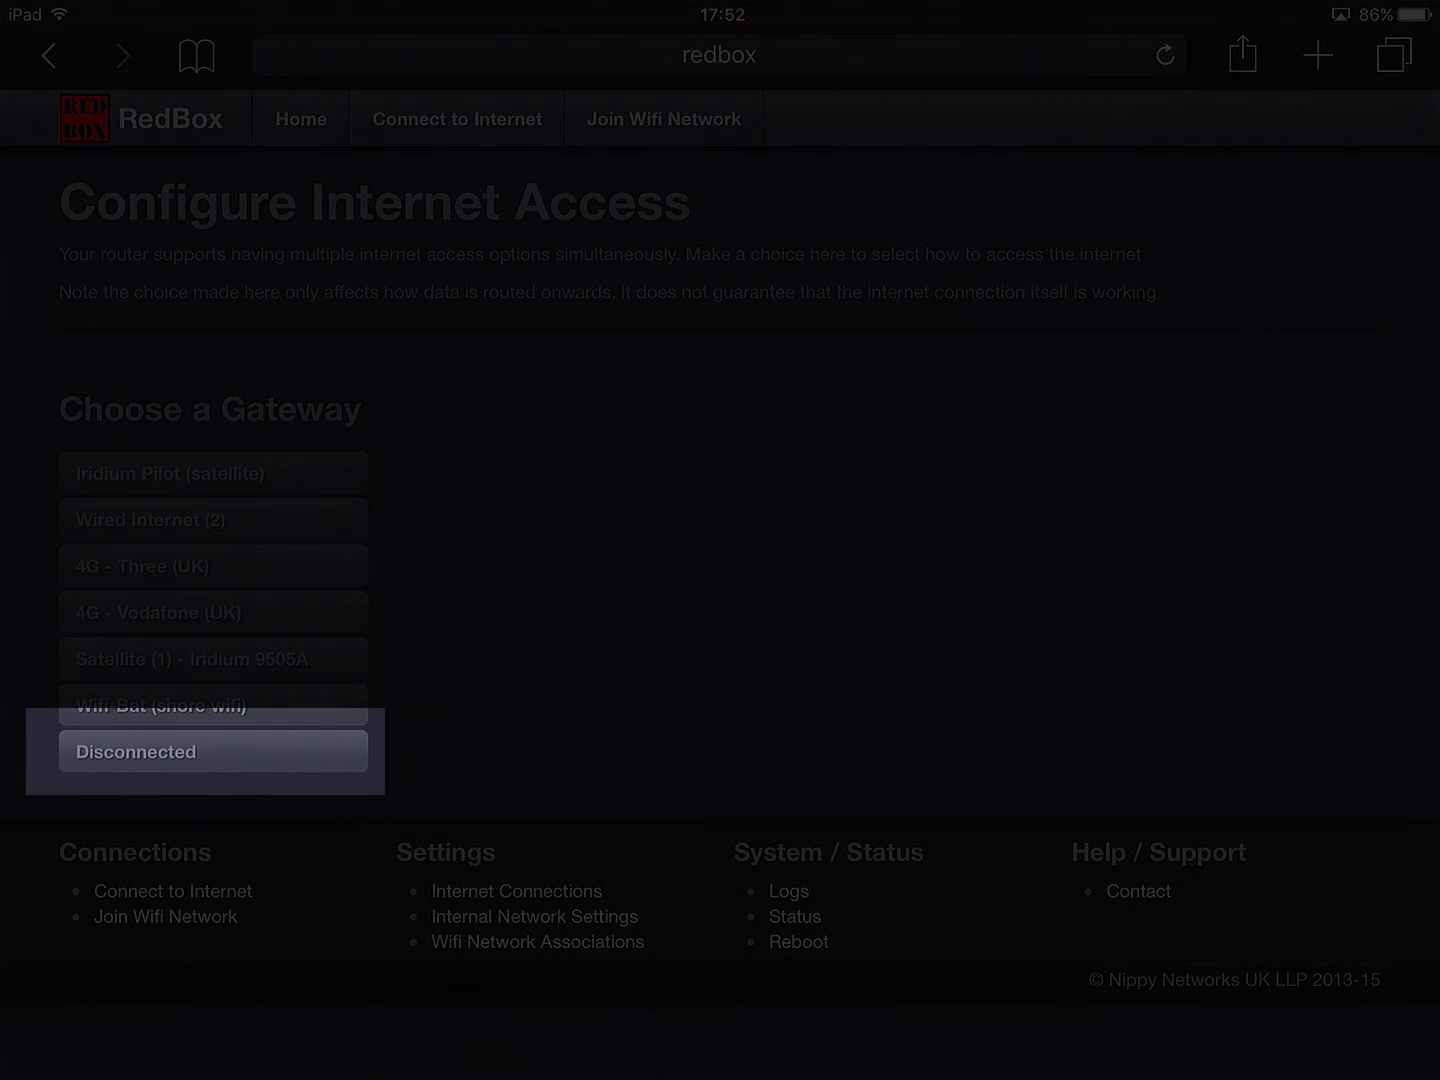
pyautogui.click(212, 752)
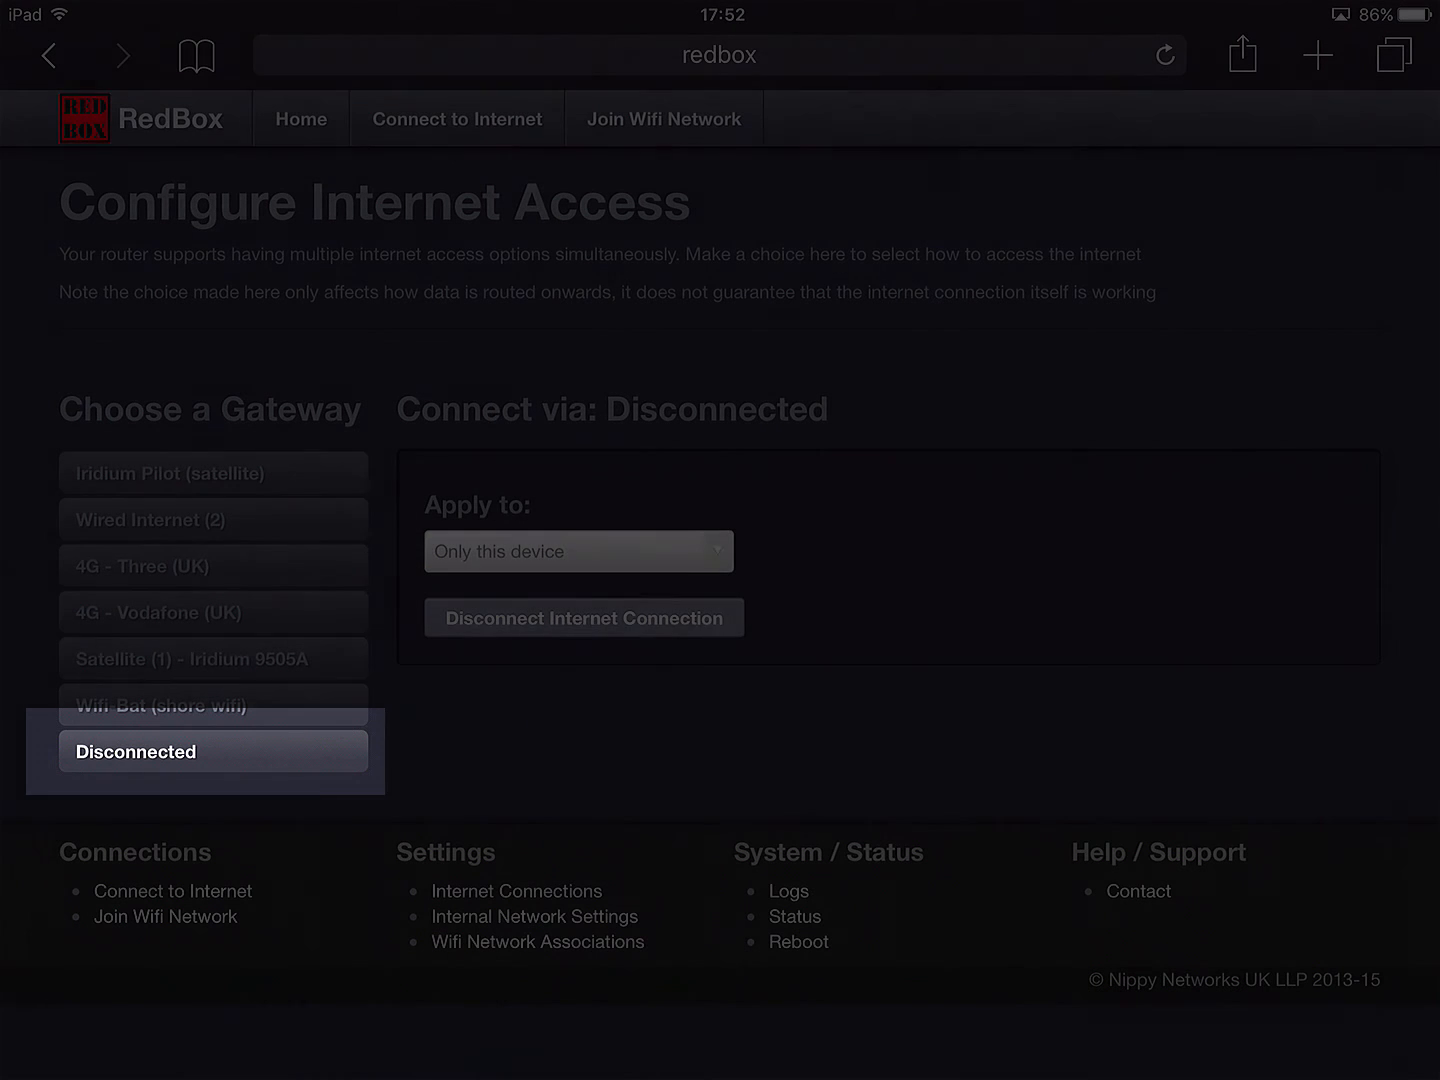
pyautogui.click(578, 552)
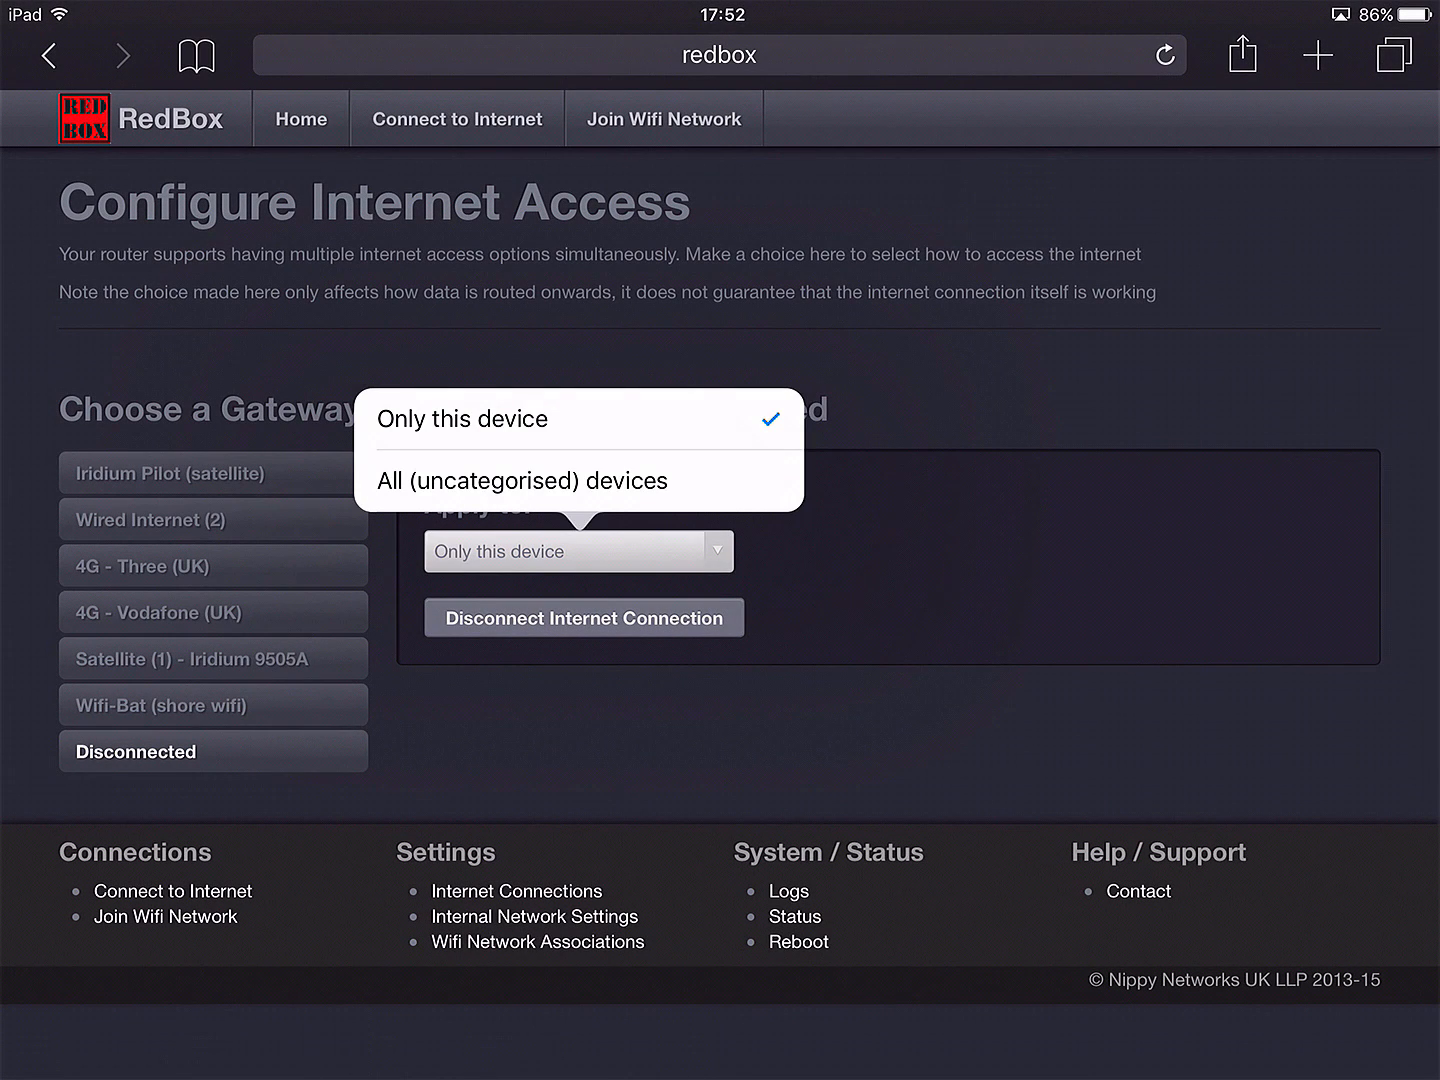
pyautogui.click(462, 418)
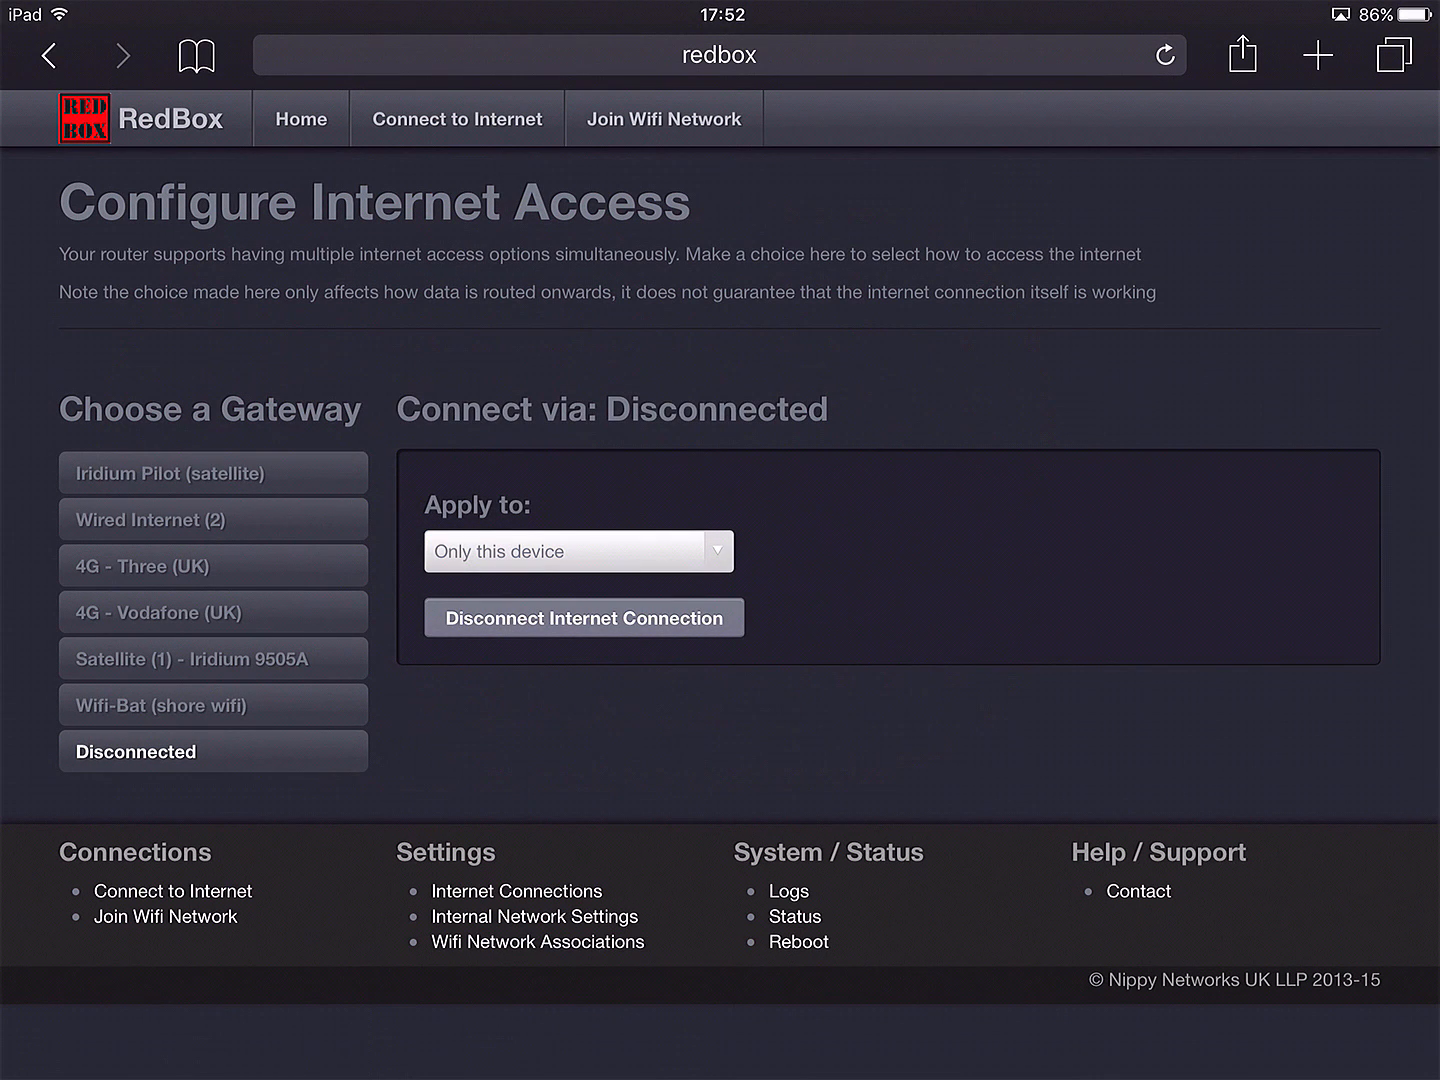
pyautogui.click(718, 56)
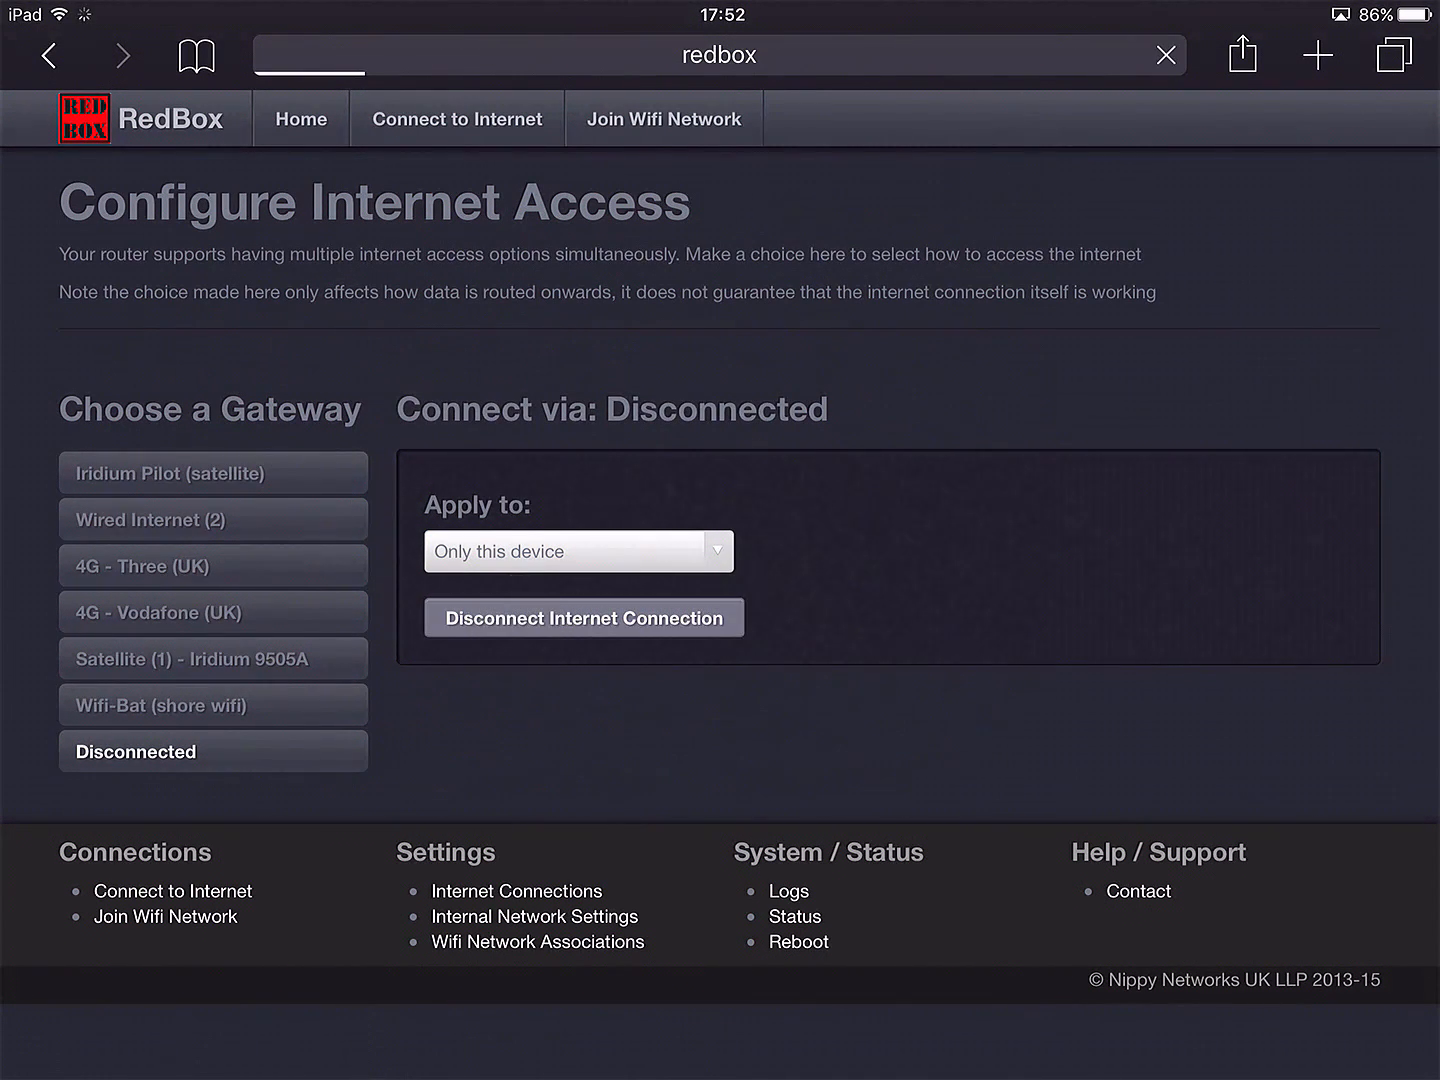
pyautogui.click(584, 616)
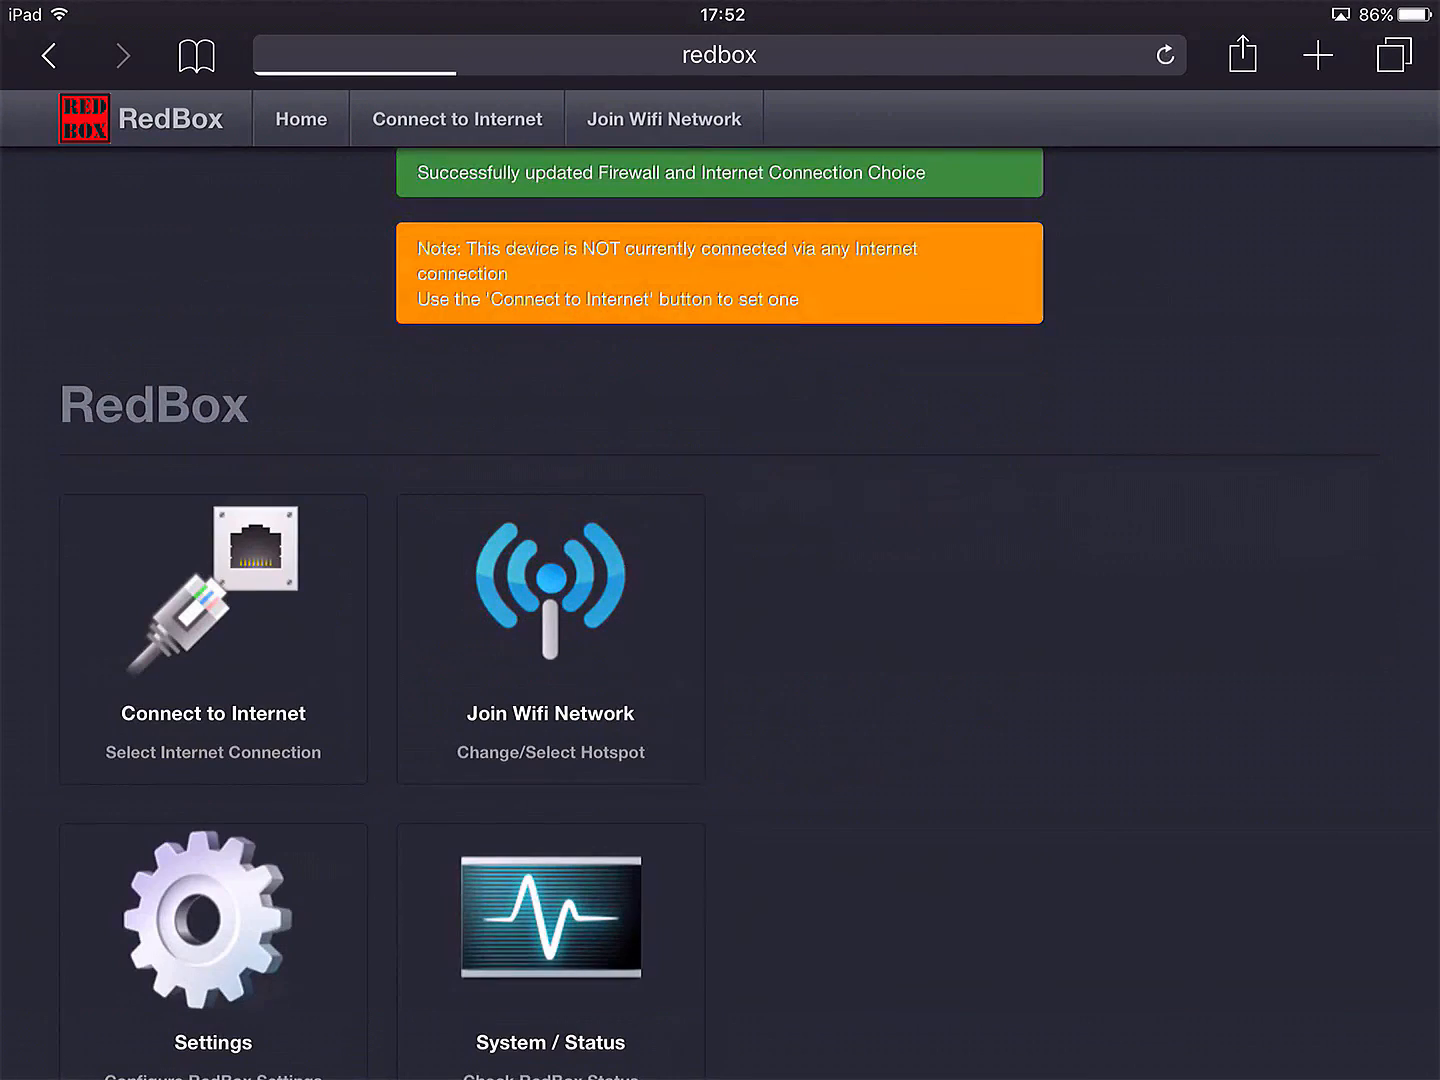